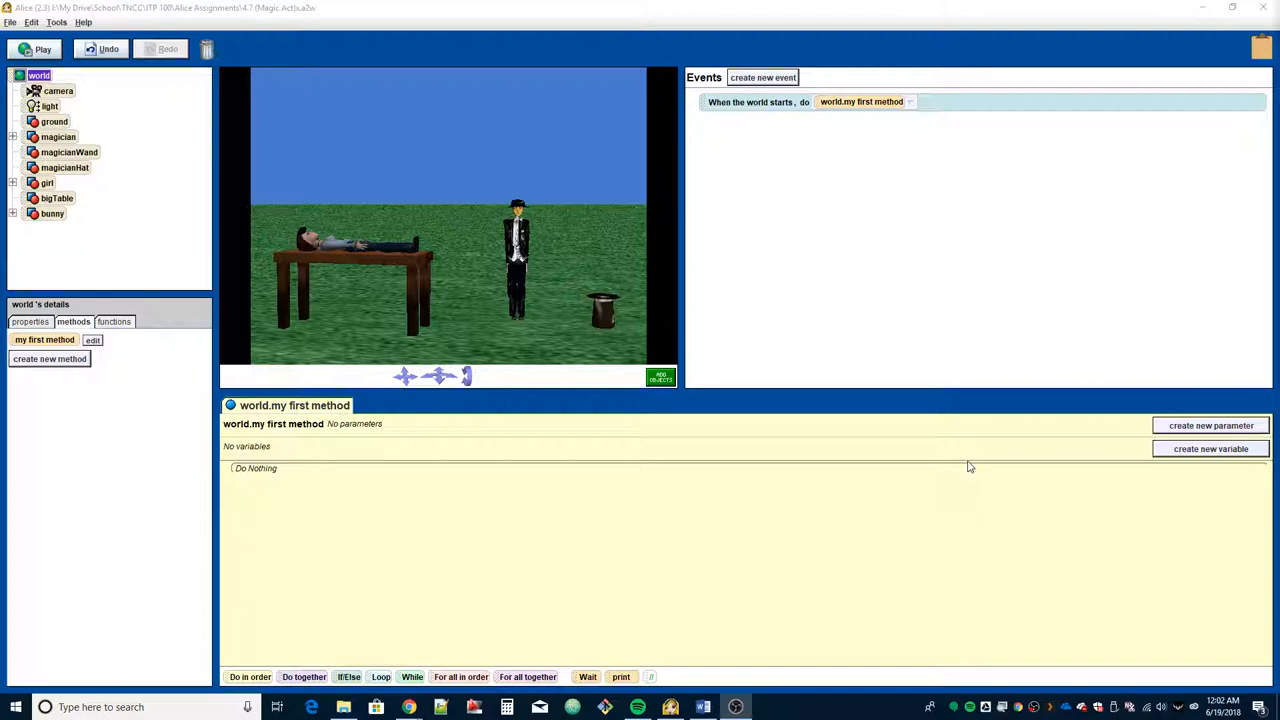
mouse_move(757, 405)
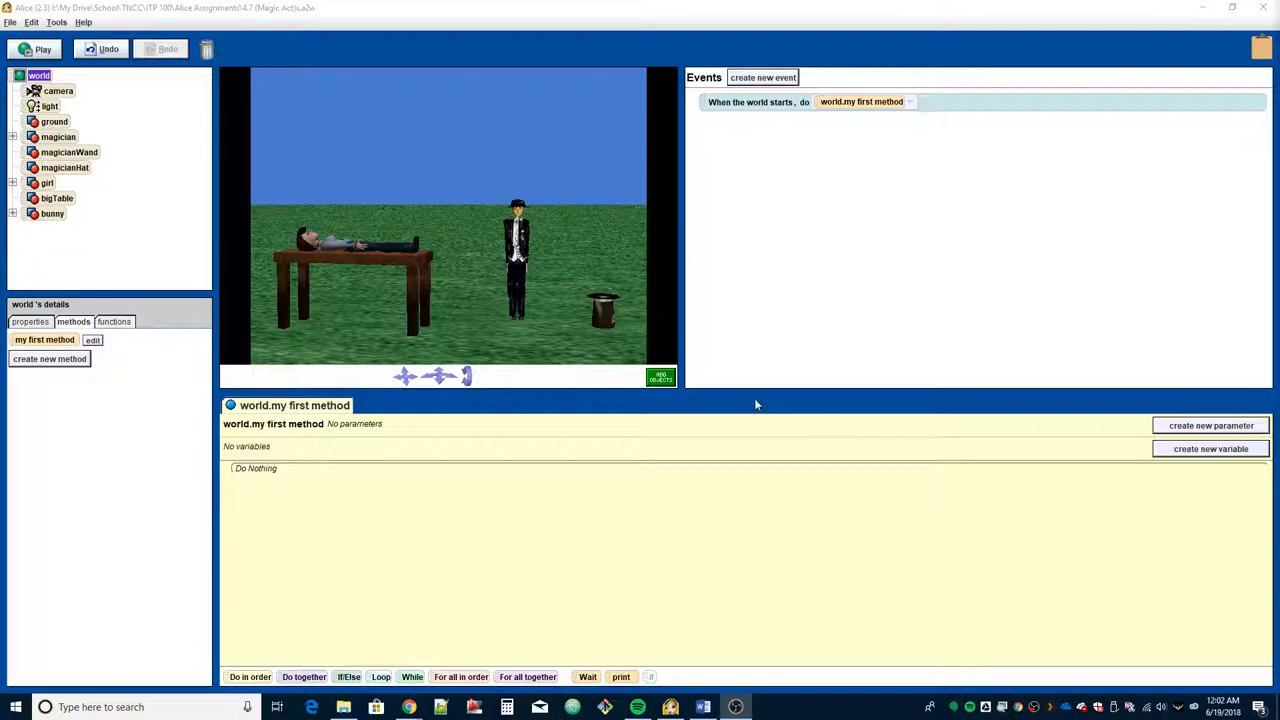
mouse_move(558, 327)
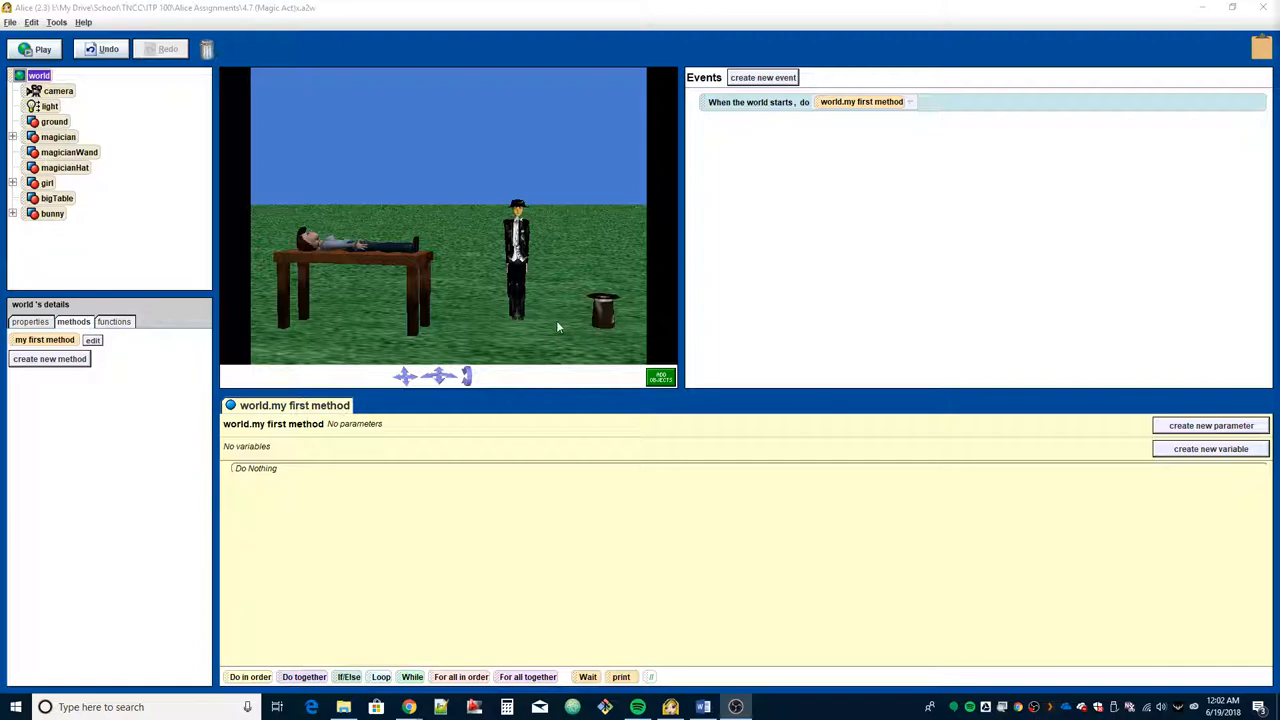
mouse_move(456, 212)
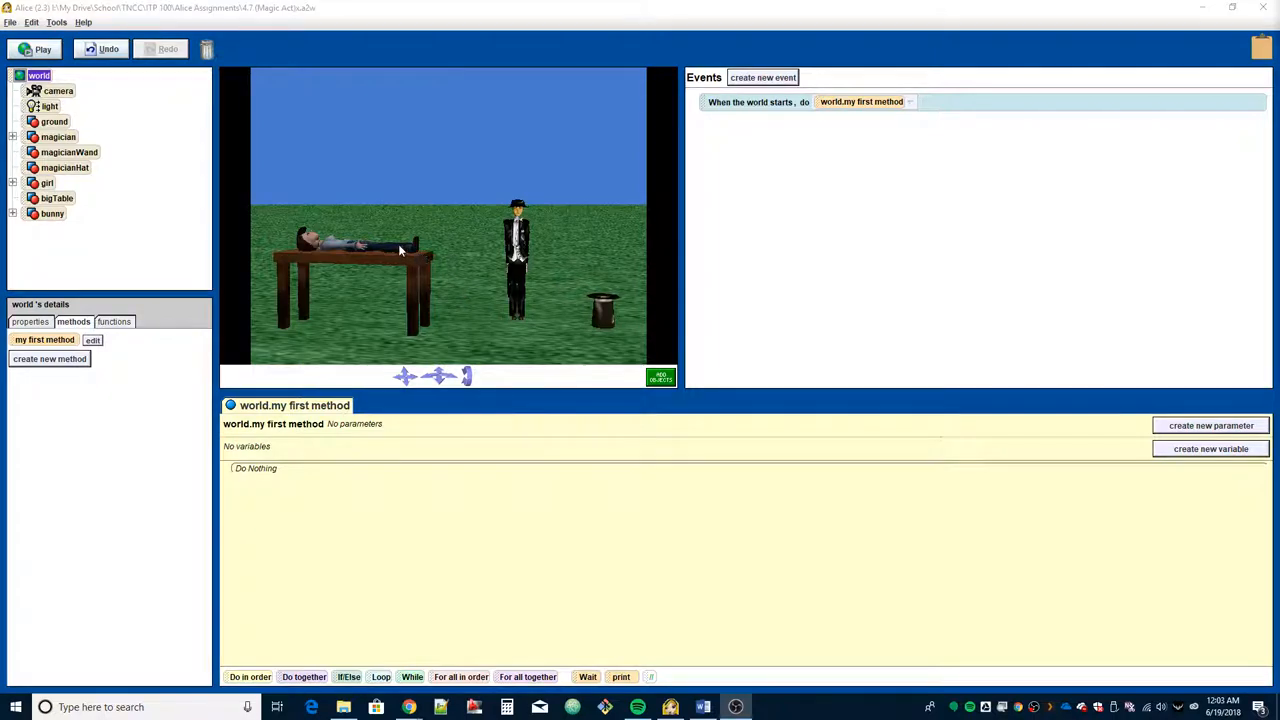
mouse_move(377, 247)
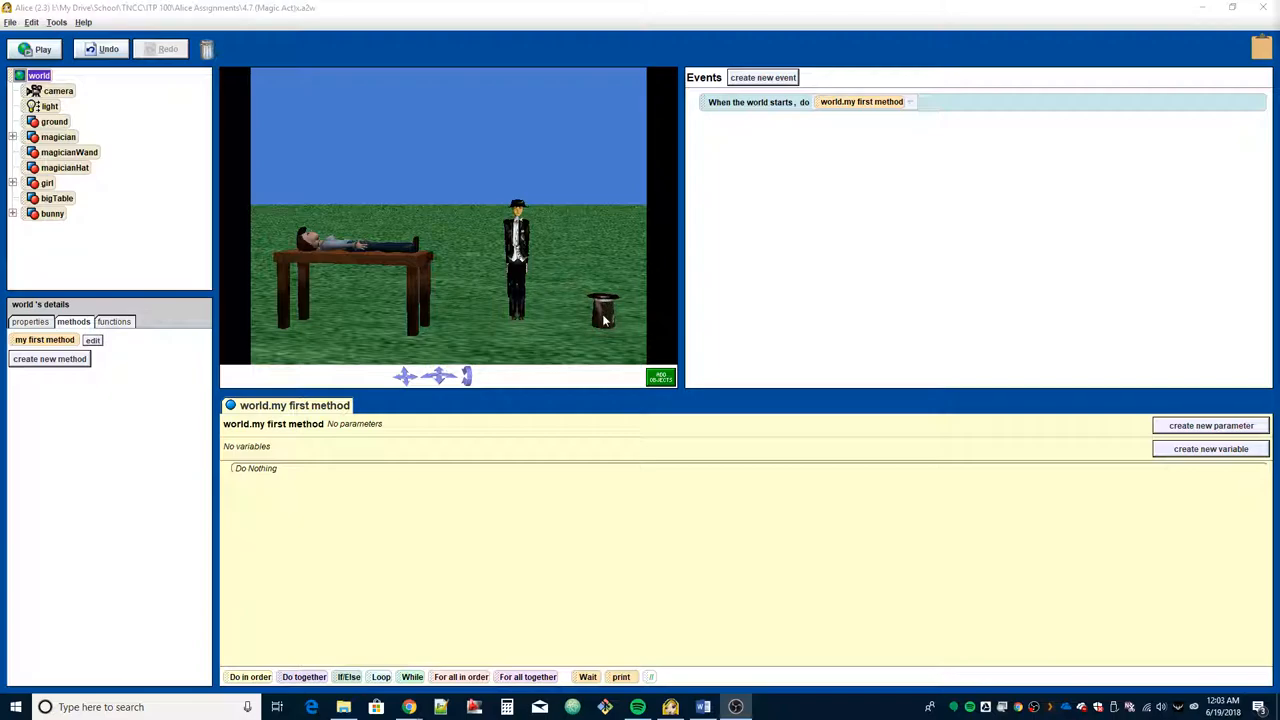
mouse_move(603, 315)
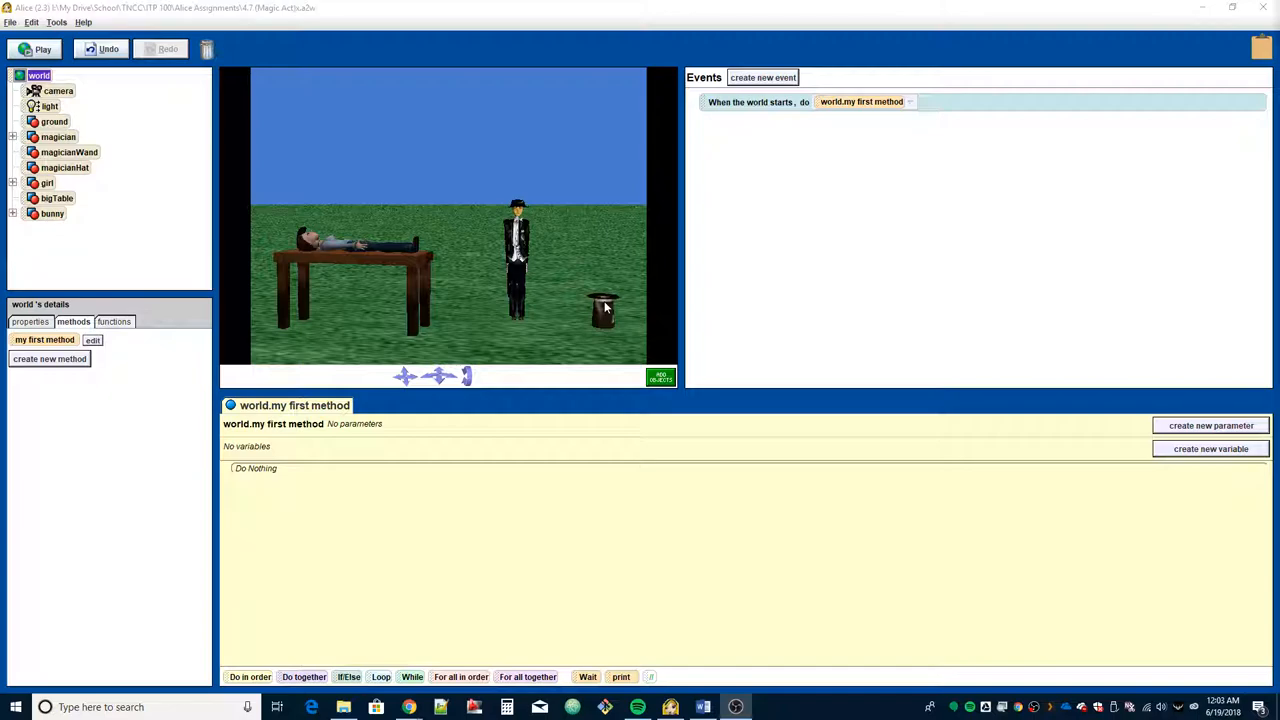
mouse_move(607, 315)
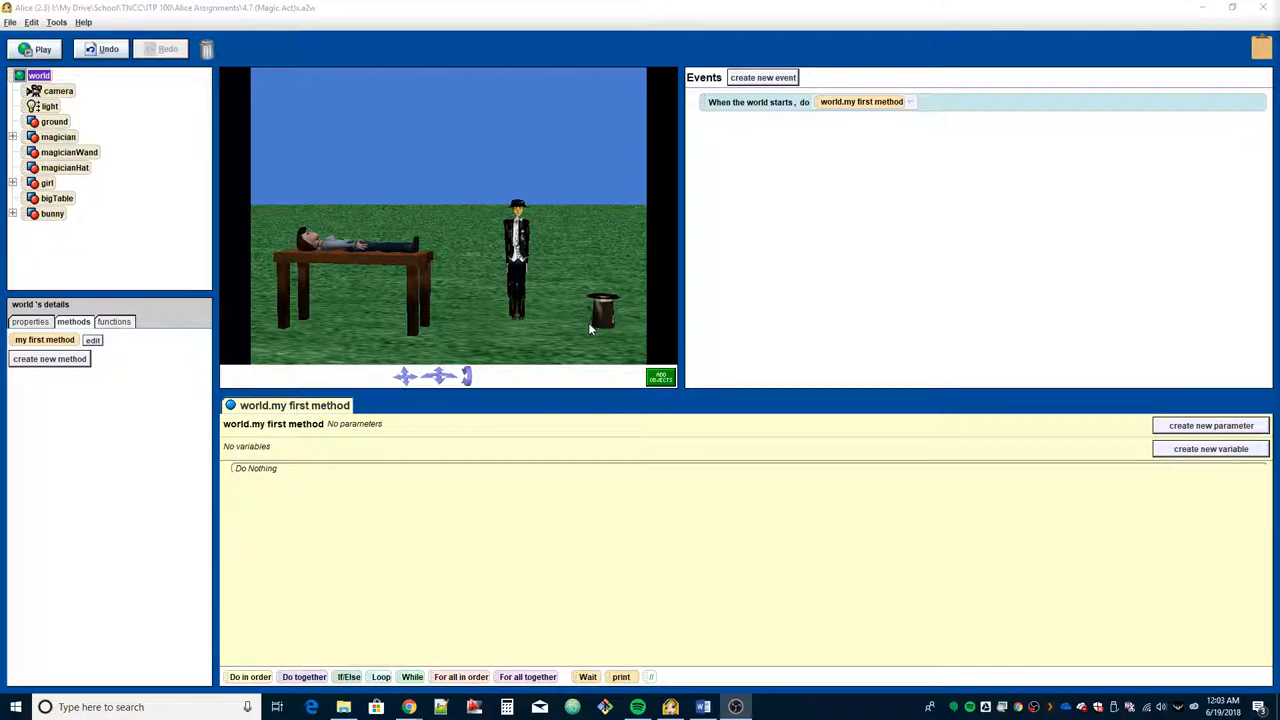
mouse_move(576, 335)
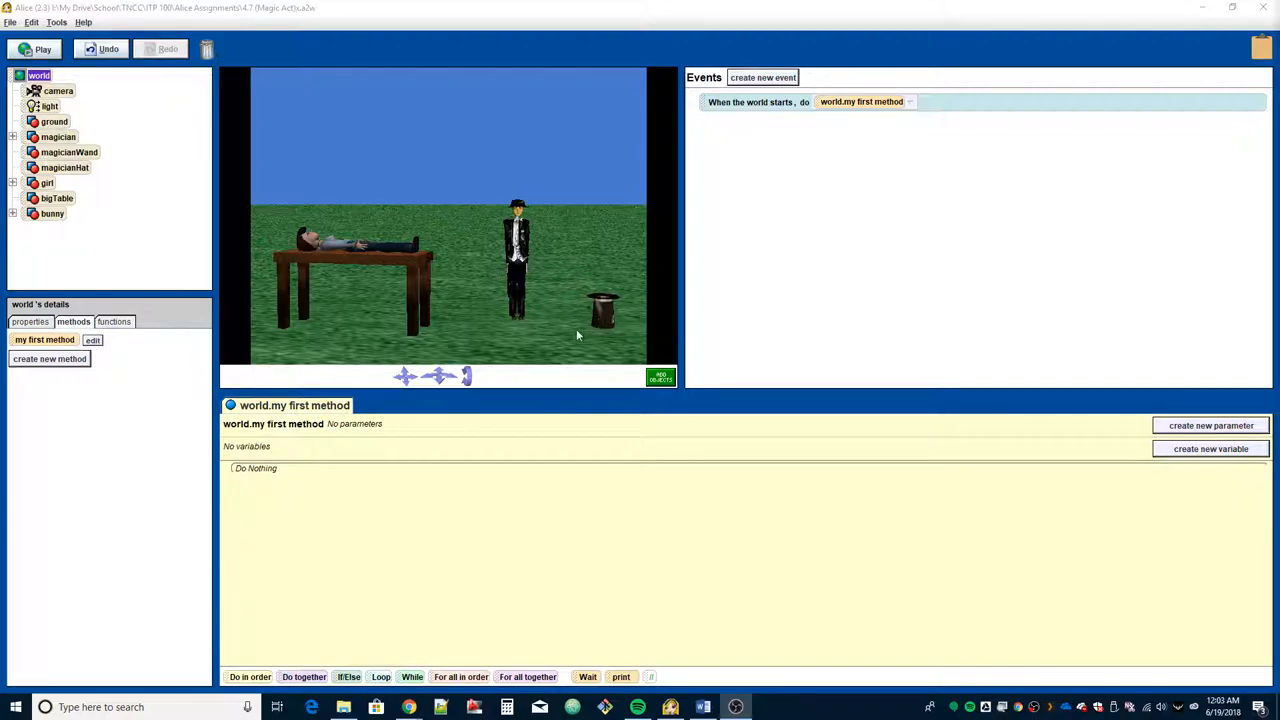
mouse_move(510, 313)
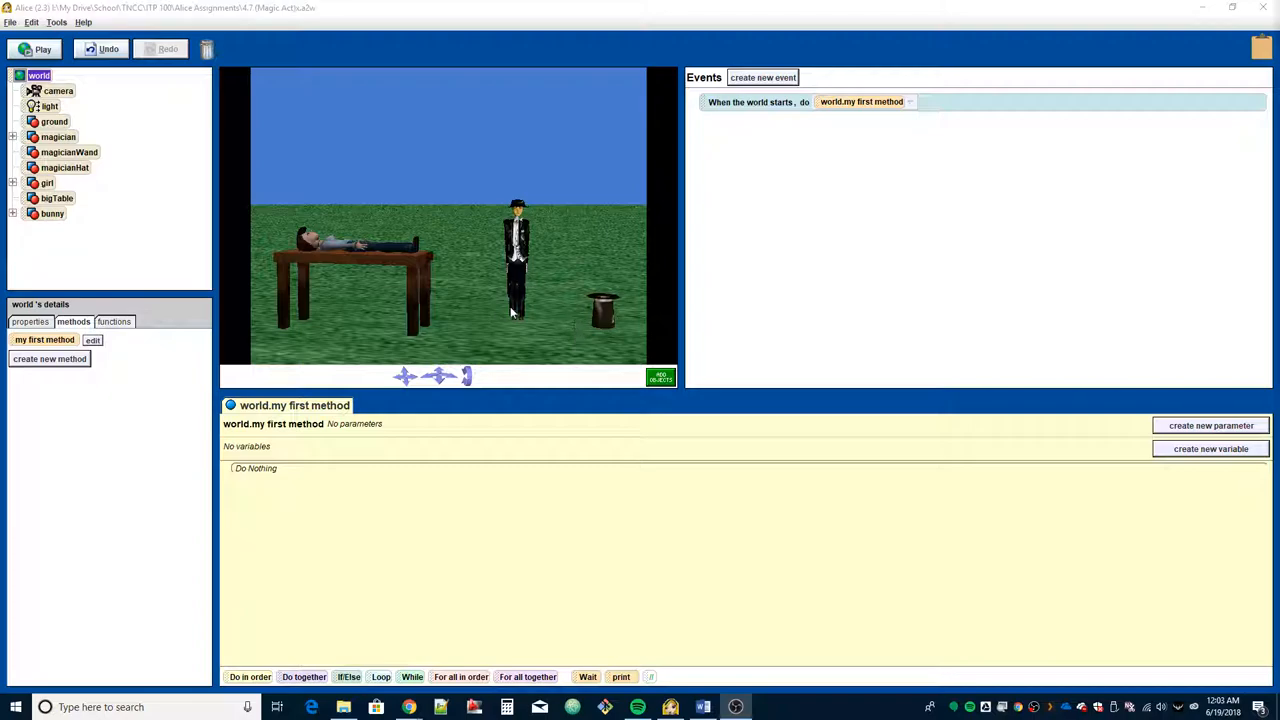
mouse_move(532, 353)
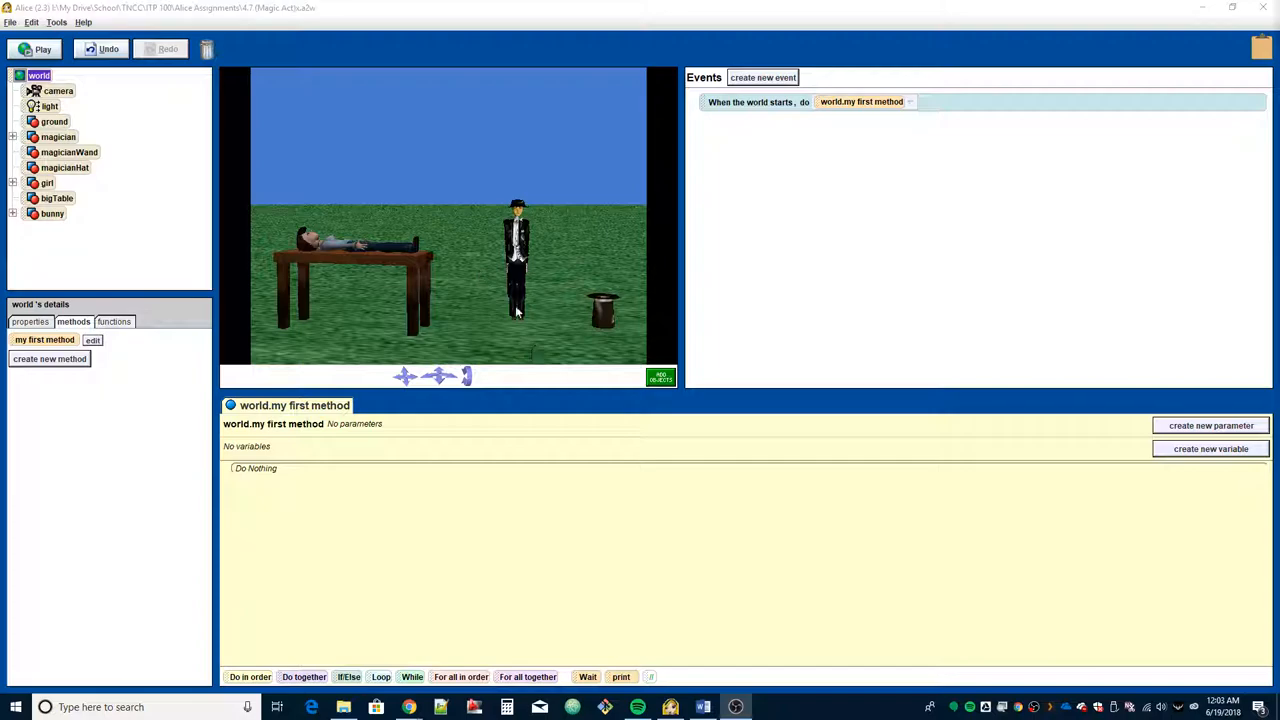
mouse_move(538, 345)
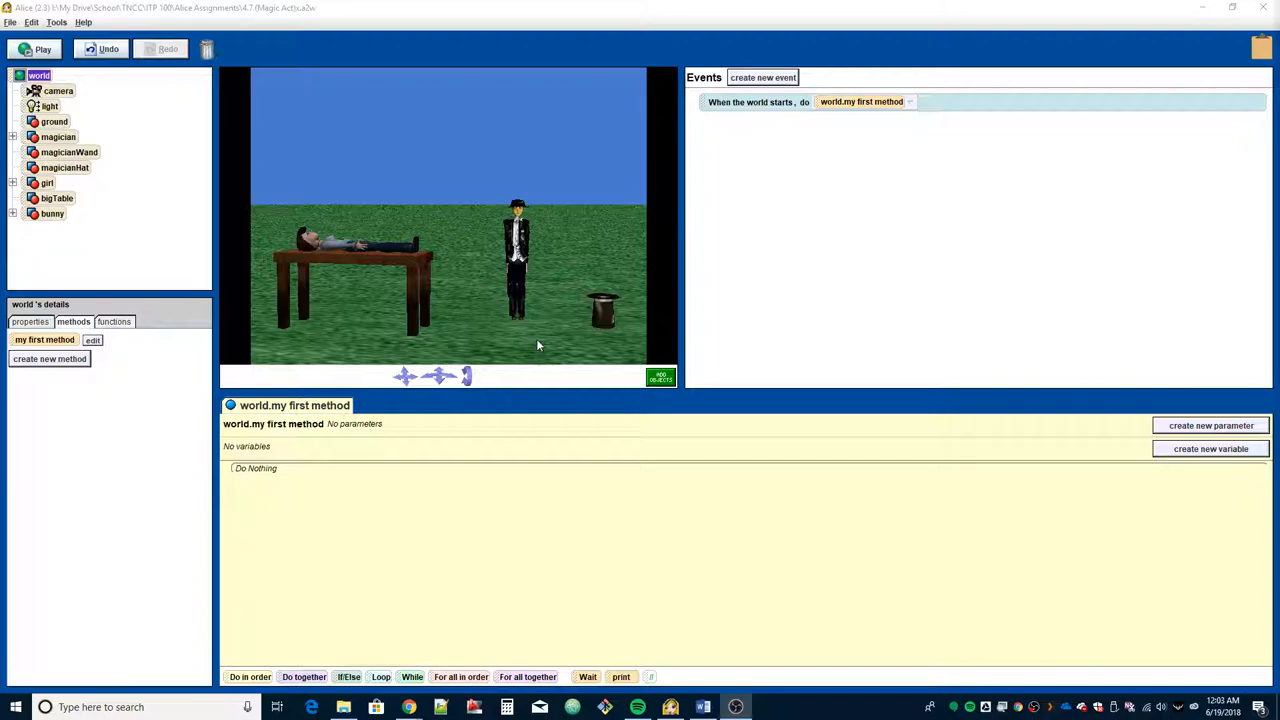
mouse_move(510, 335)
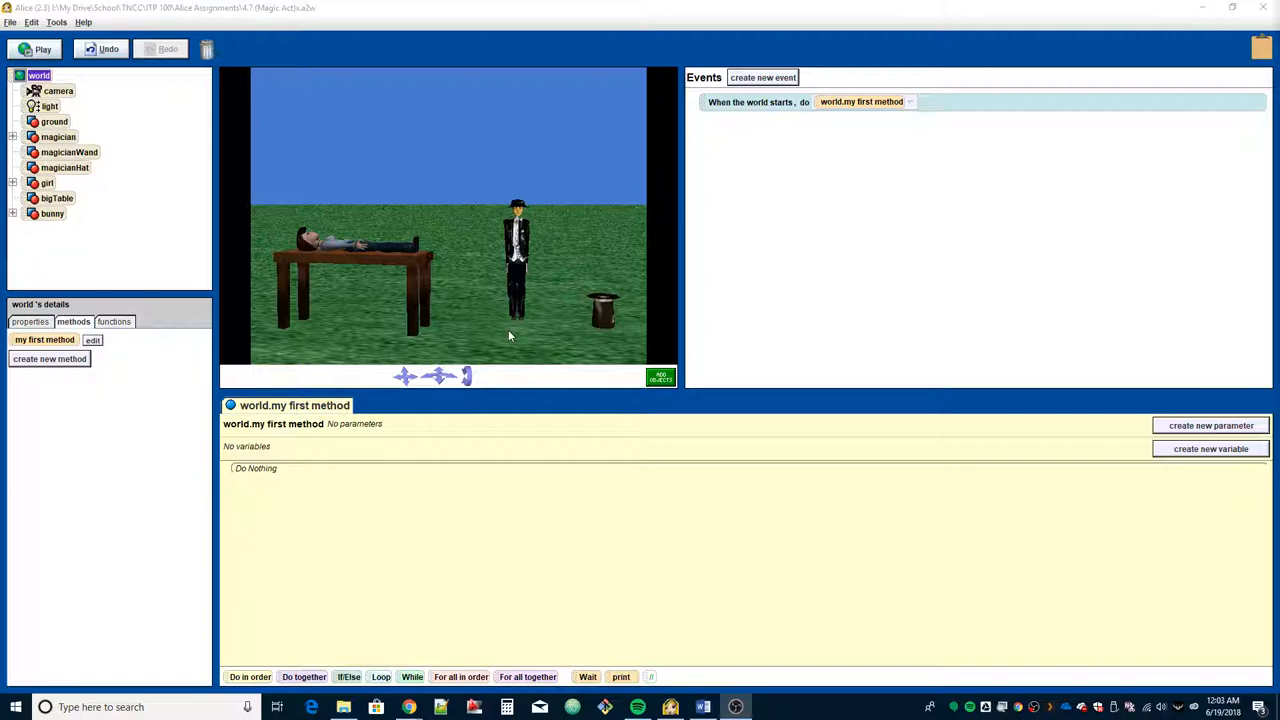
mouse_move(505, 305)
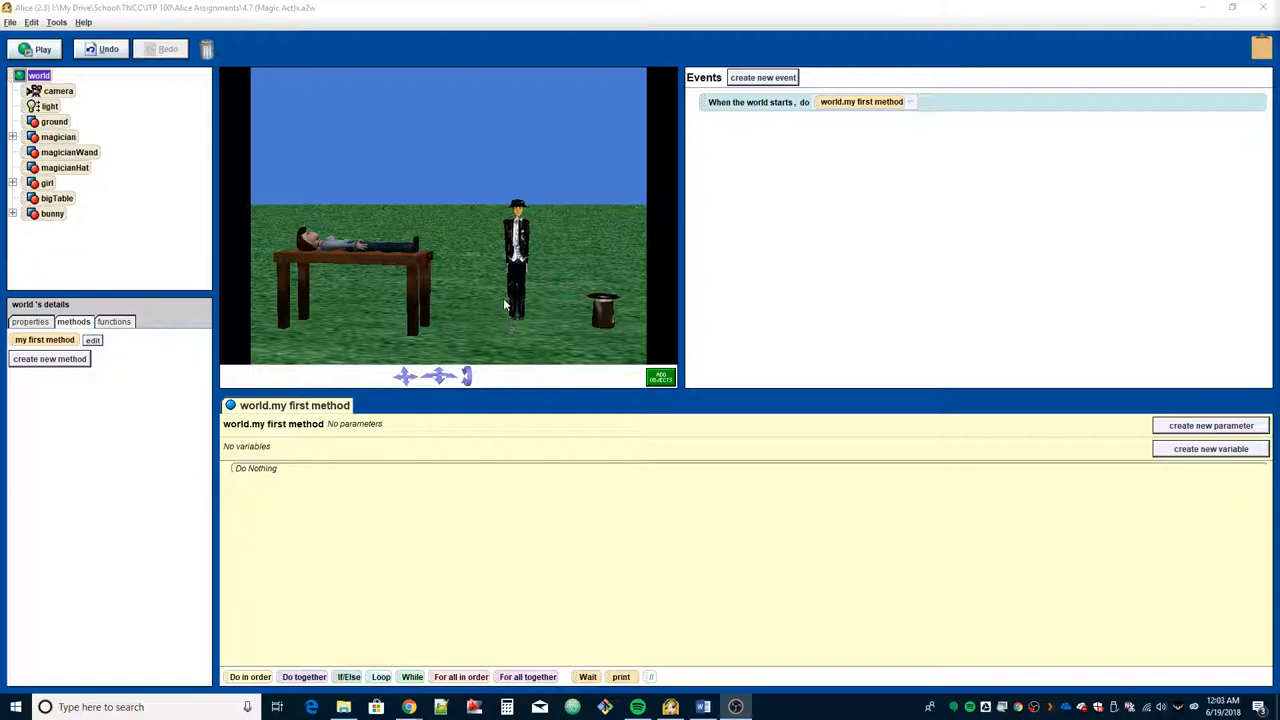
mouse_move(607, 315)
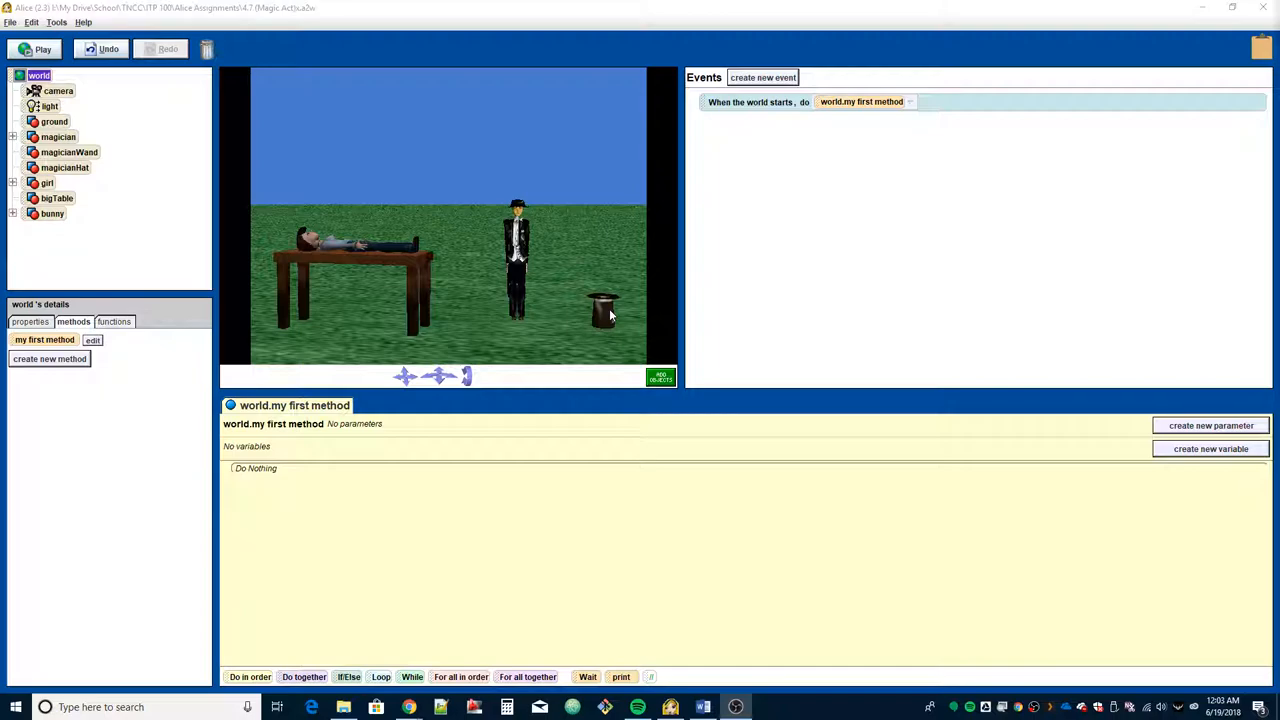
mouse_move(608, 298)
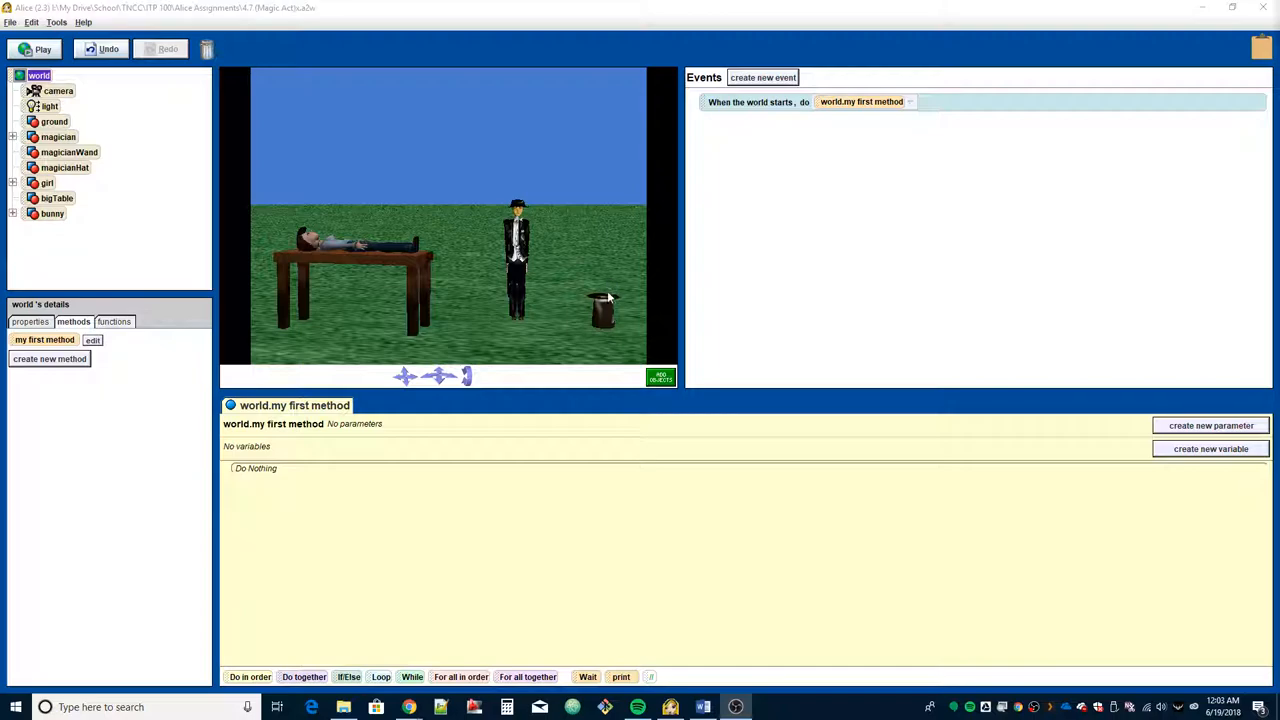
mouse_move(607, 308)
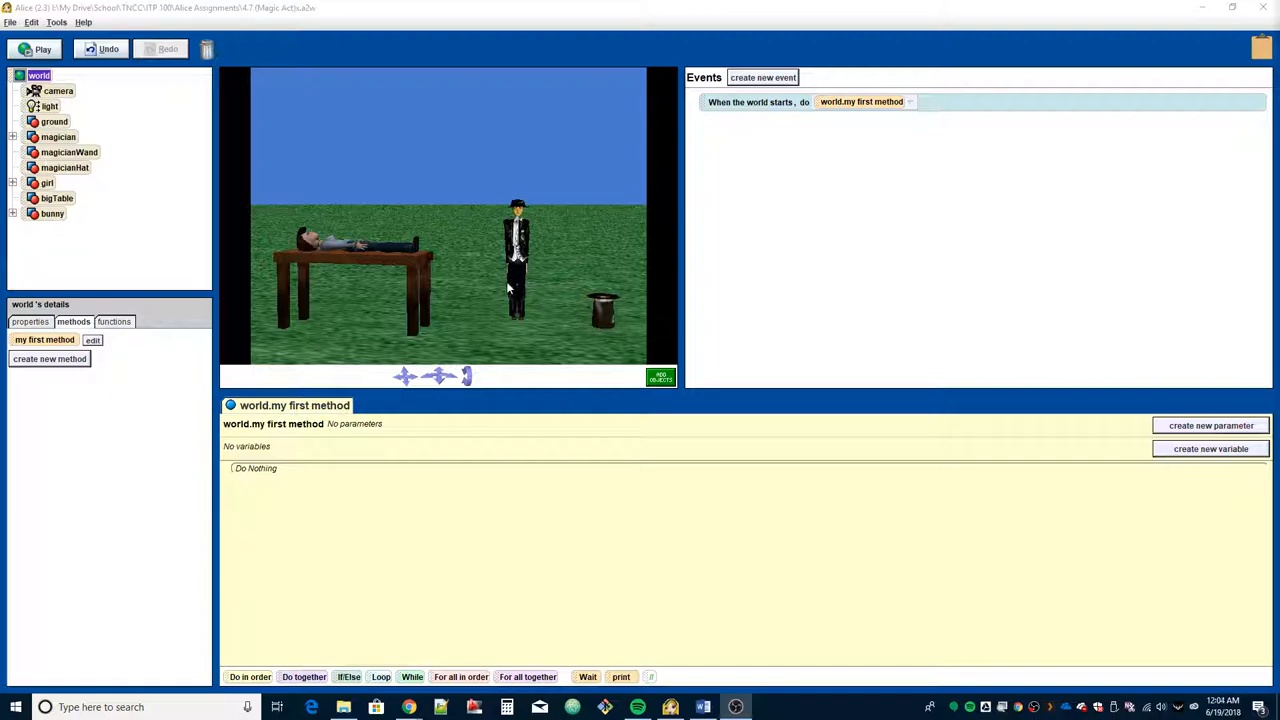
Step: Select magicianWand in the object tree to check what it is attached to
left_click(69, 151)
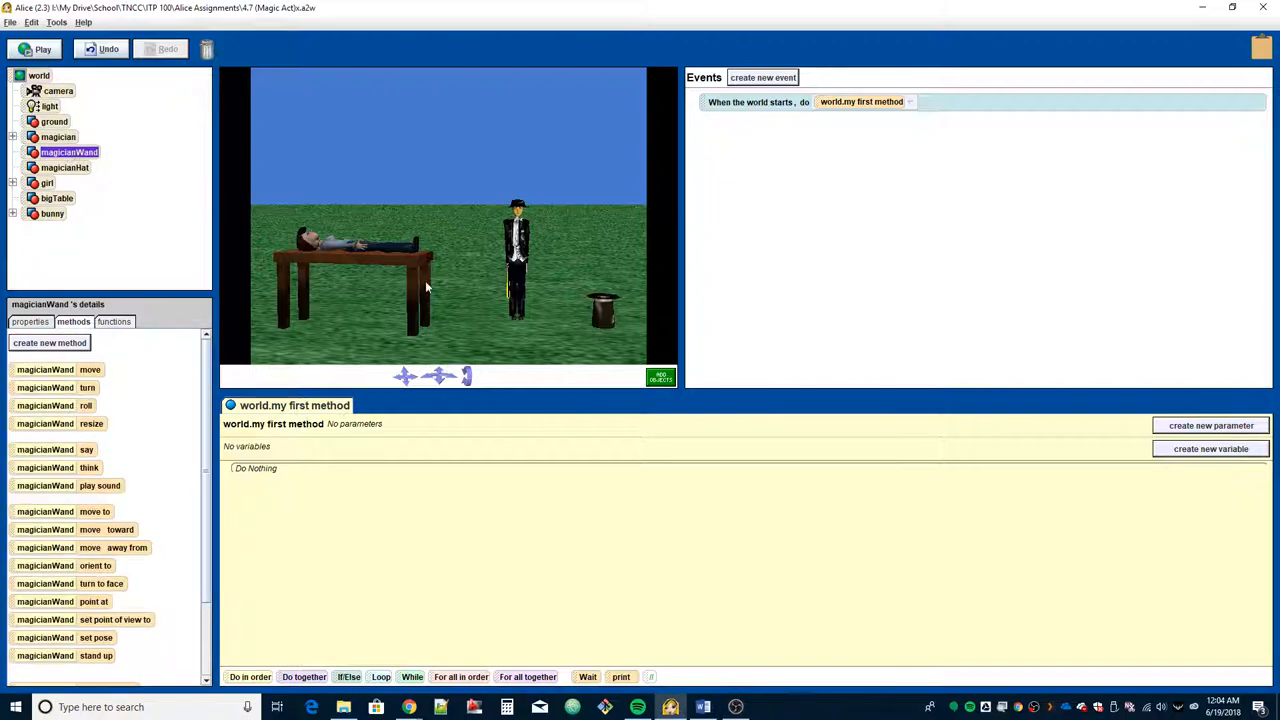
mouse_move(510, 290)
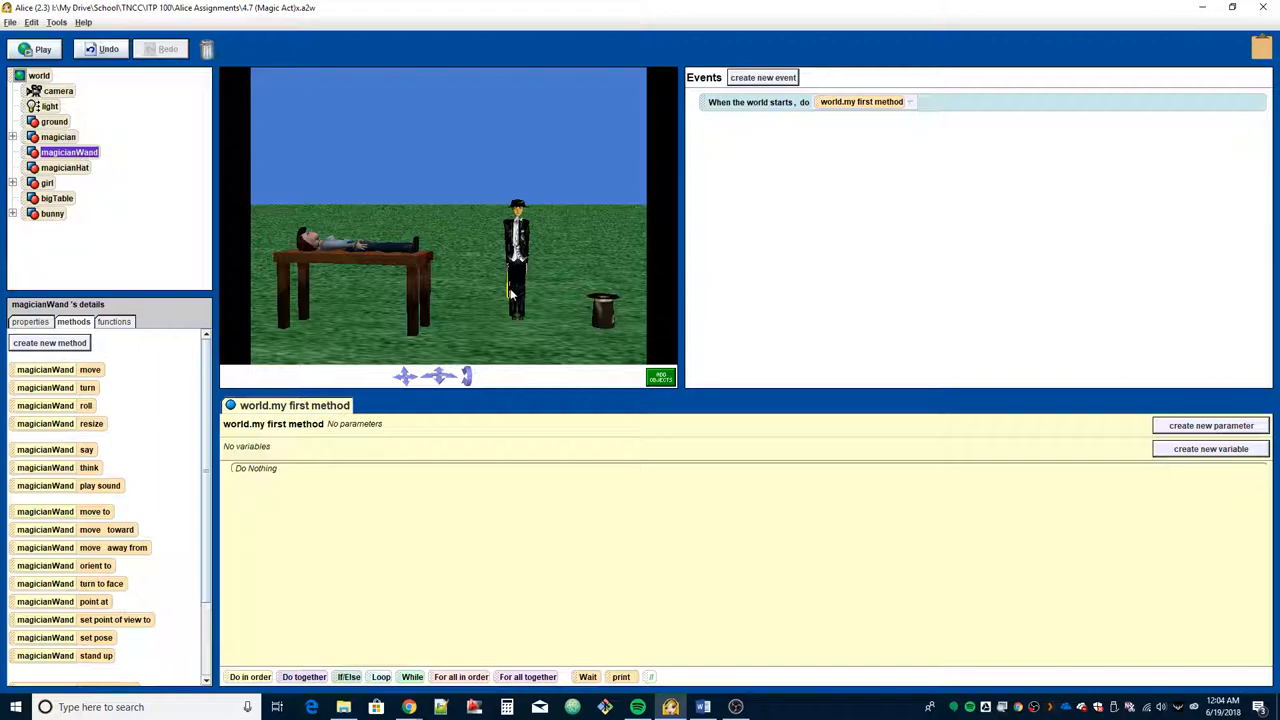
mouse_move(509, 285)
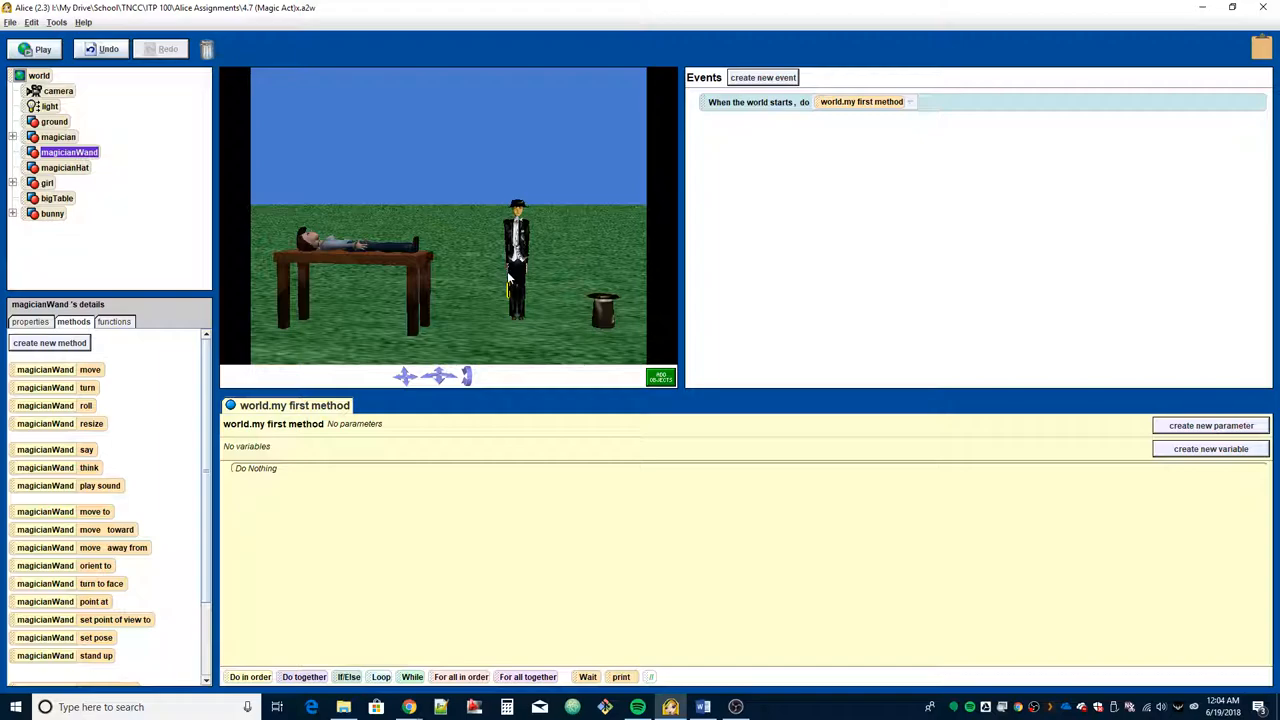
mouse_move(232, 275)
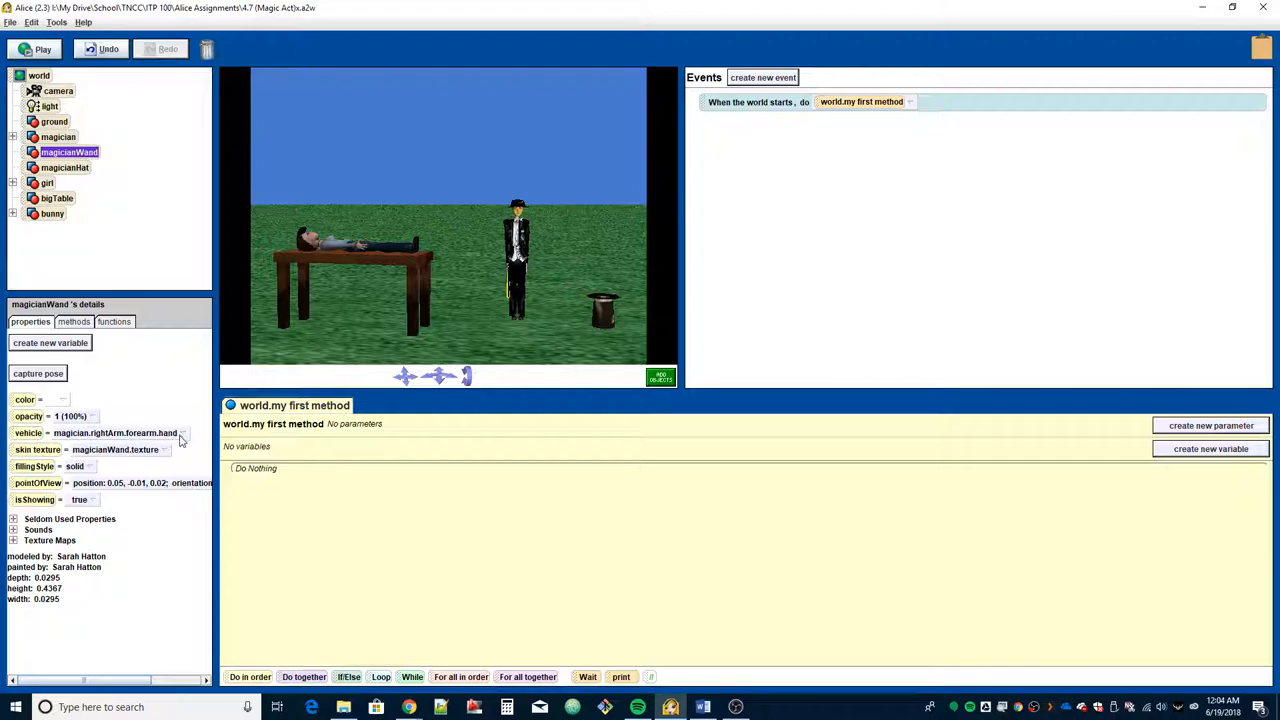
mouse_move(513, 283)
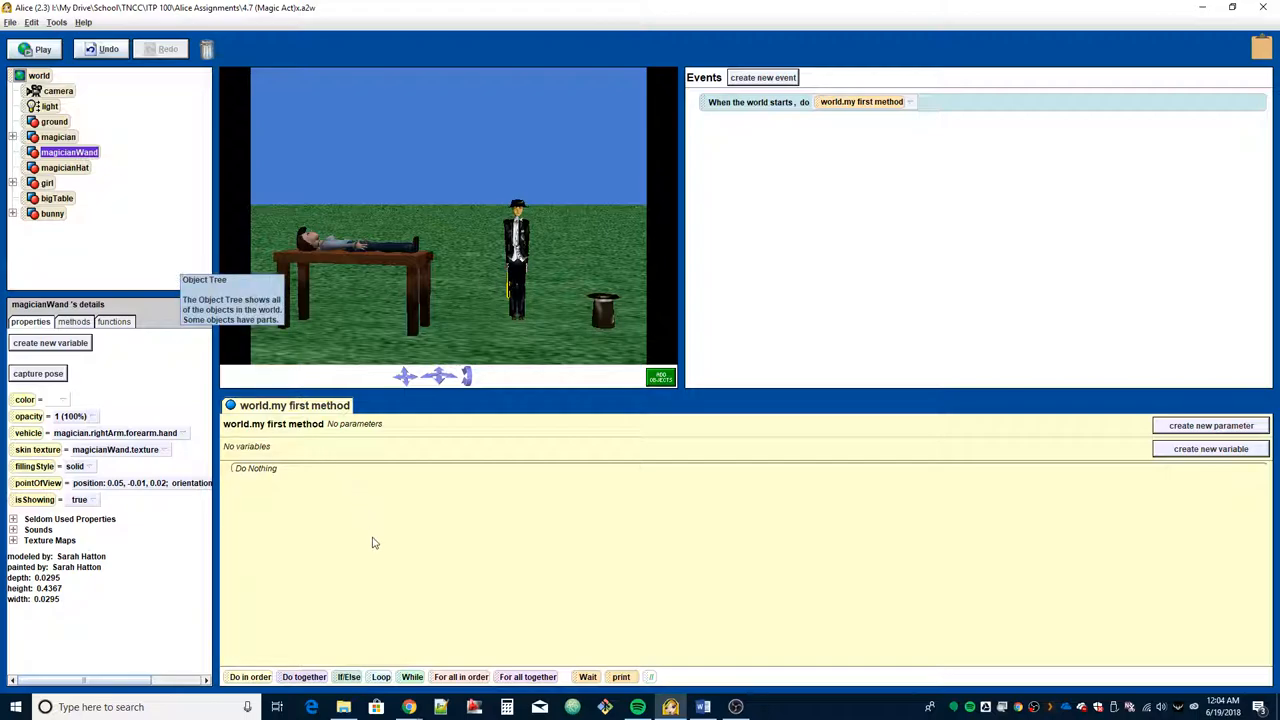
mouse_move(30, 321)
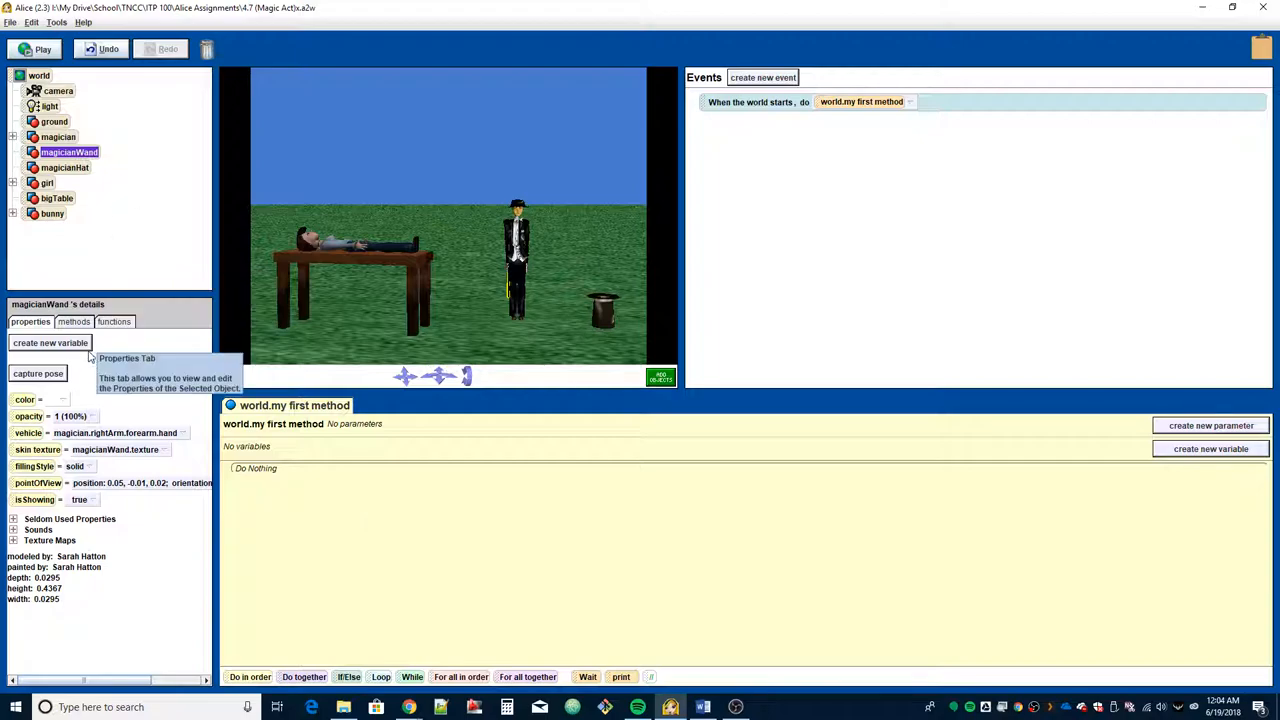
Step: Select world and create a new world-level method named raiseObject
left_click(73, 321)
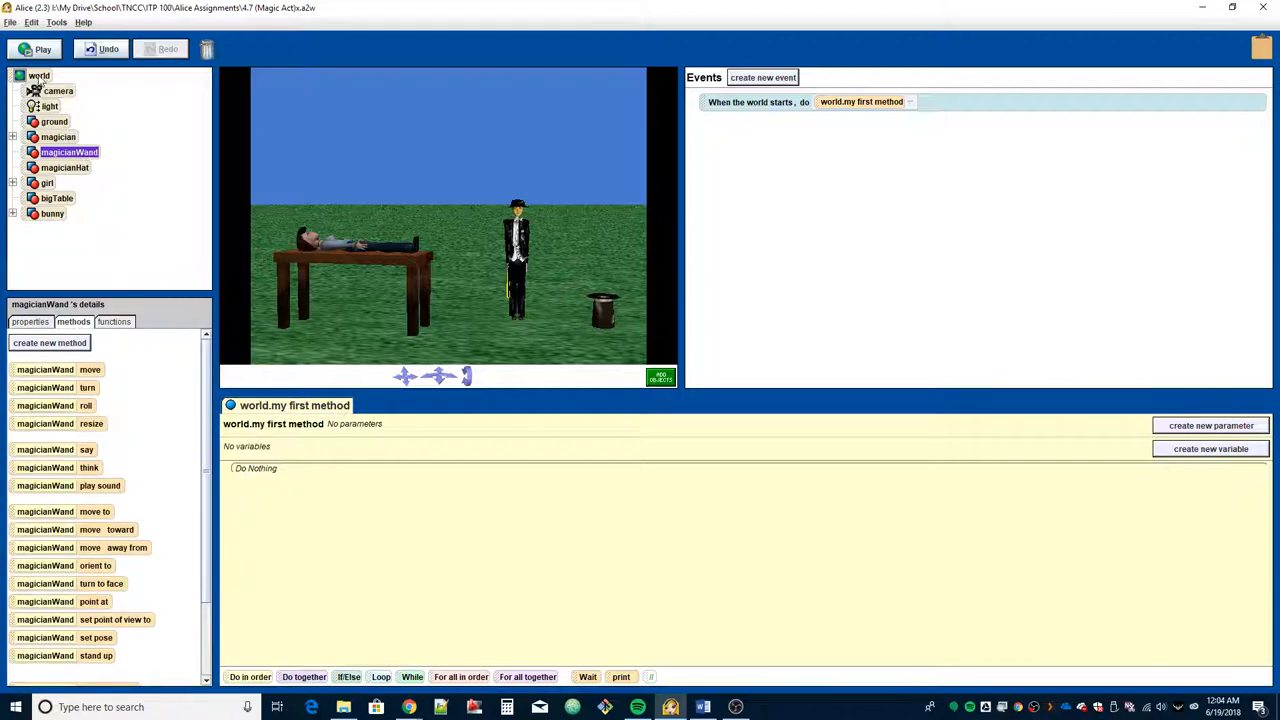
left_click(39, 75)
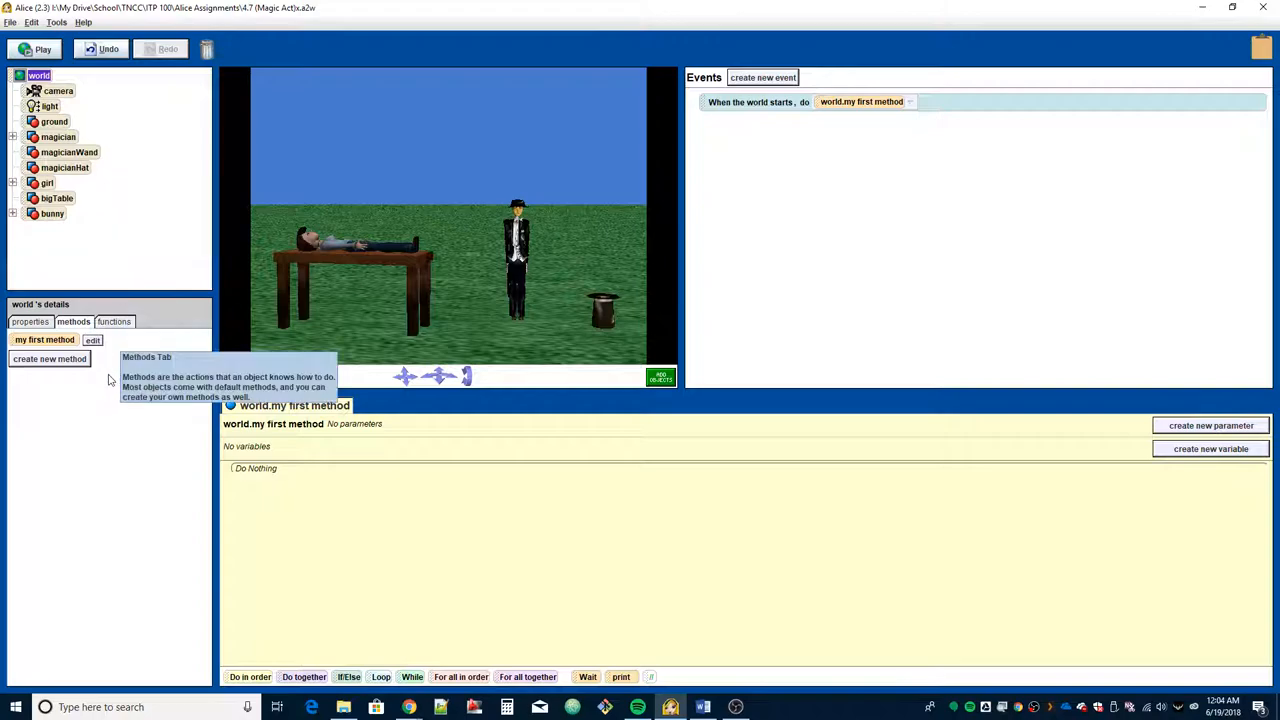
left_click(49, 358)
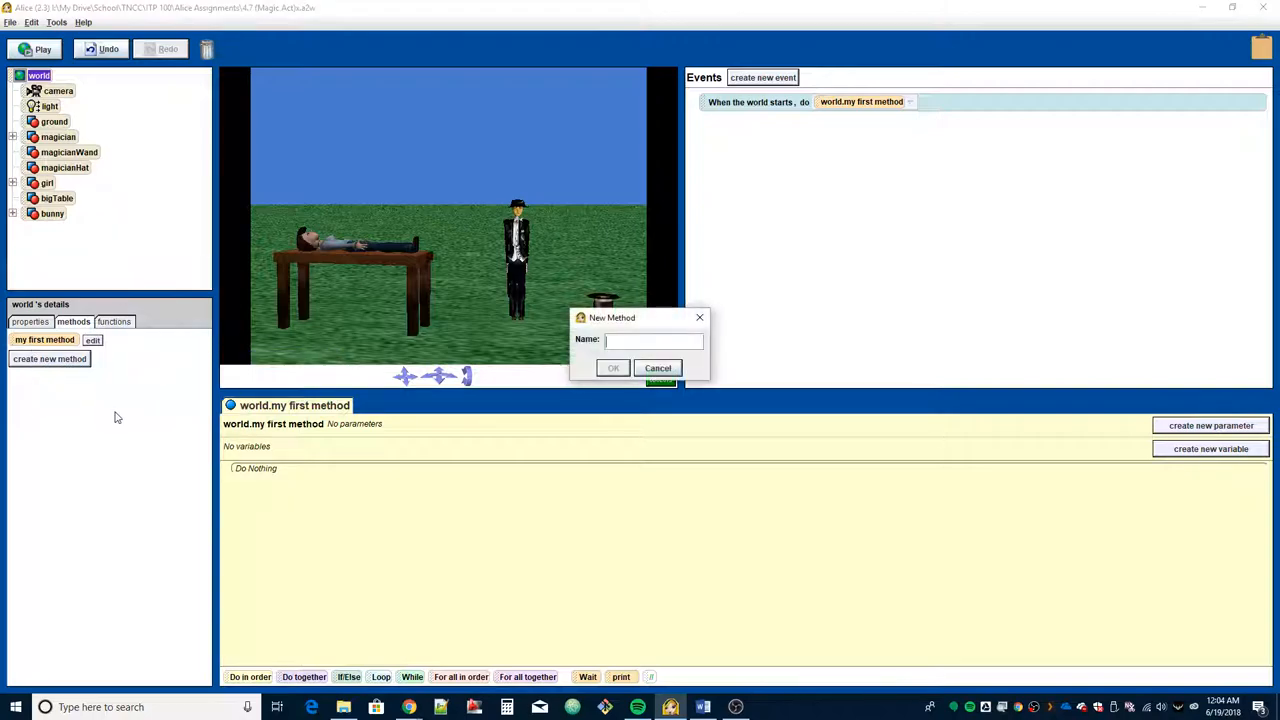
mouse_move(505, 362)
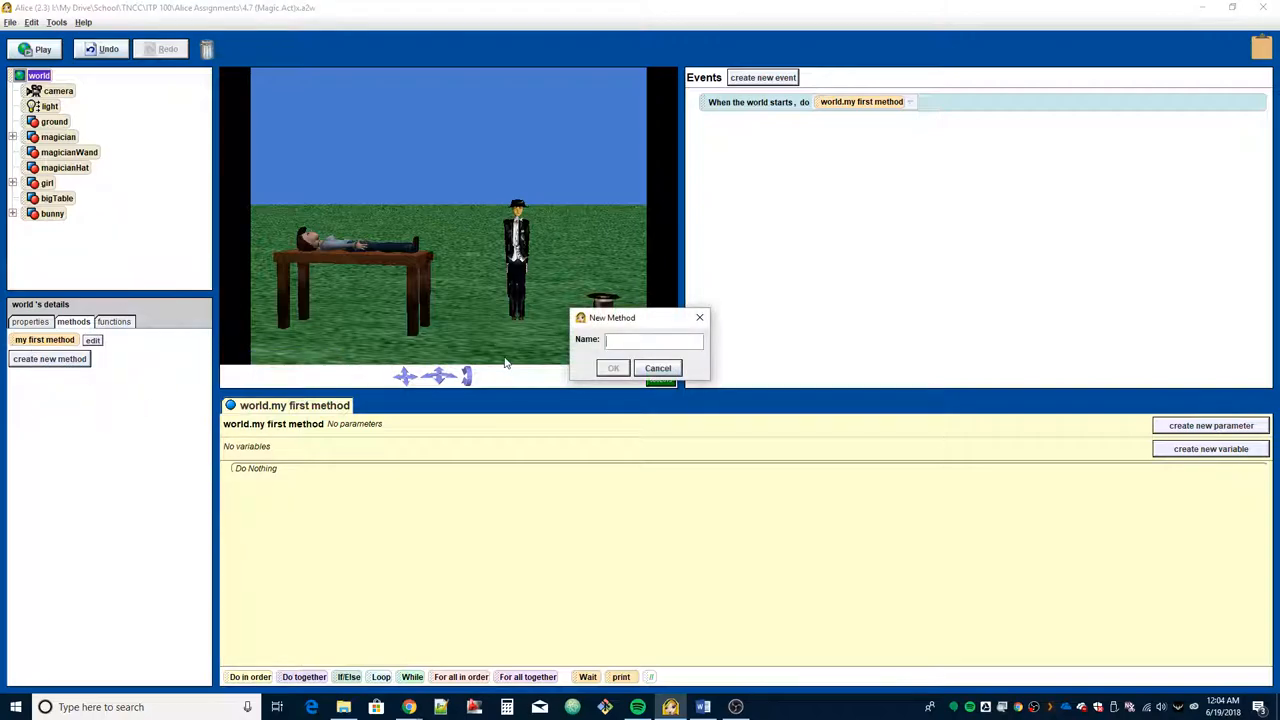
type("ras")
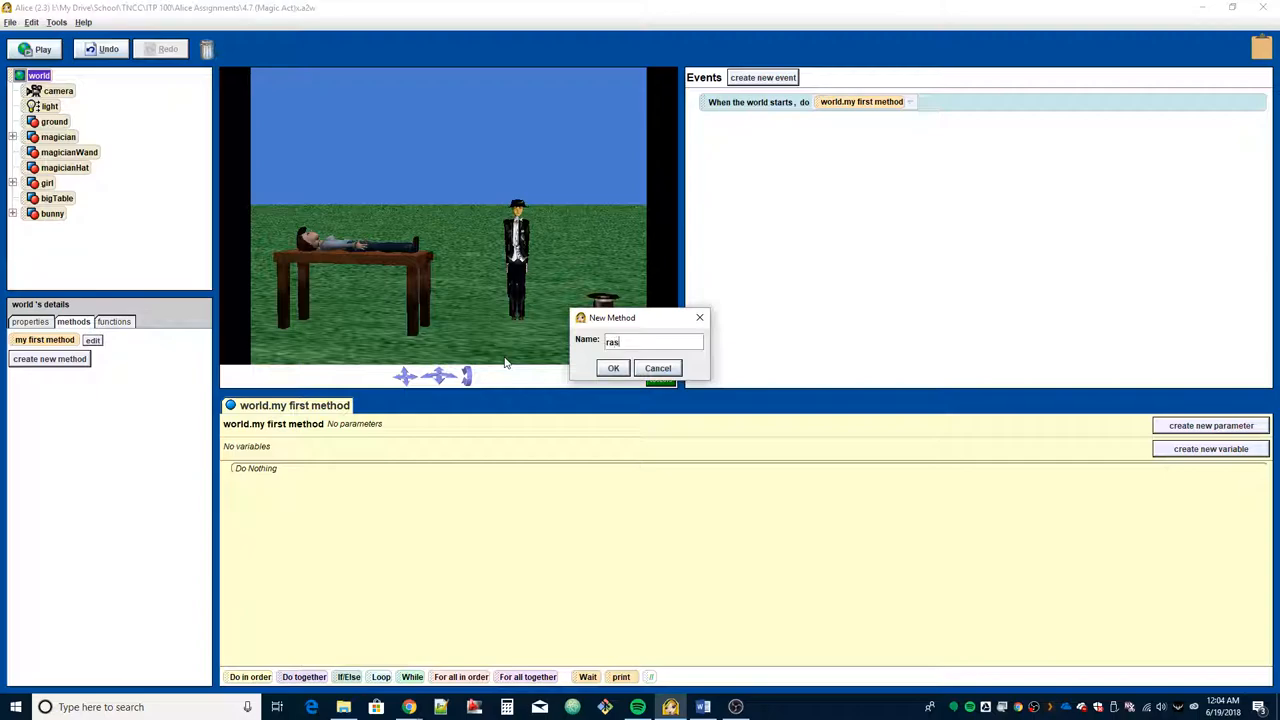
type("raiseObject")
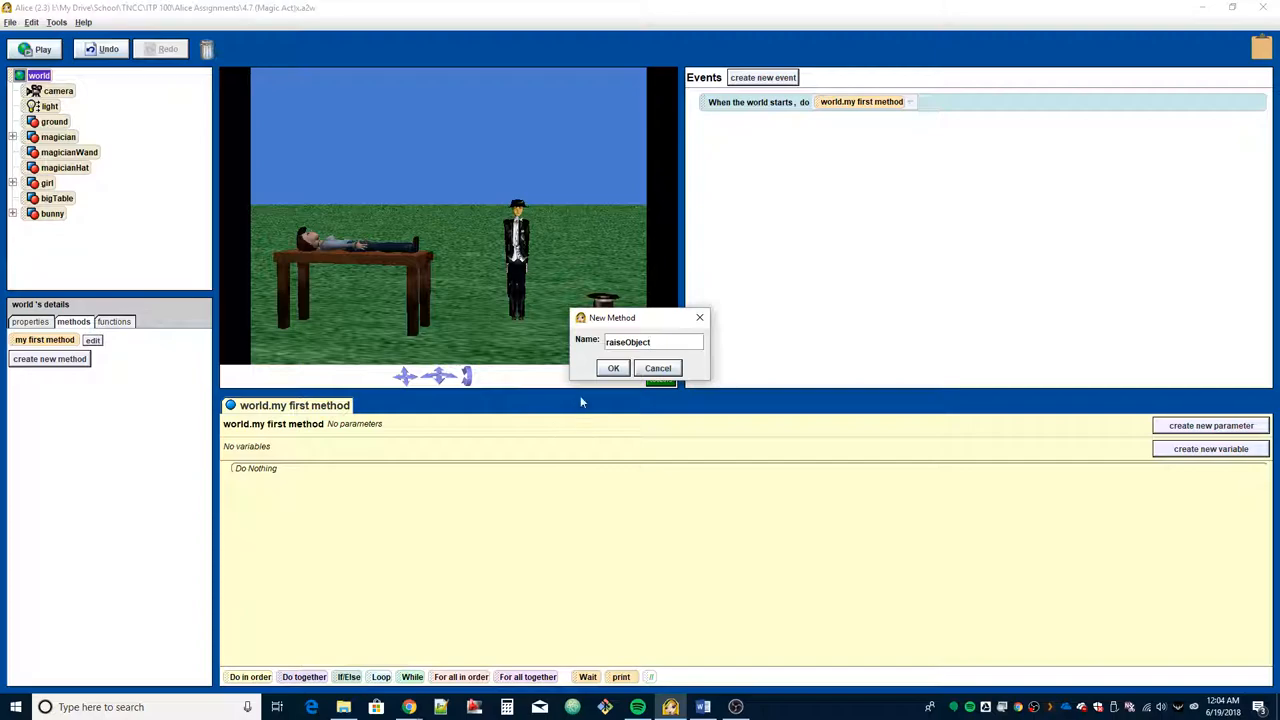
left_click(613, 368)
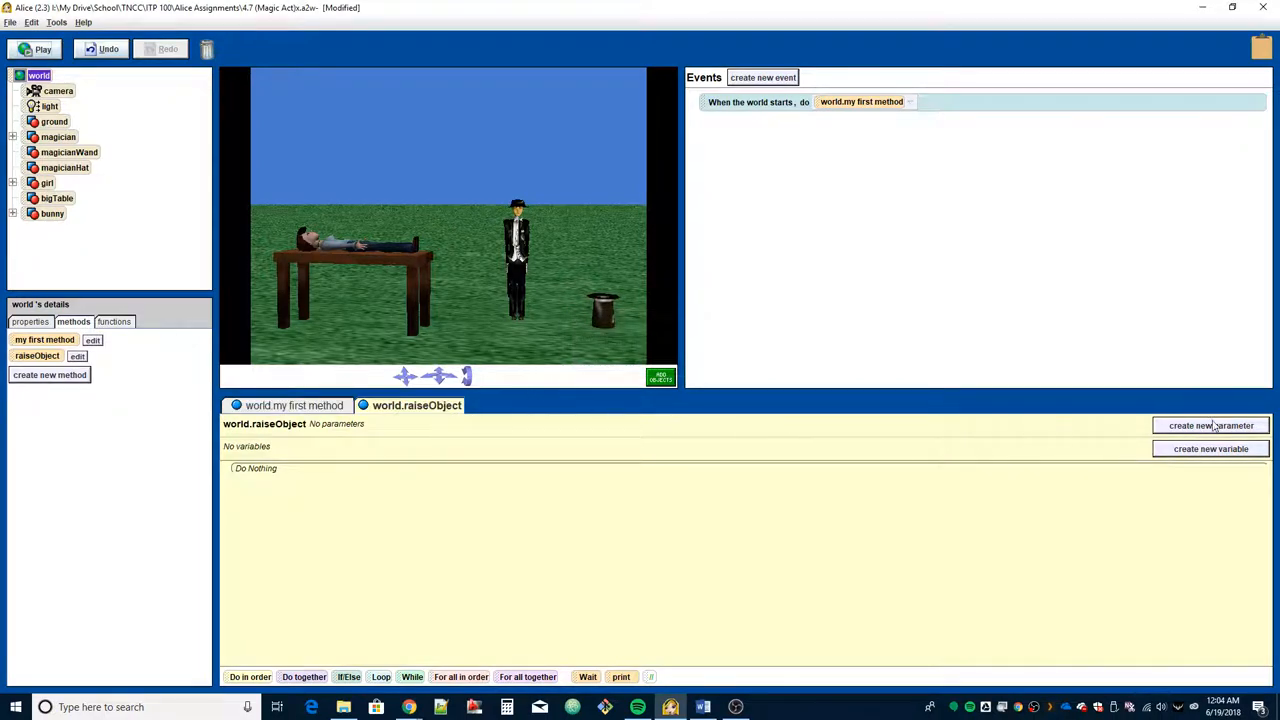
Step: Add an Object-type parameter named objectToRaise to raiseObject
left_click(1211, 425)
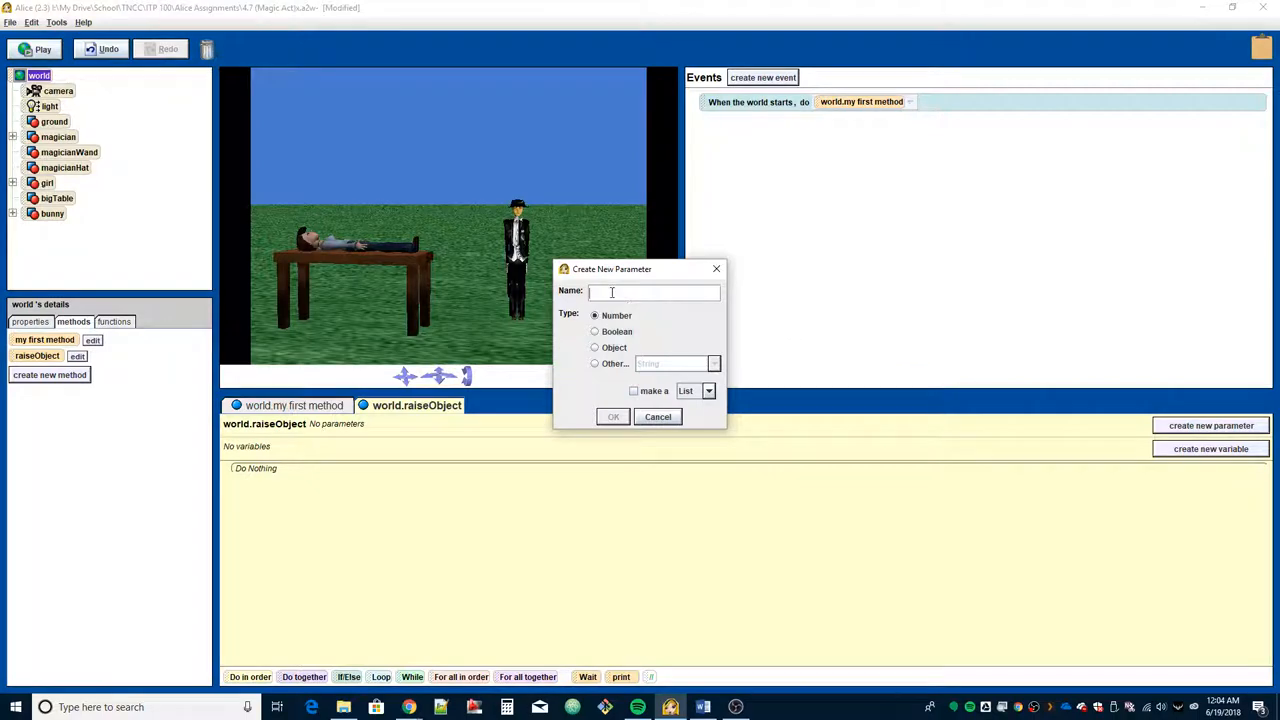
left_click(595, 347)
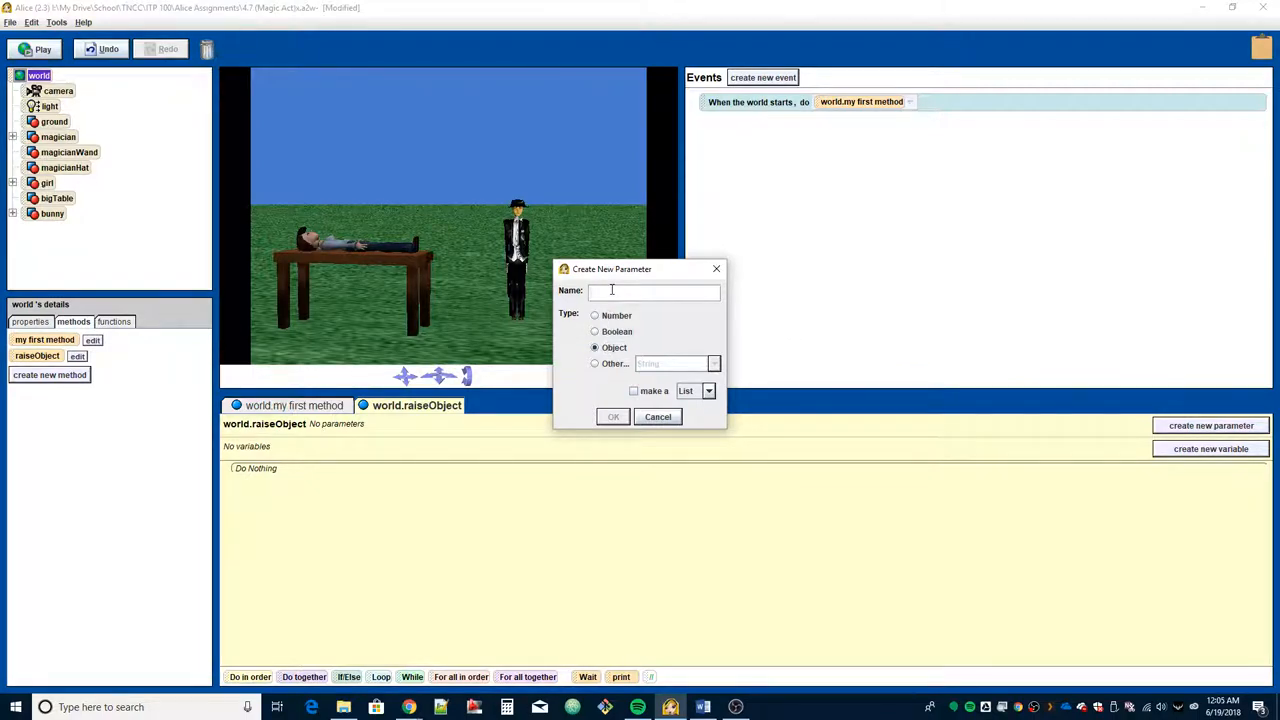
type("objectToRaise")
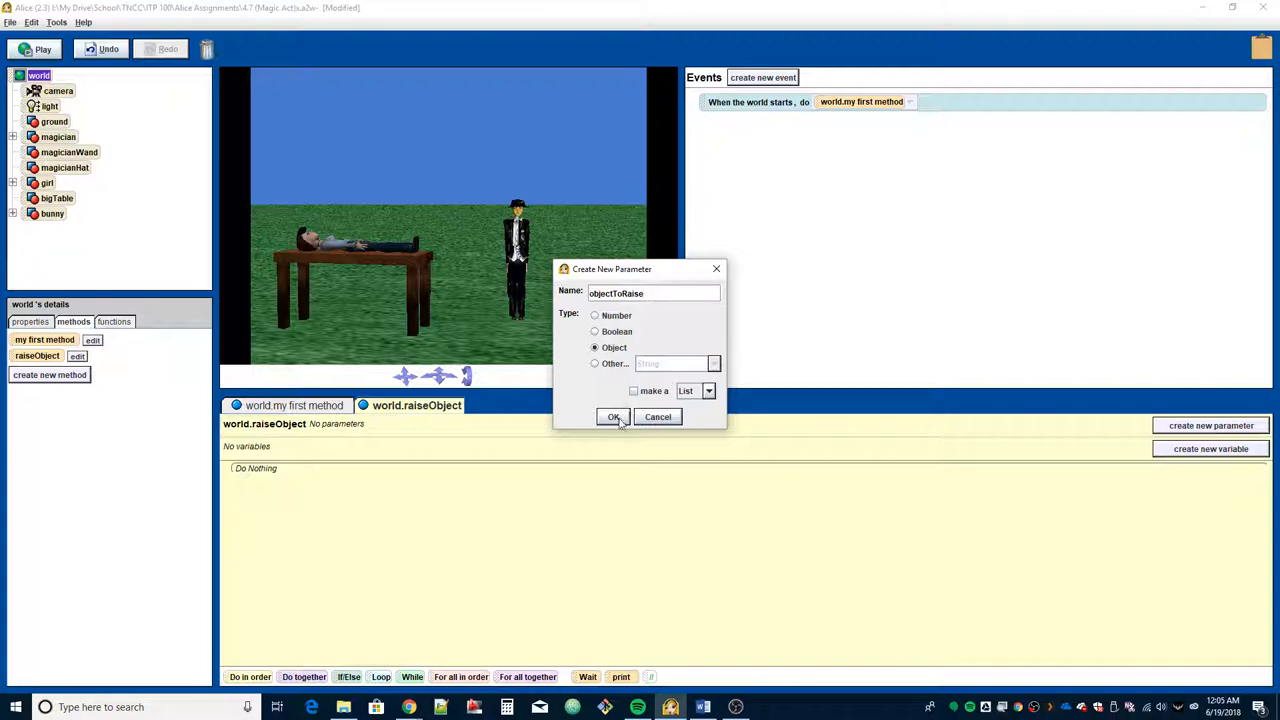
left_click(613, 417)
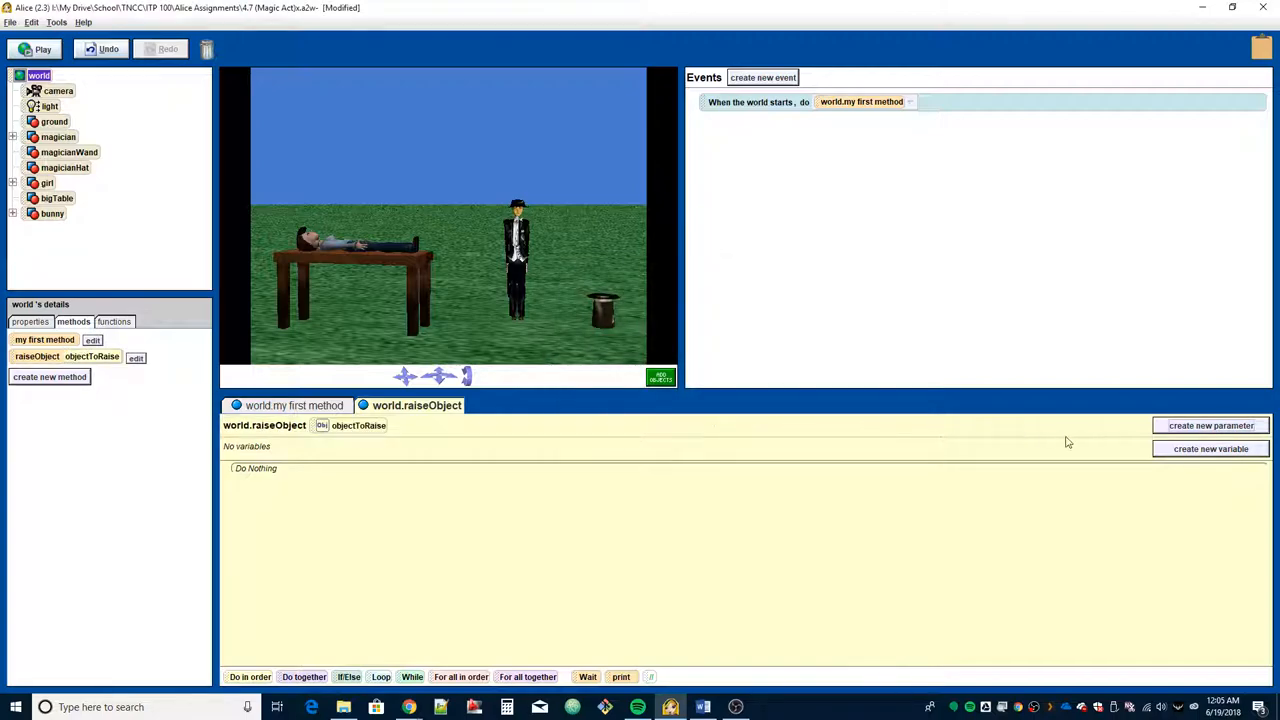
Step: Add a Number parameter named height to raiseObject, then select the magician
left_click(1210, 425)
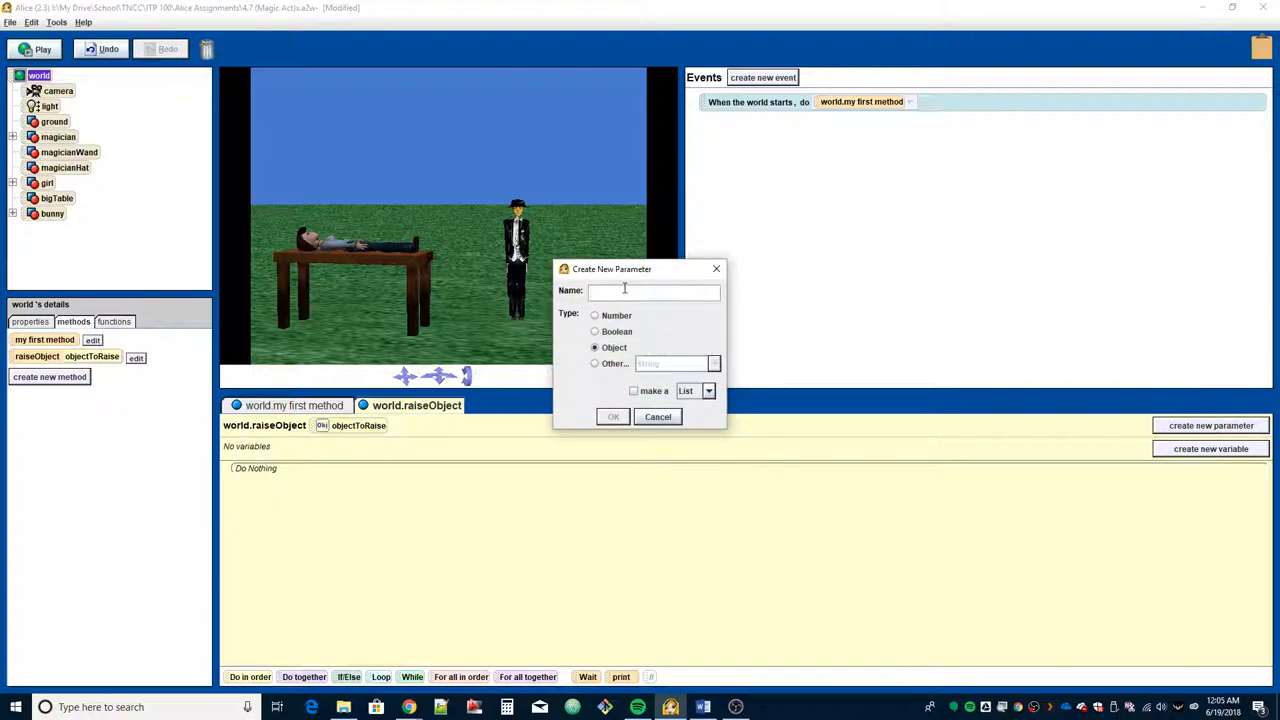
type("height")
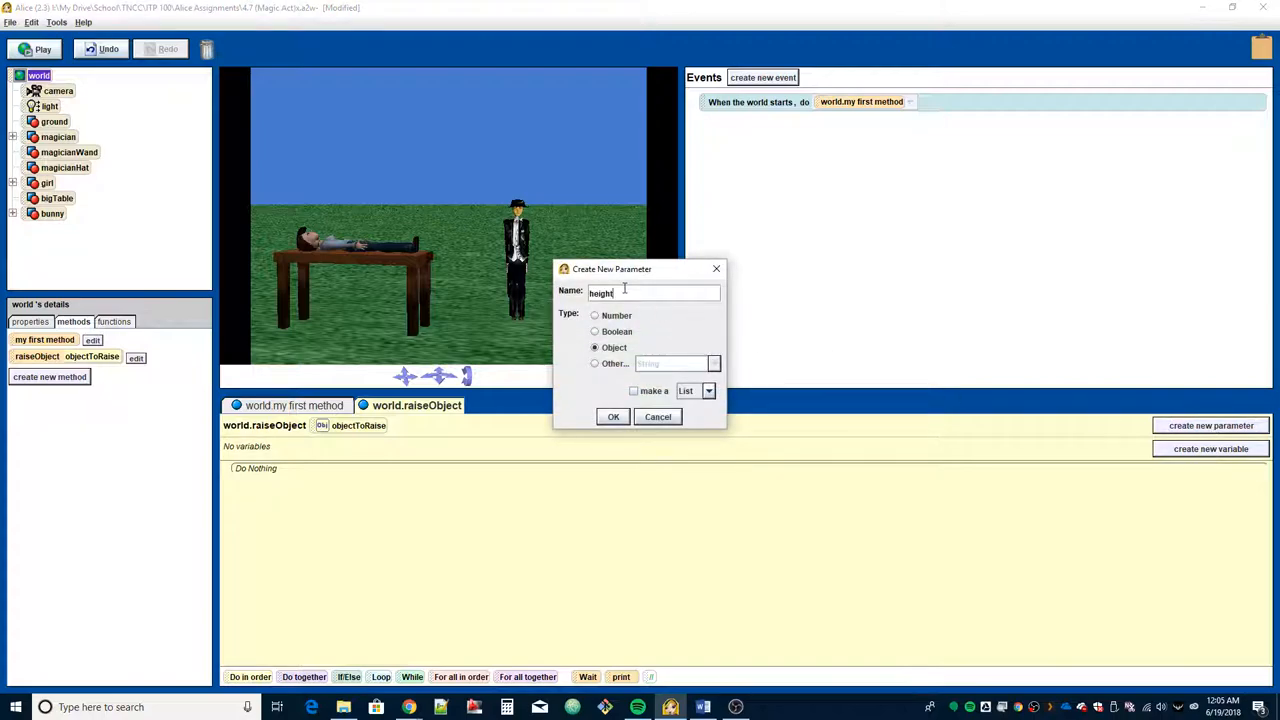
left_click(595, 315)
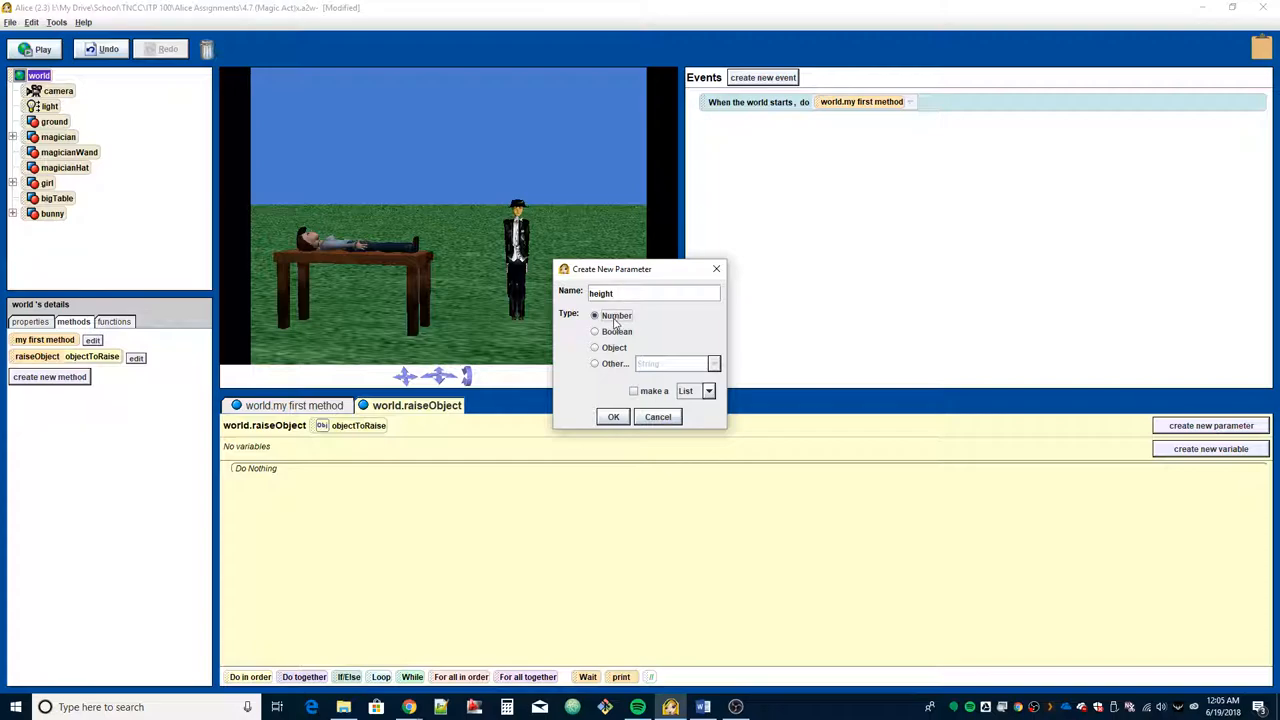
left_click(613, 416)
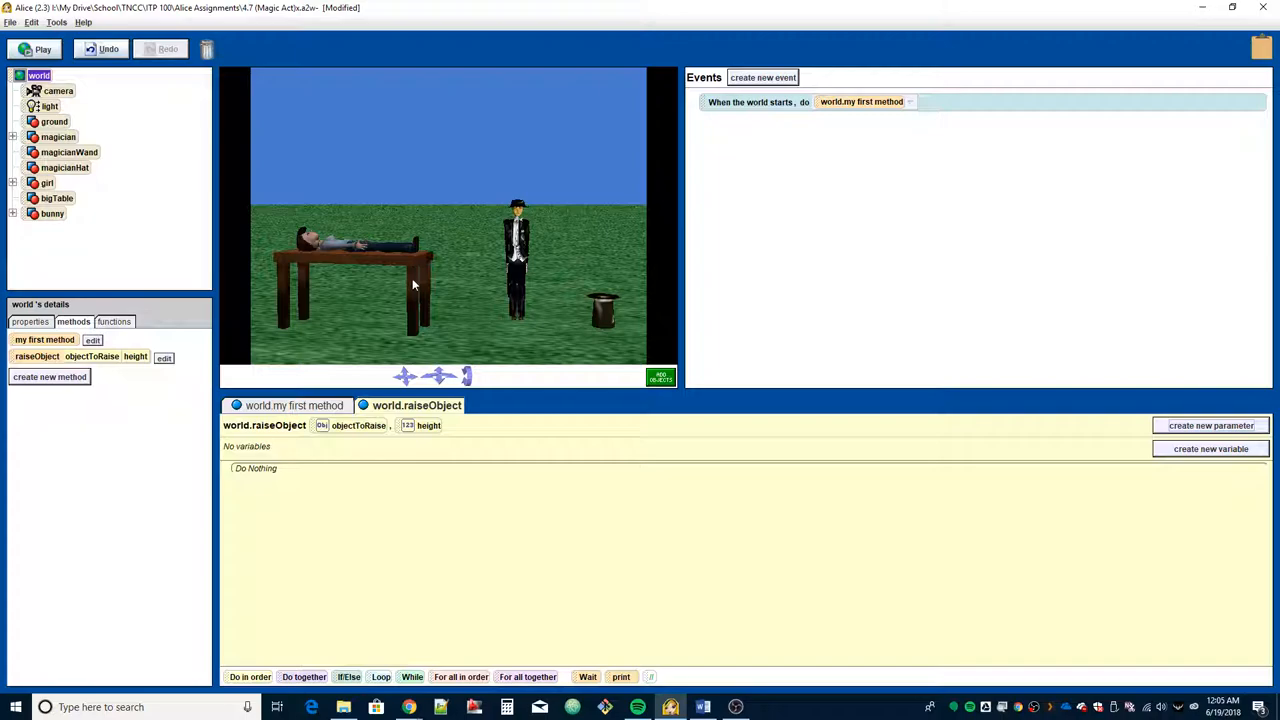
mouse_move(379, 312)
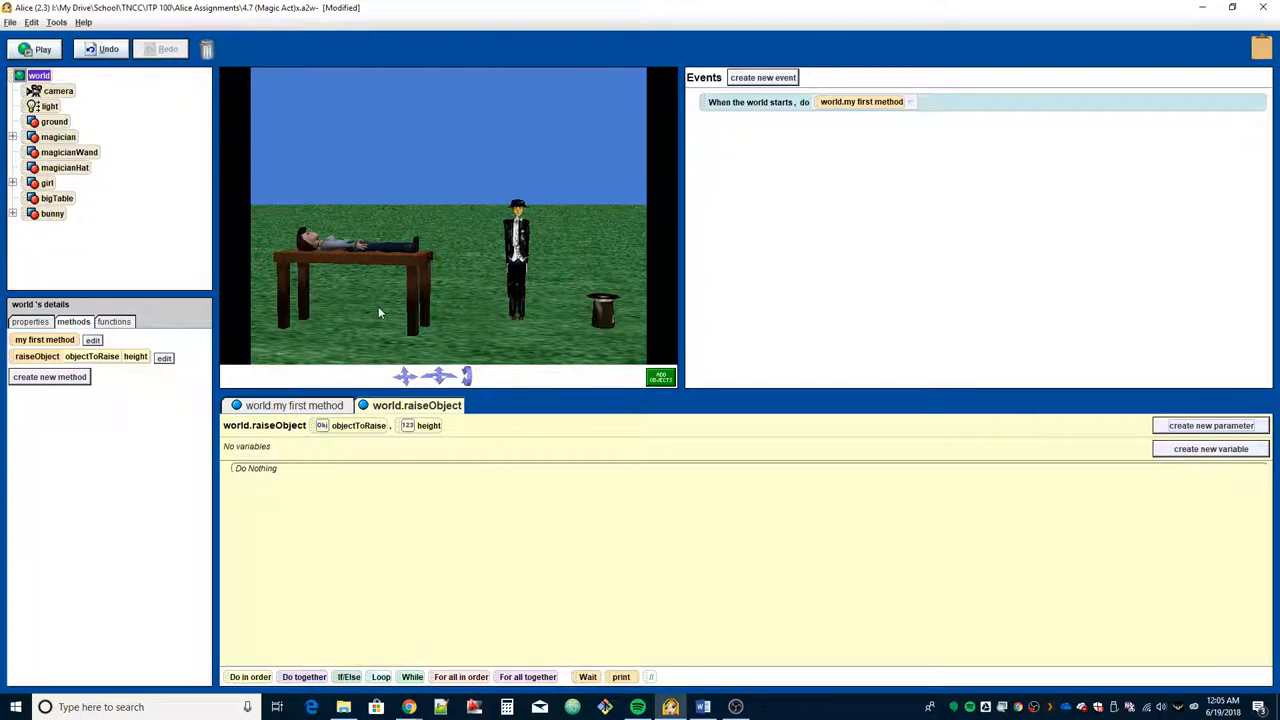
mouse_move(508, 244)
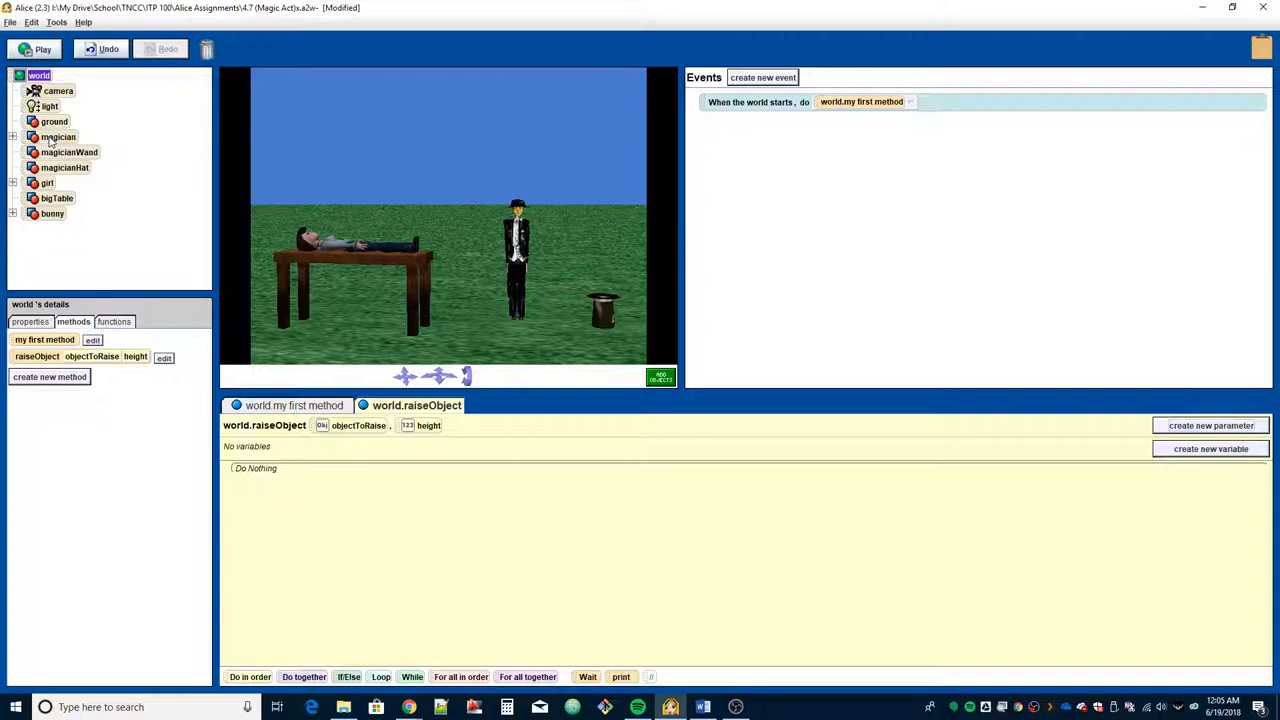
left_click(58, 136)
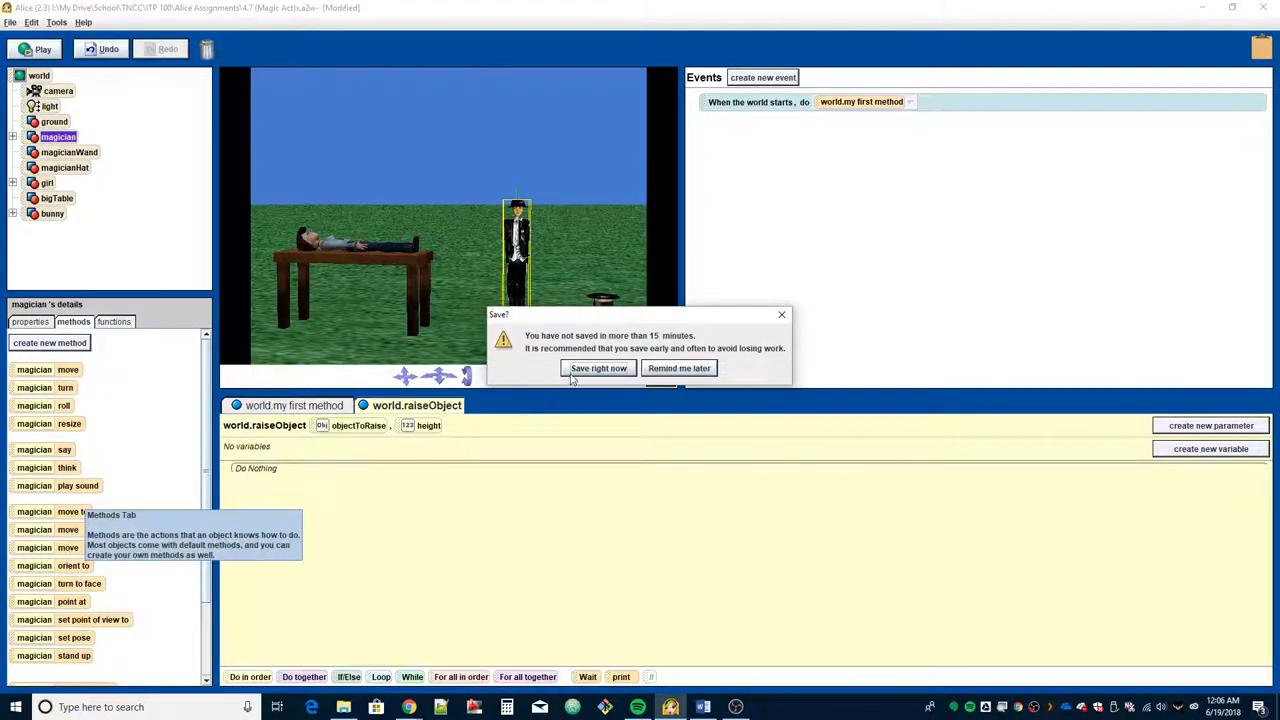
Step: Save the world and add 'magician turn to face objectToRaise' to raiseObject
left_click(598, 368)
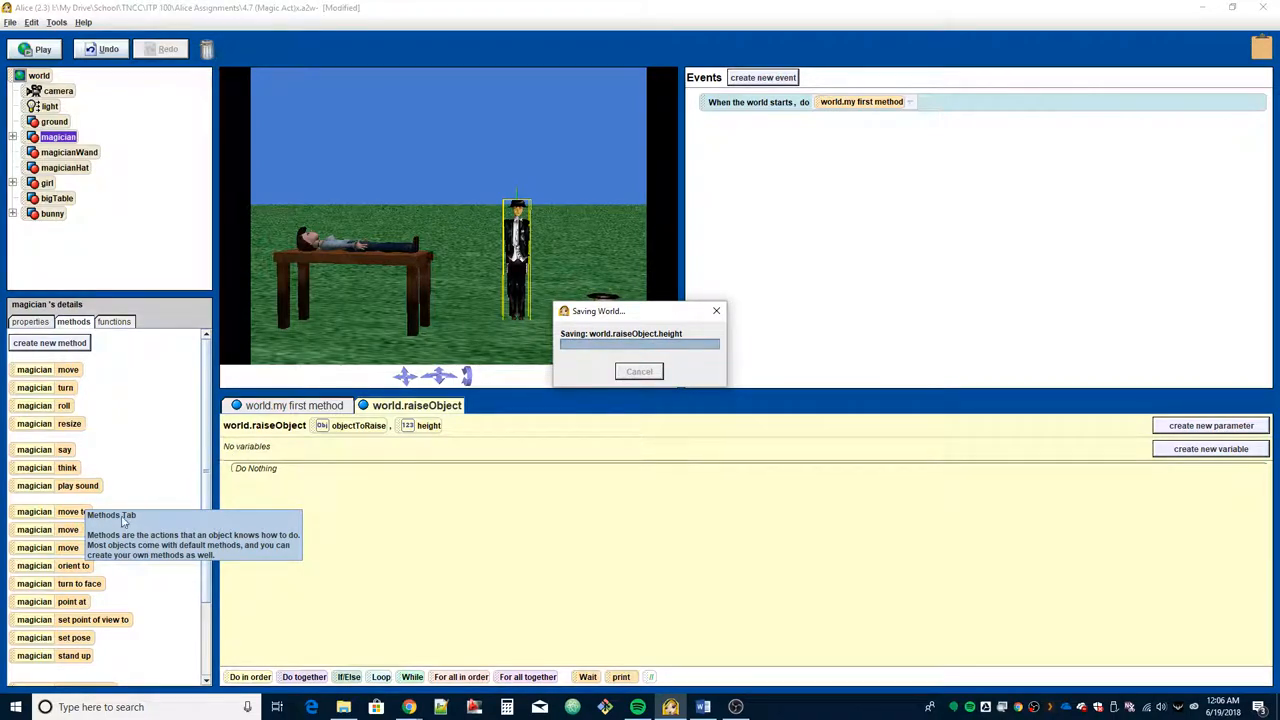
mouse_move(37, 587)
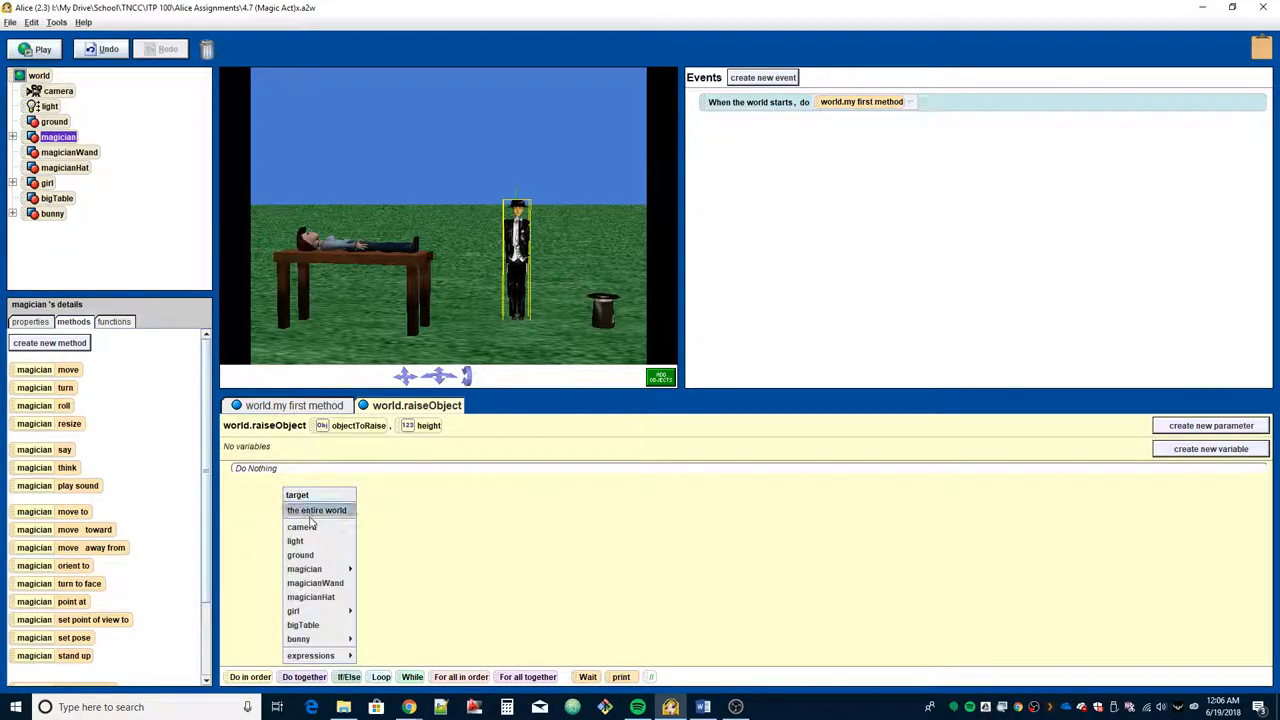
mouse_move(296, 541)
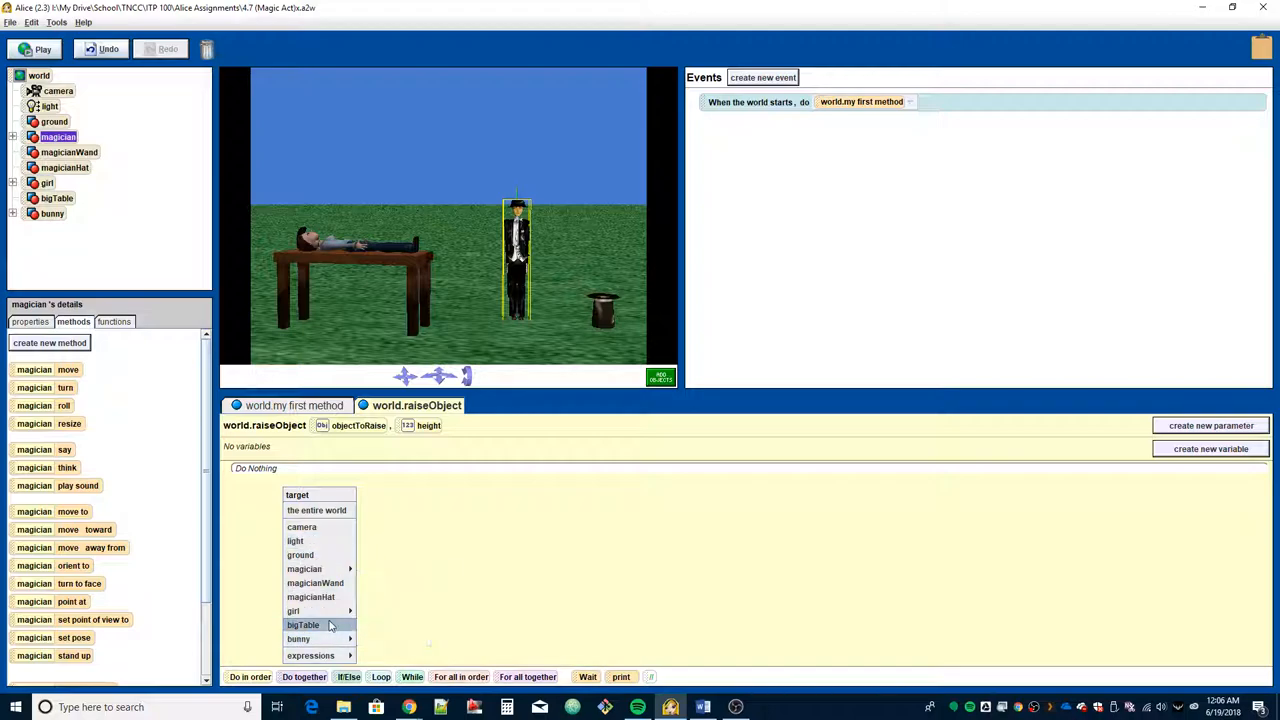
mouse_move(295, 541)
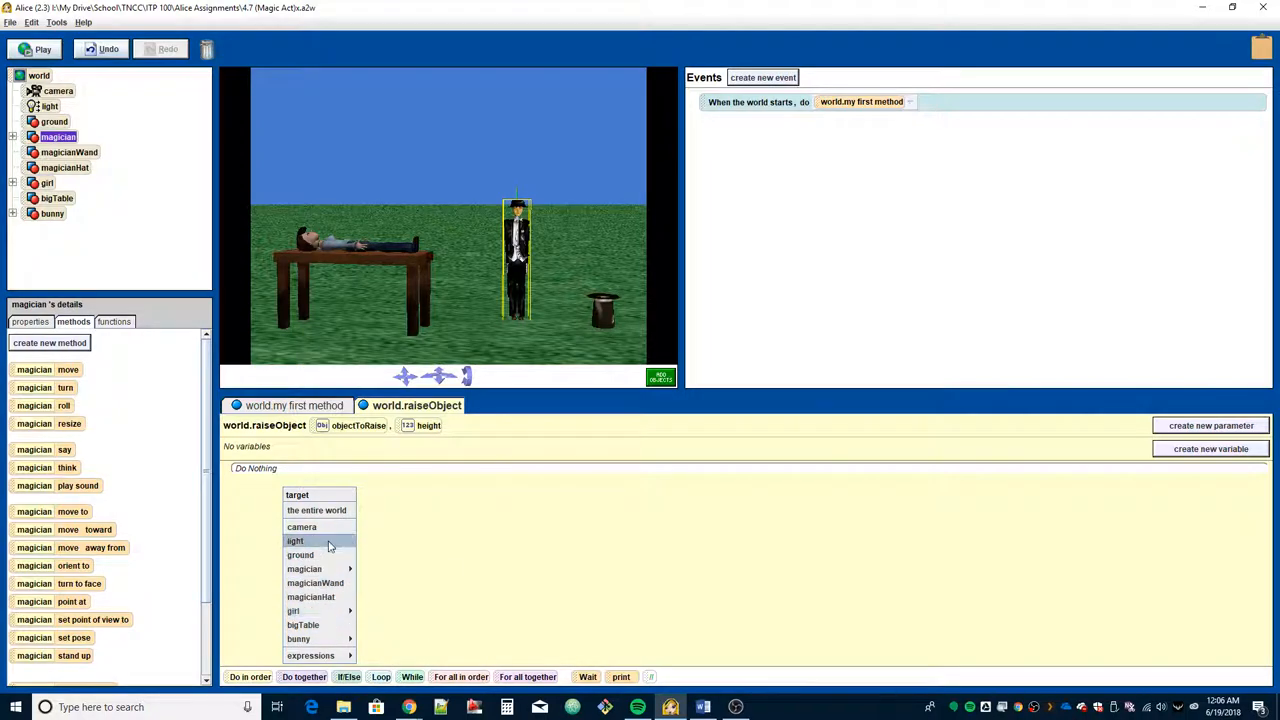
mouse_move(330, 611)
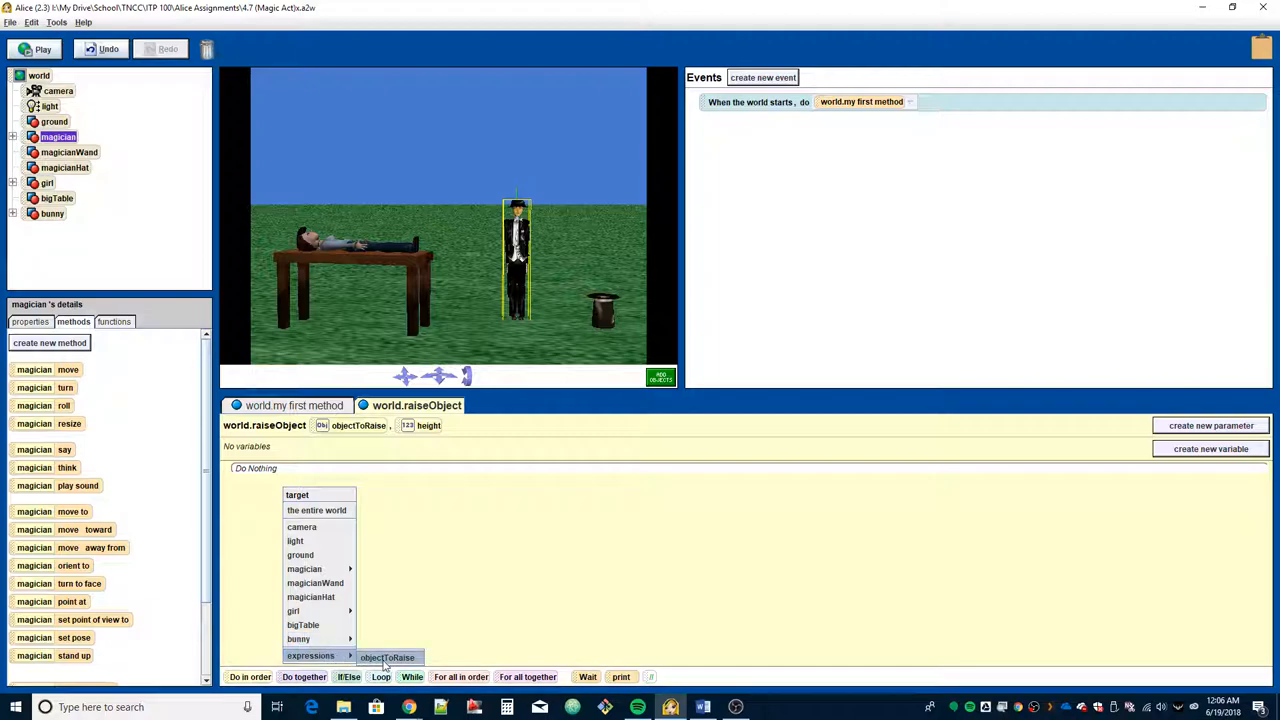
left_click(387, 657)
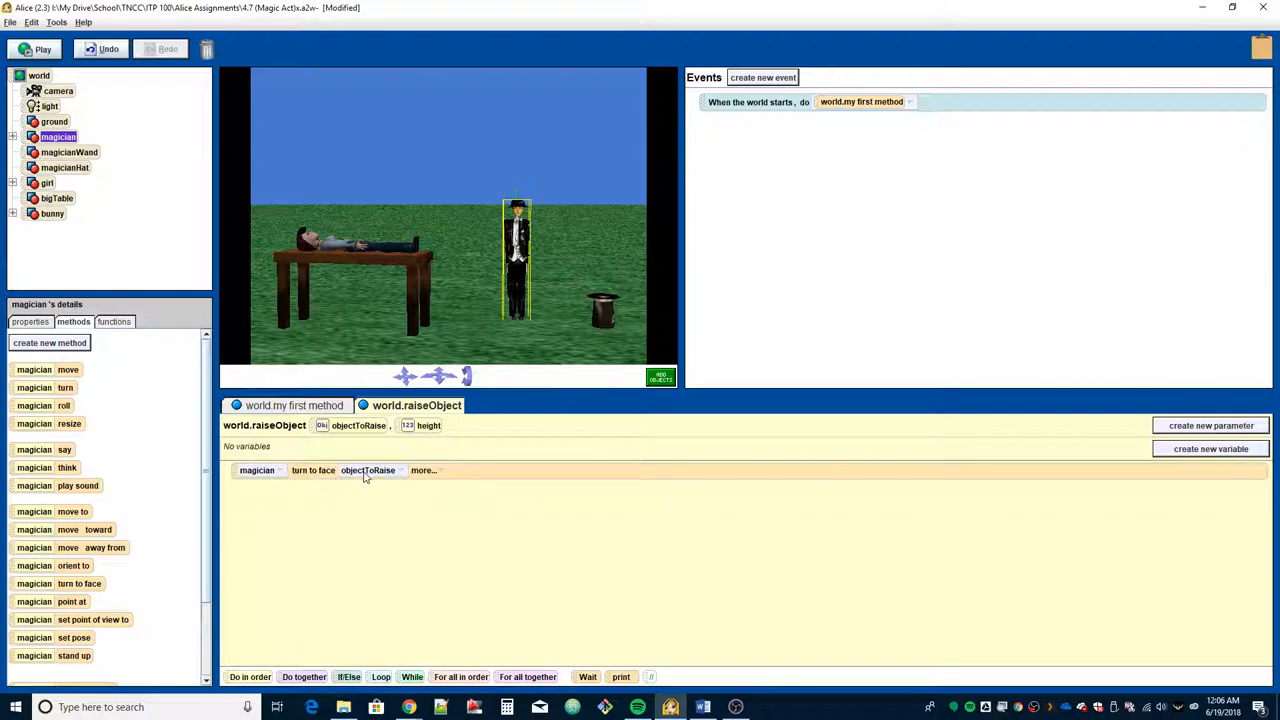
mouse_move(243, 525)
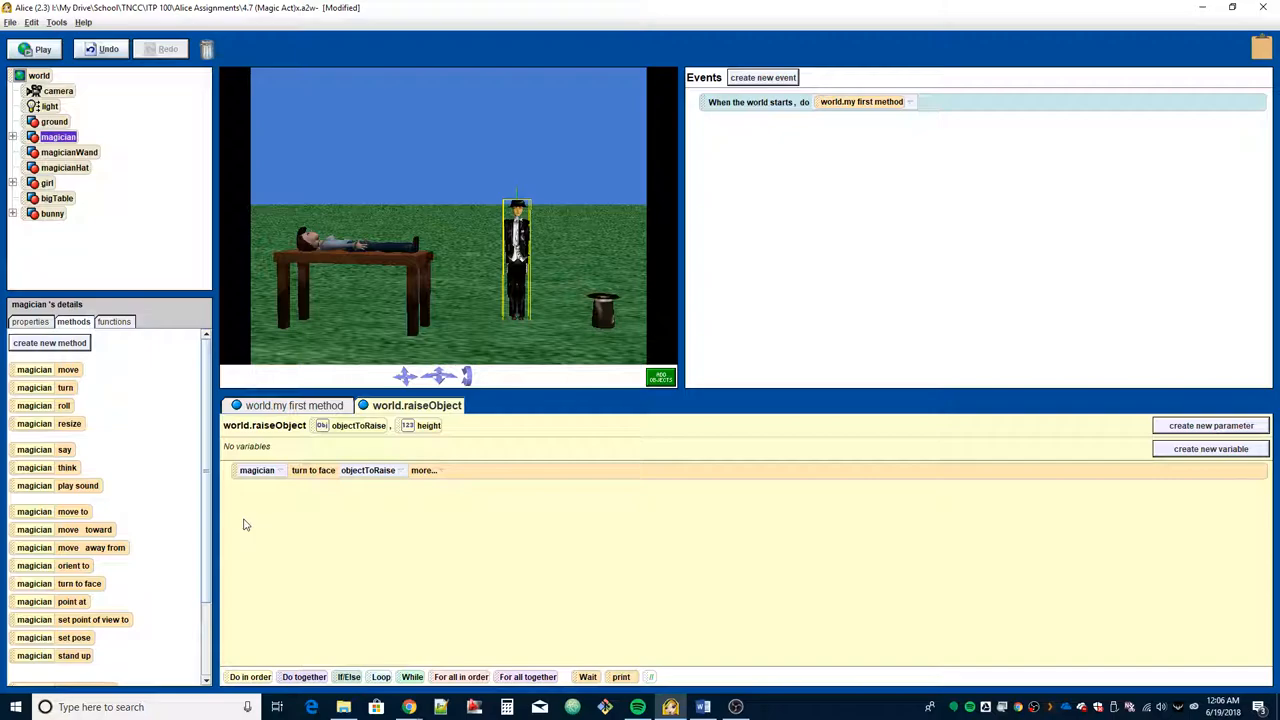
mouse_move(505, 277)
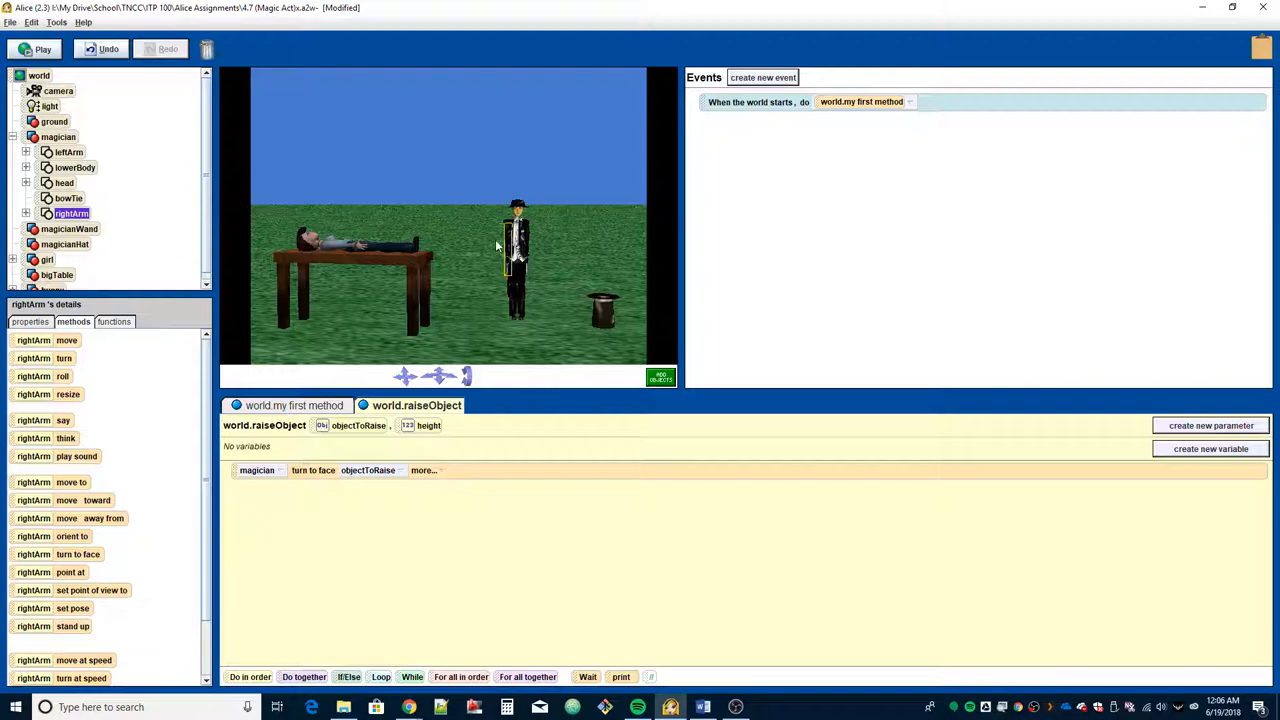
mouse_move(70, 213)
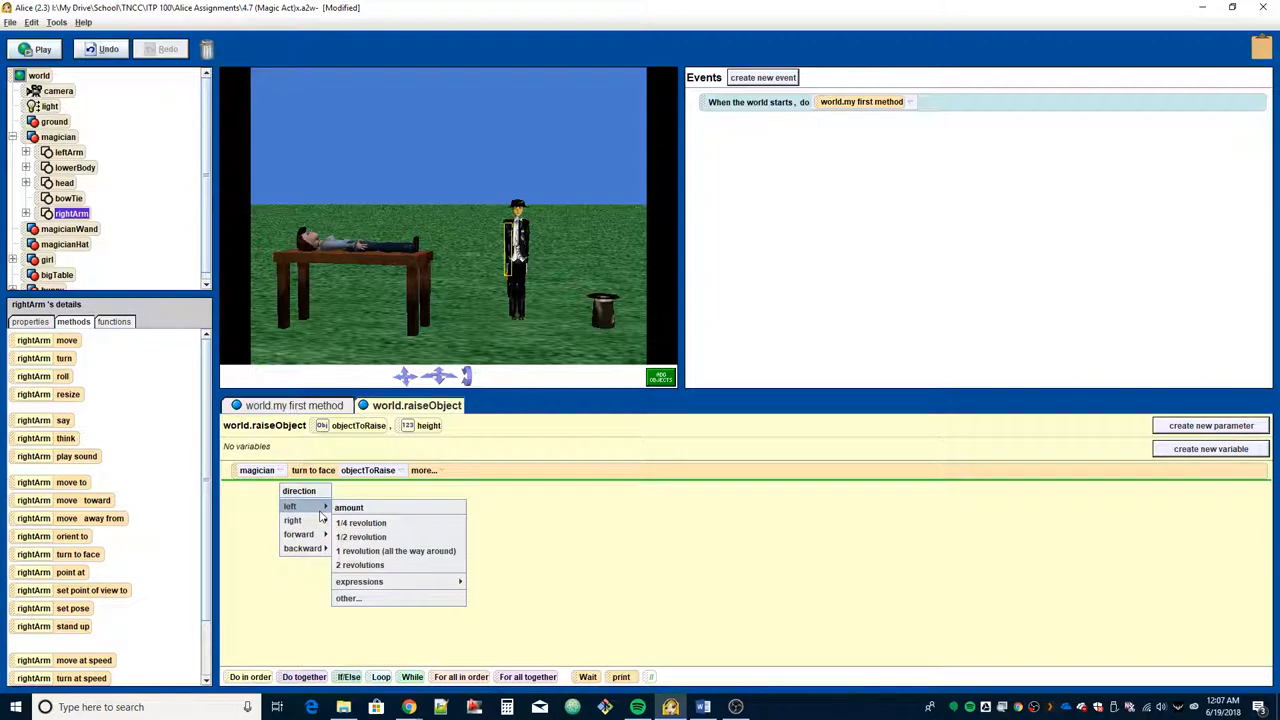
mouse_move(361, 522)
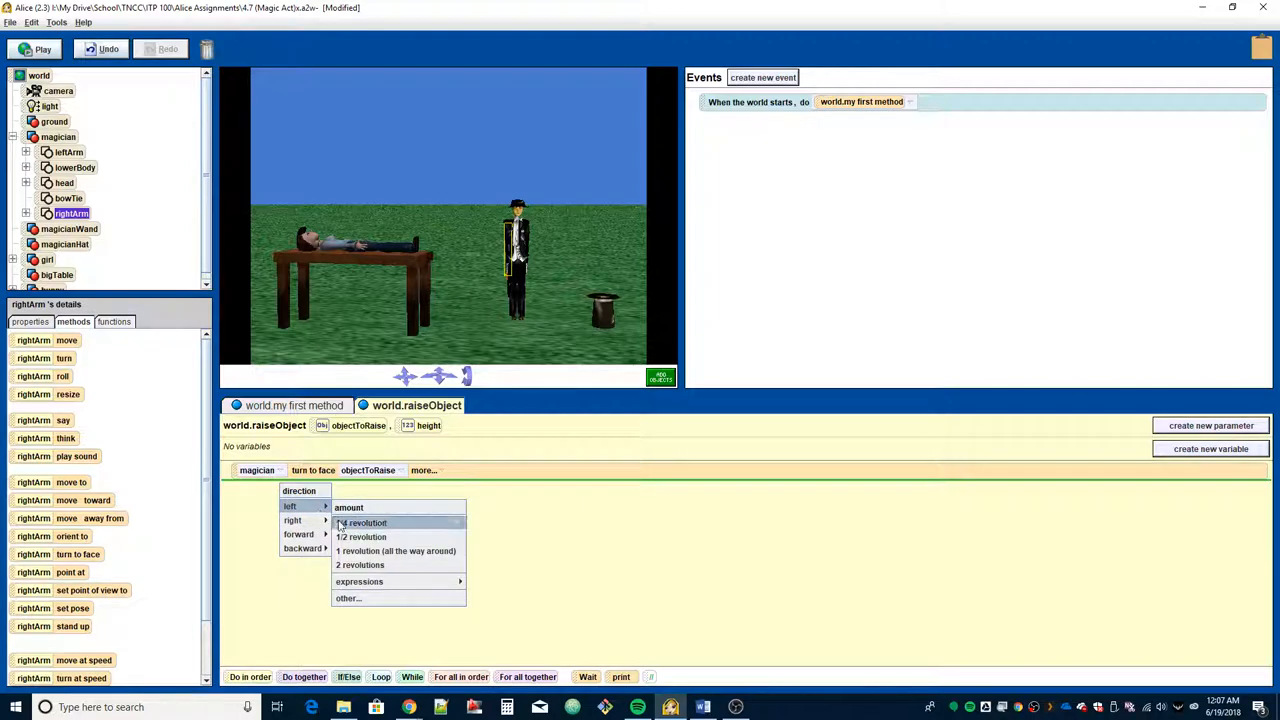
Step: Add 'magician.rightArm turn left 0.25 revolutions' after the turn-to-face instruction
left_click(362, 522)
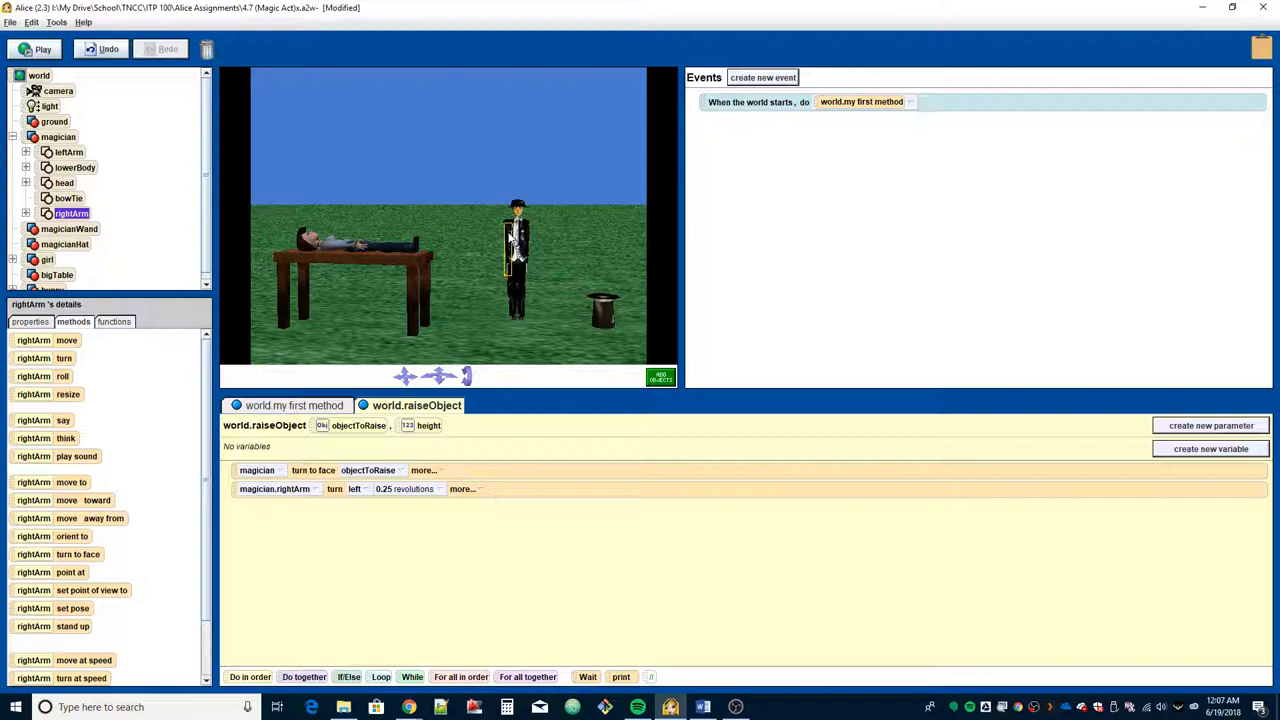
mouse_move(450, 260)
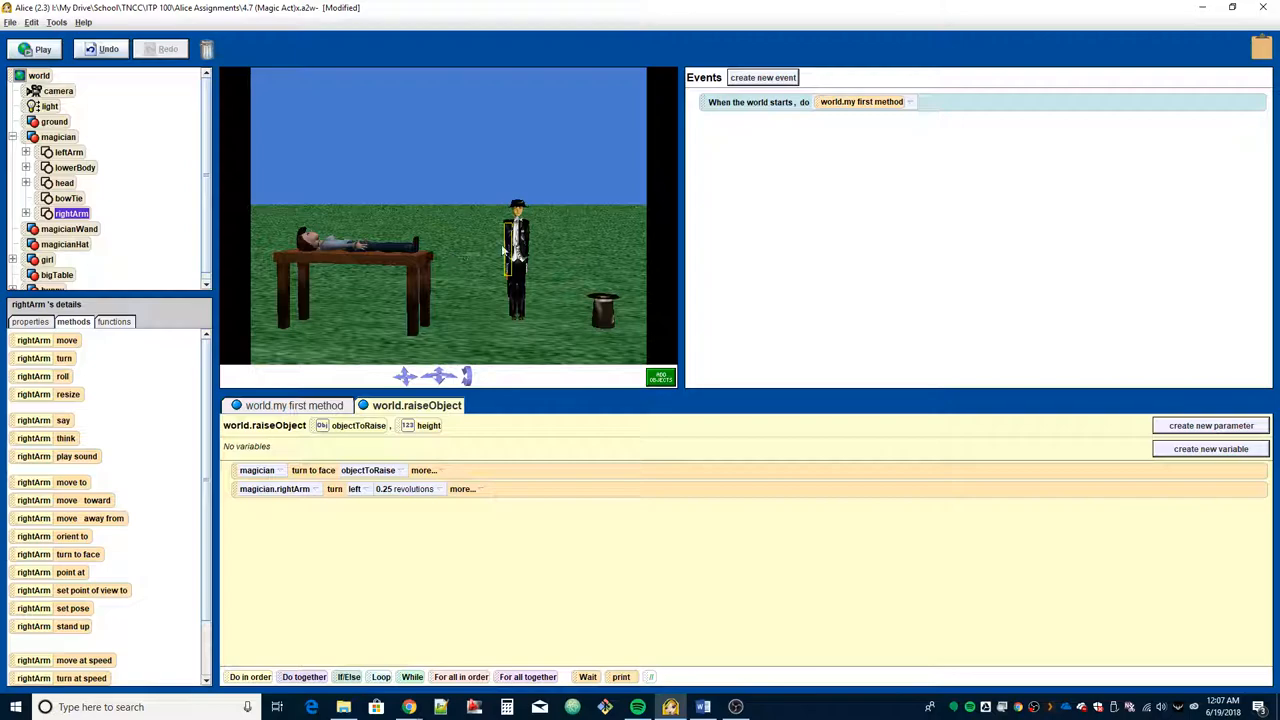
mouse_move(408, 255)
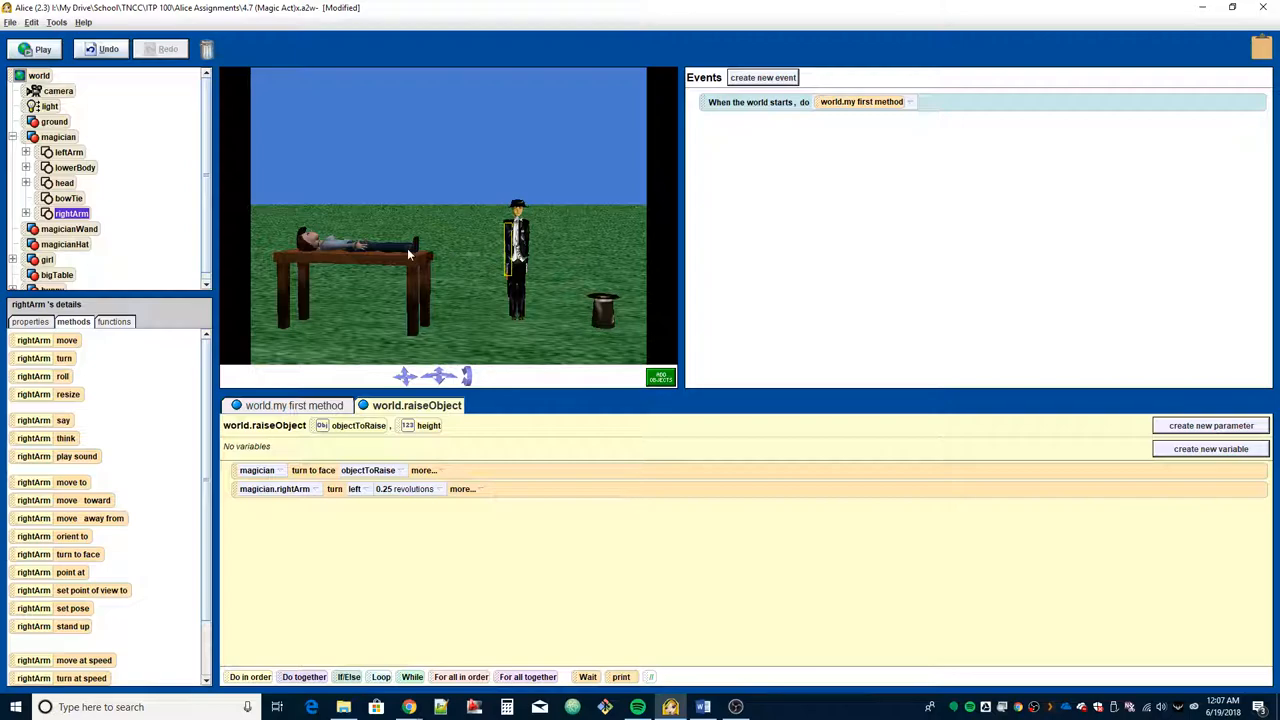
mouse_move(397, 210)
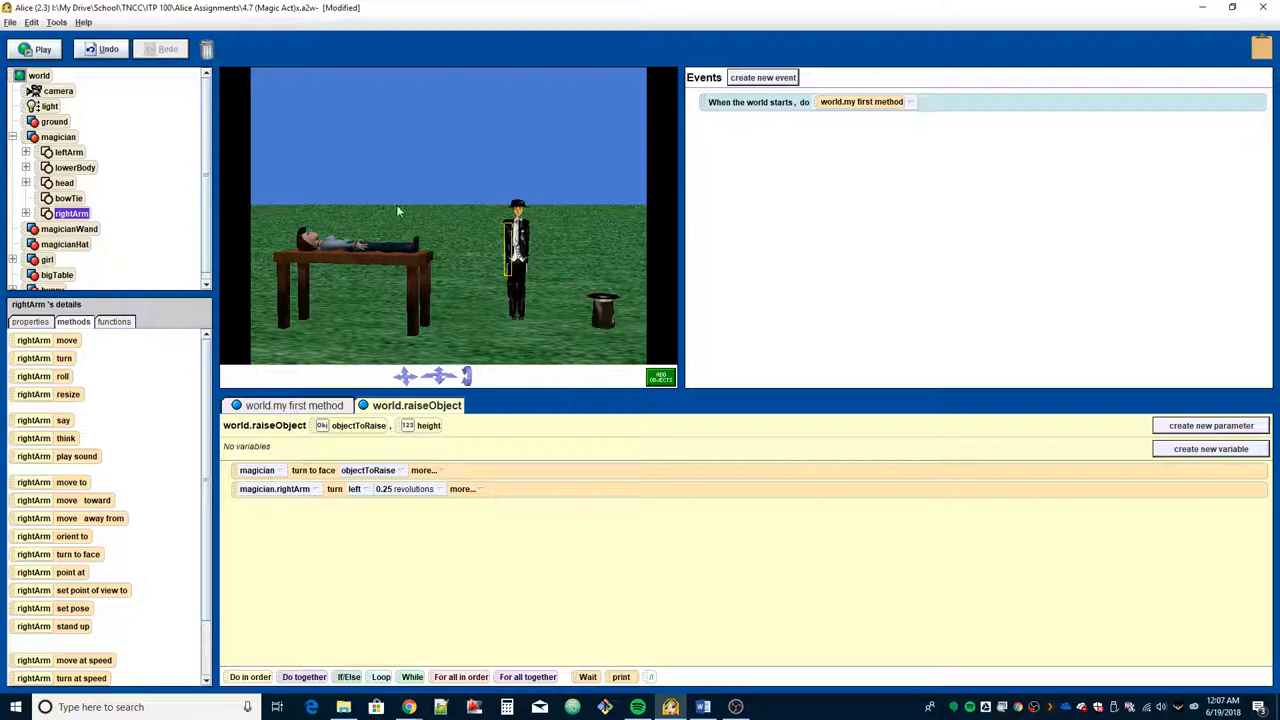
mouse_move(508, 258)
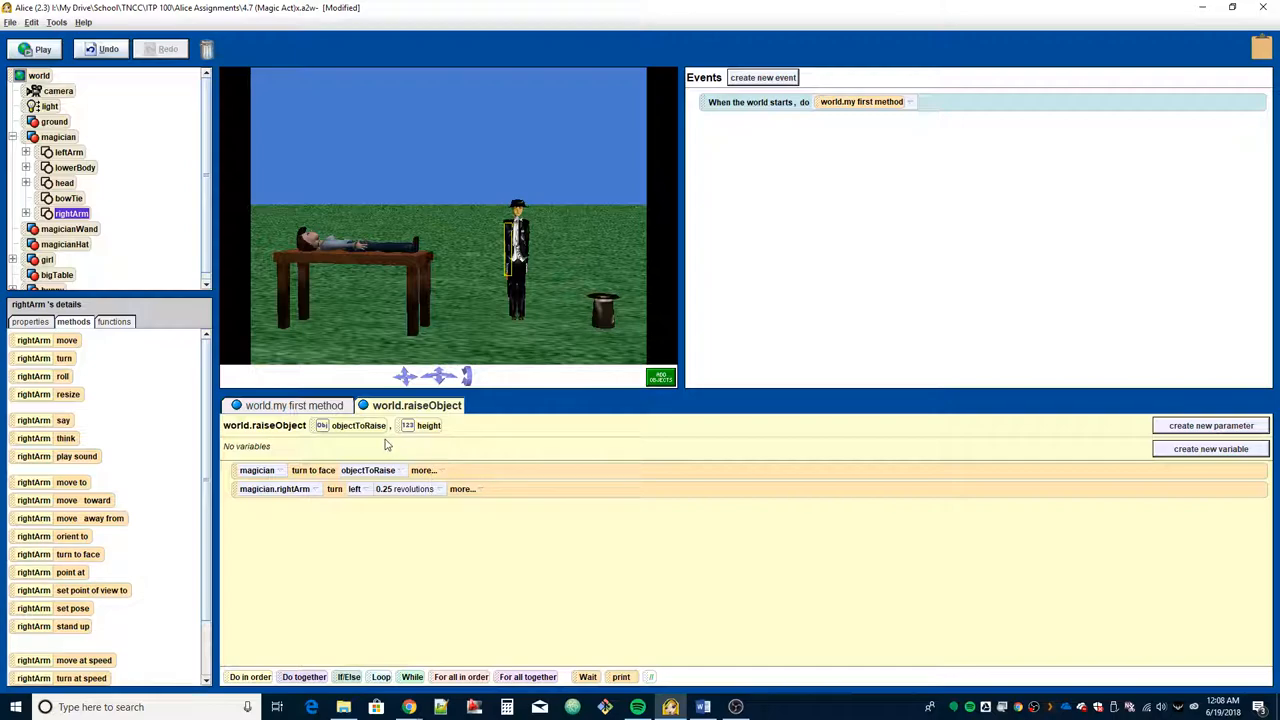
mouse_move(78, 383)
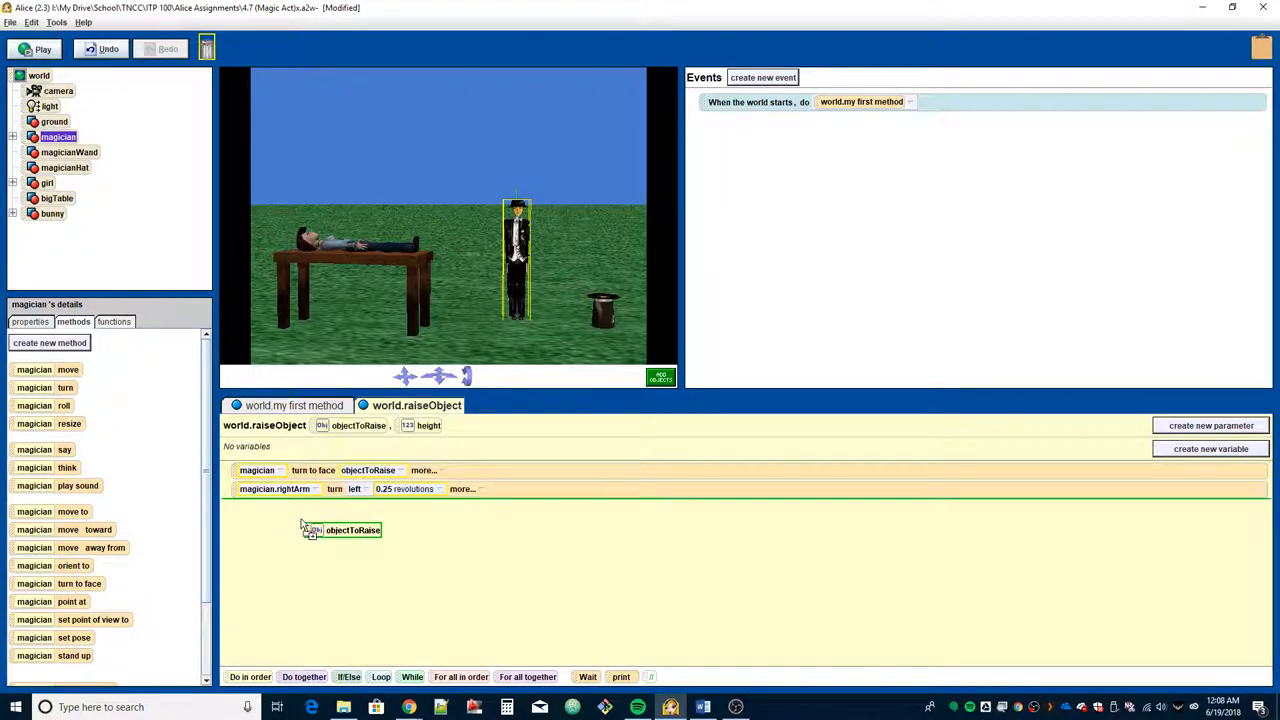
left_click(351, 530)
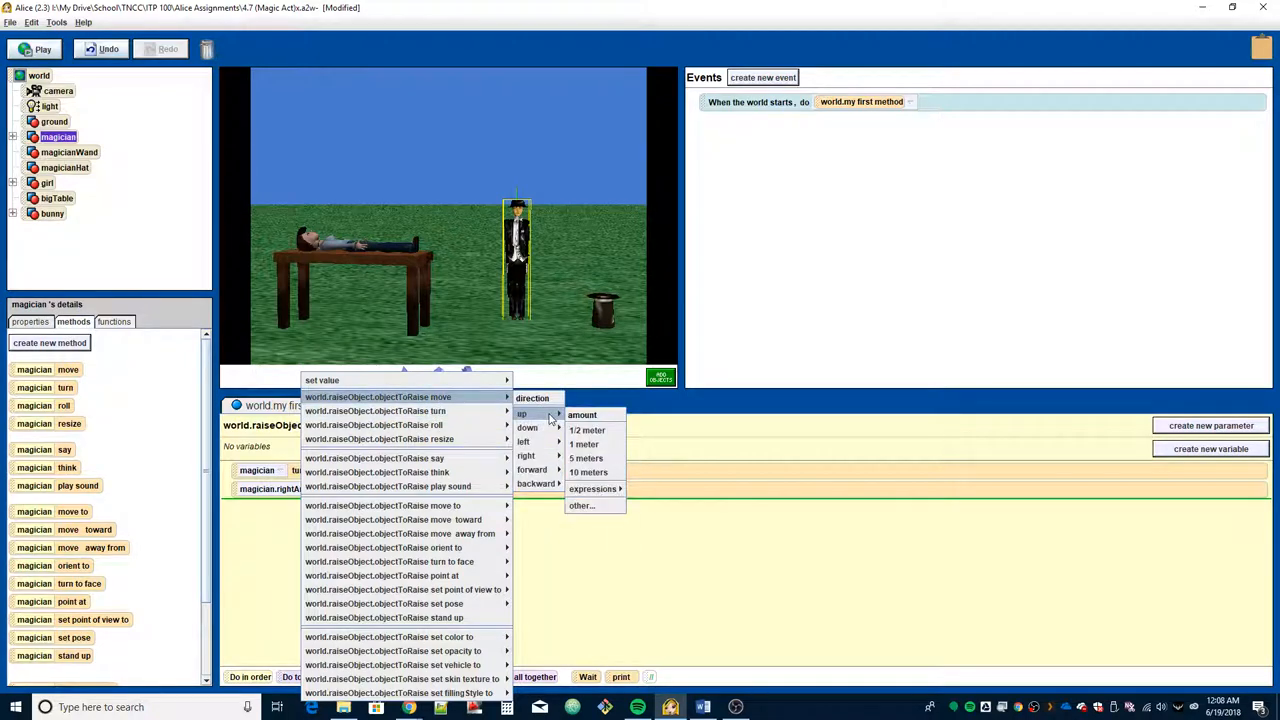
mouse_move(587, 430)
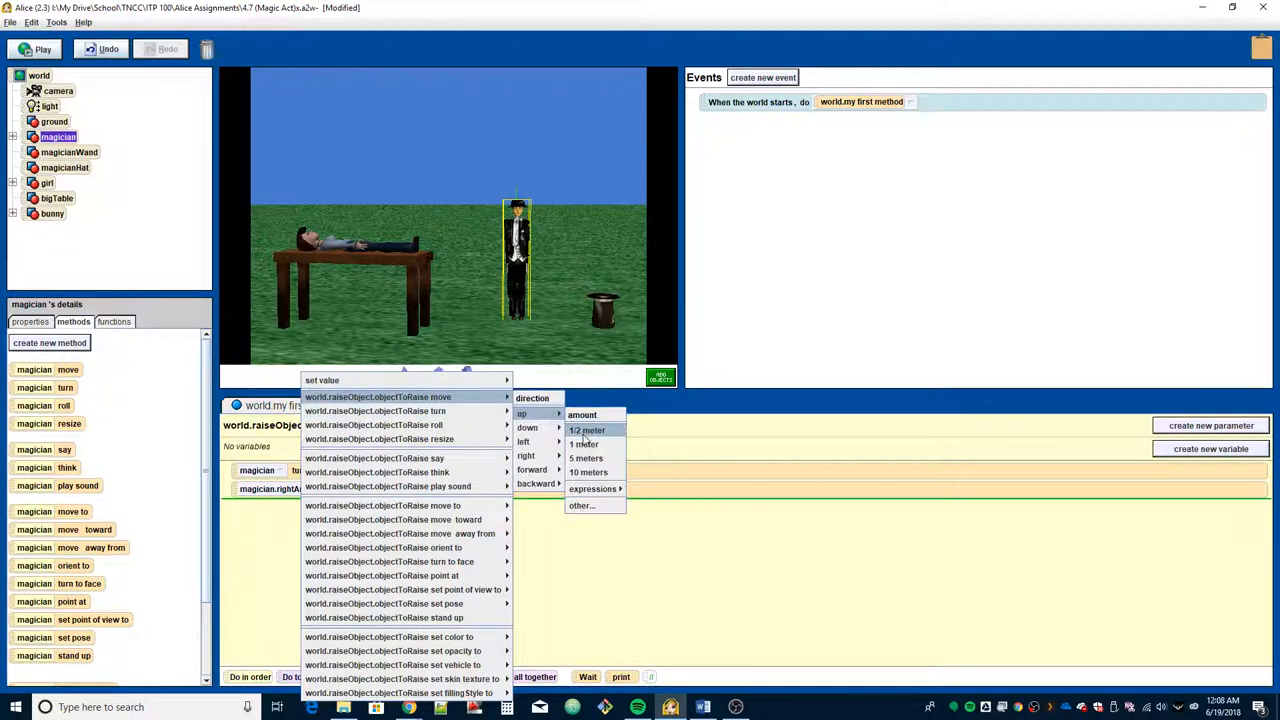
mouse_move(585, 458)
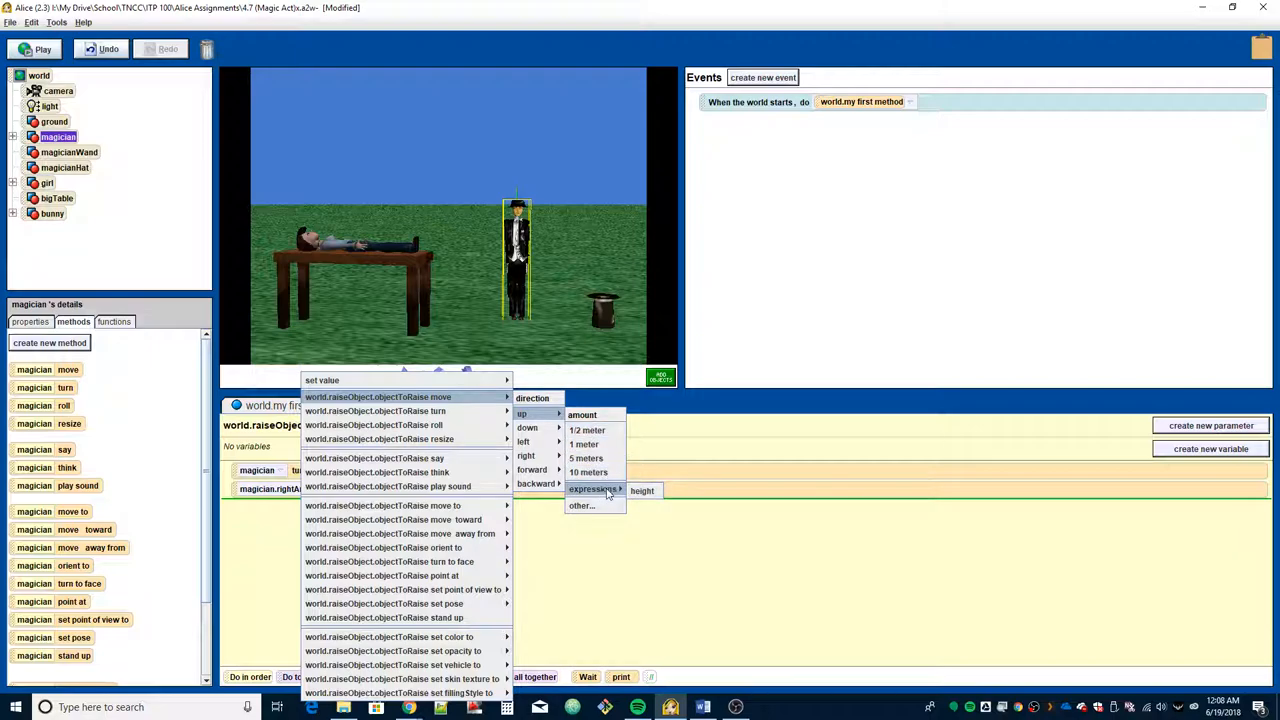
left_click(642, 491)
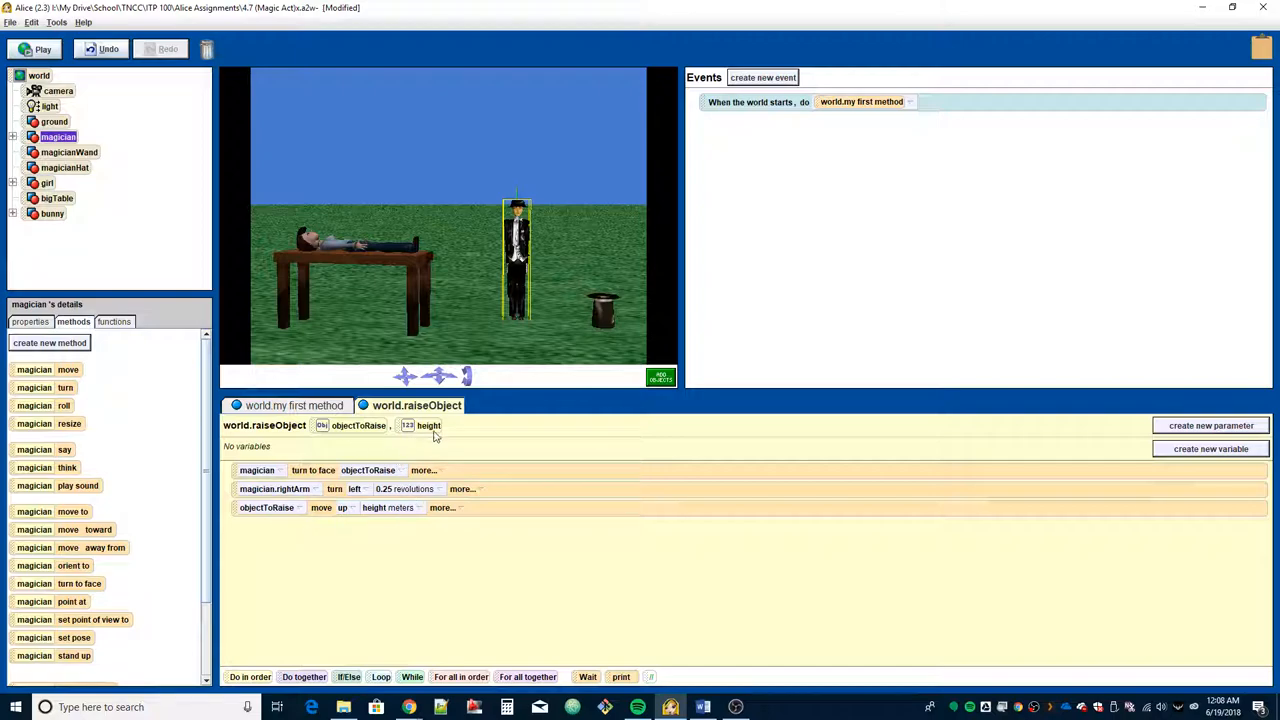
mouse_move(353, 432)
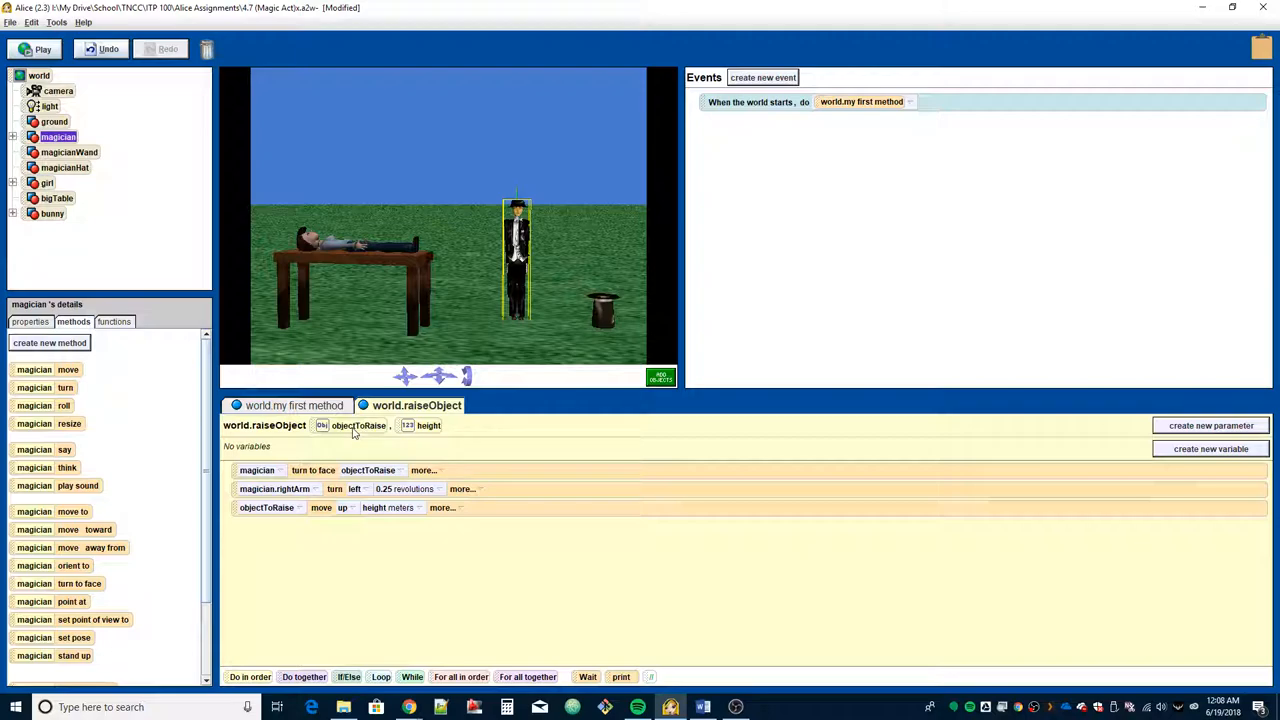
mouse_move(375, 427)
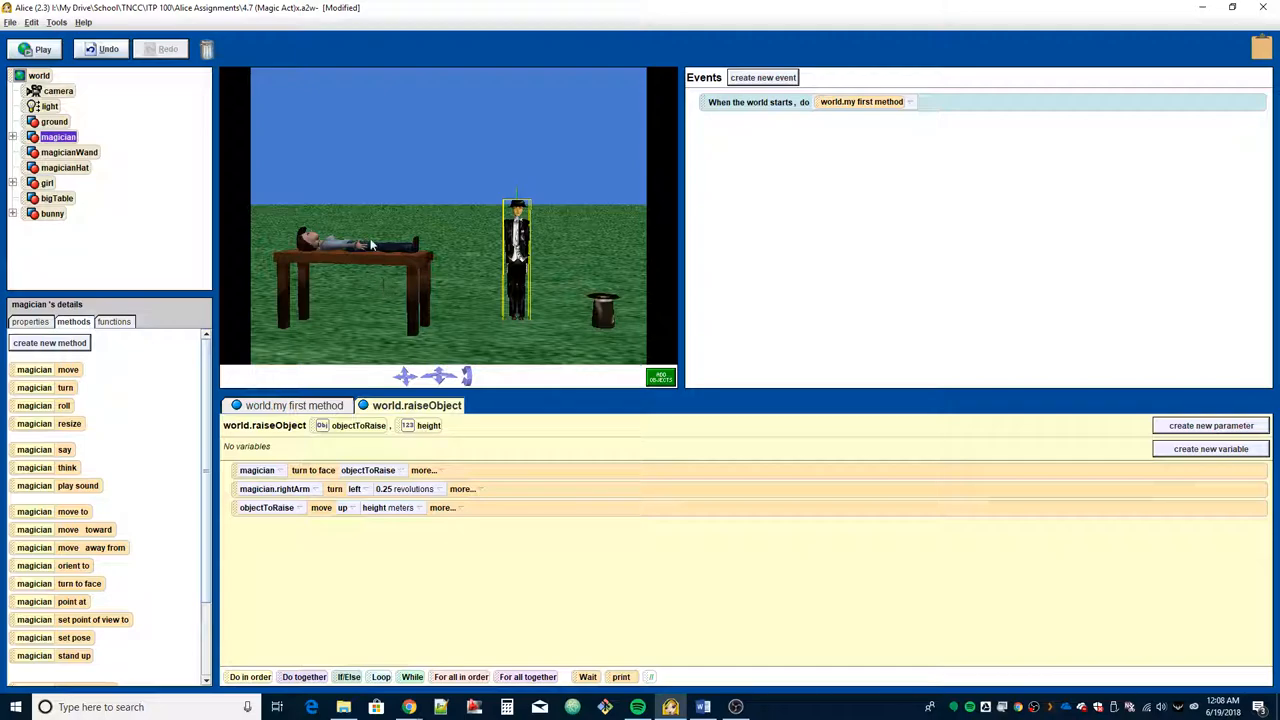
mouse_move(374, 133)
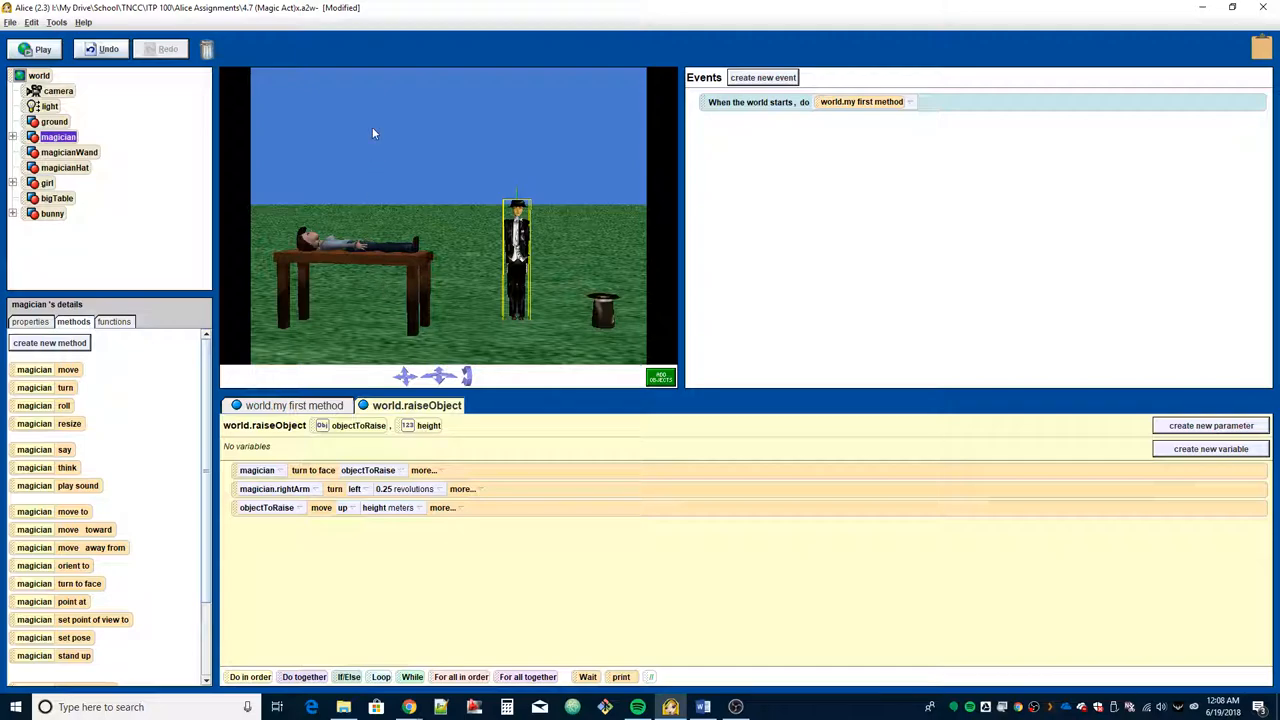
mouse_move(440, 524)
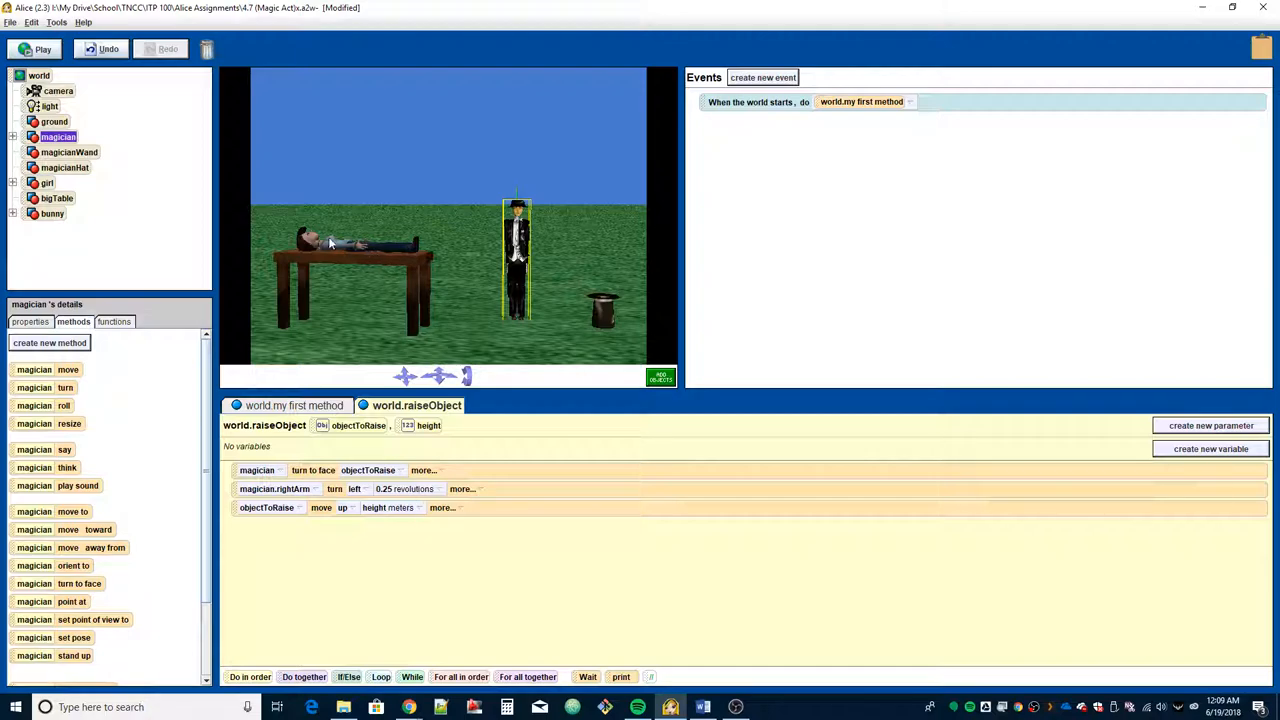
mouse_move(345, 253)
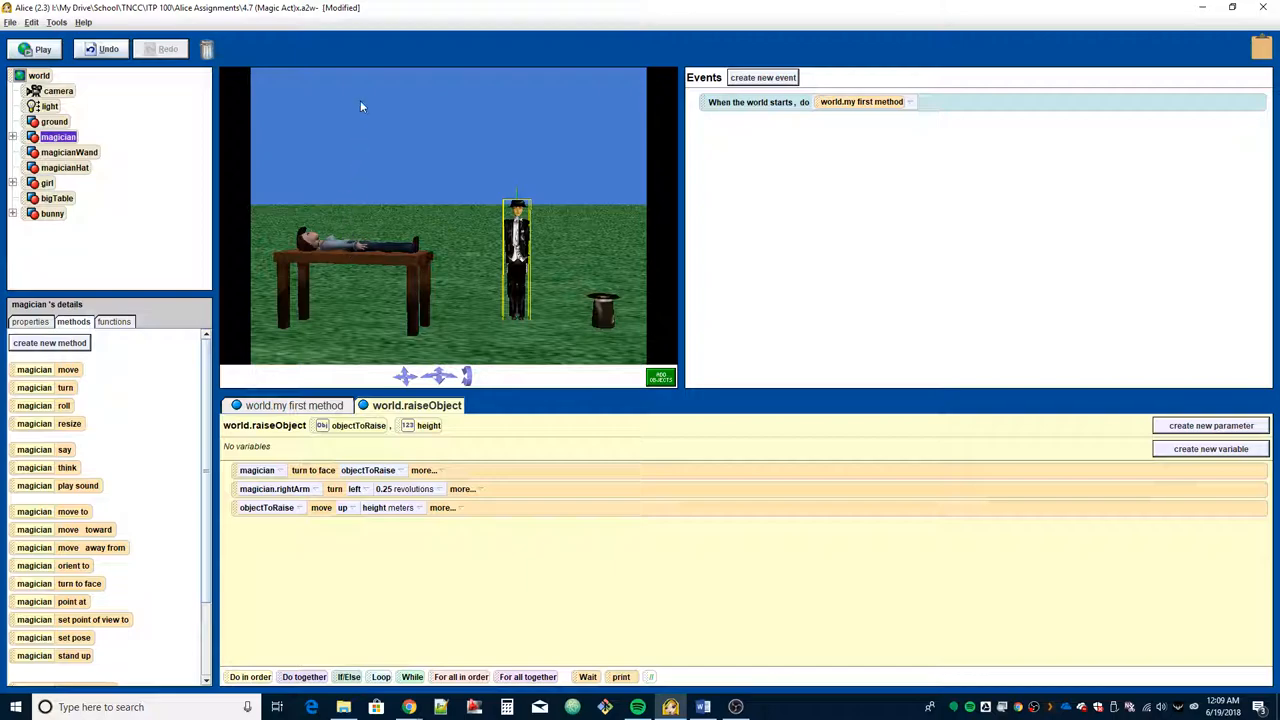
mouse_move(373, 252)
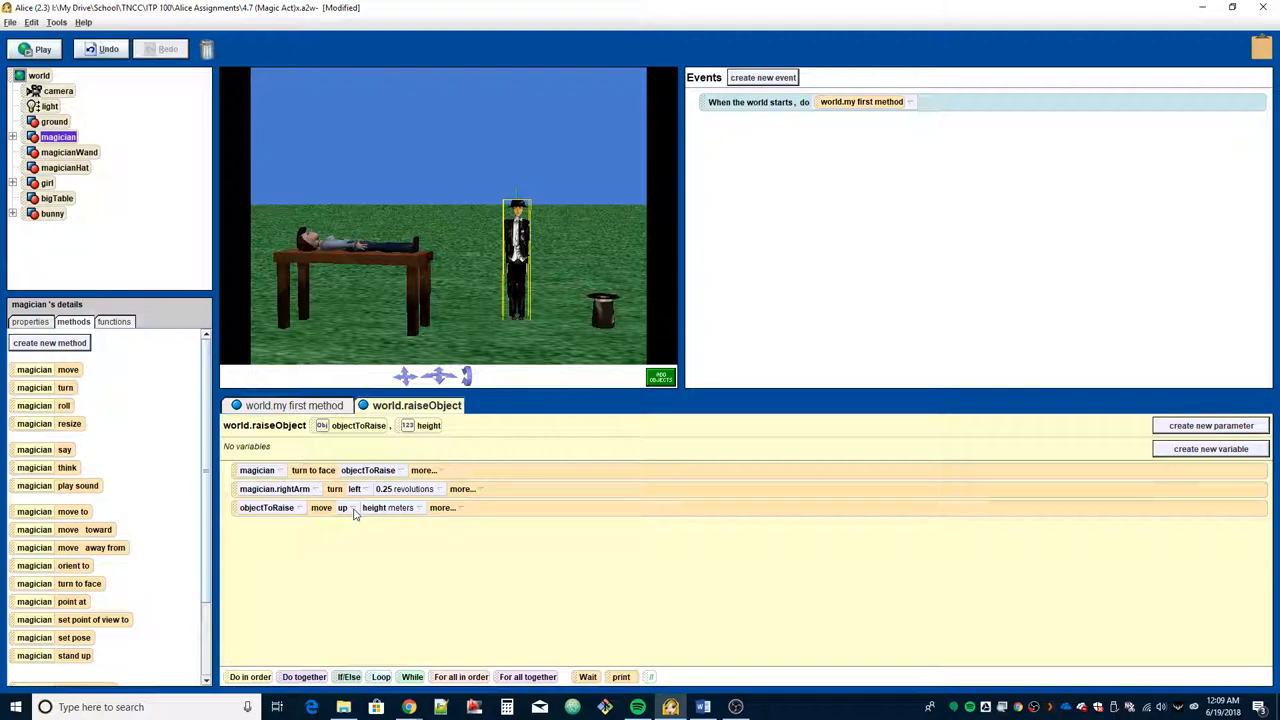
mouse_move(396, 314)
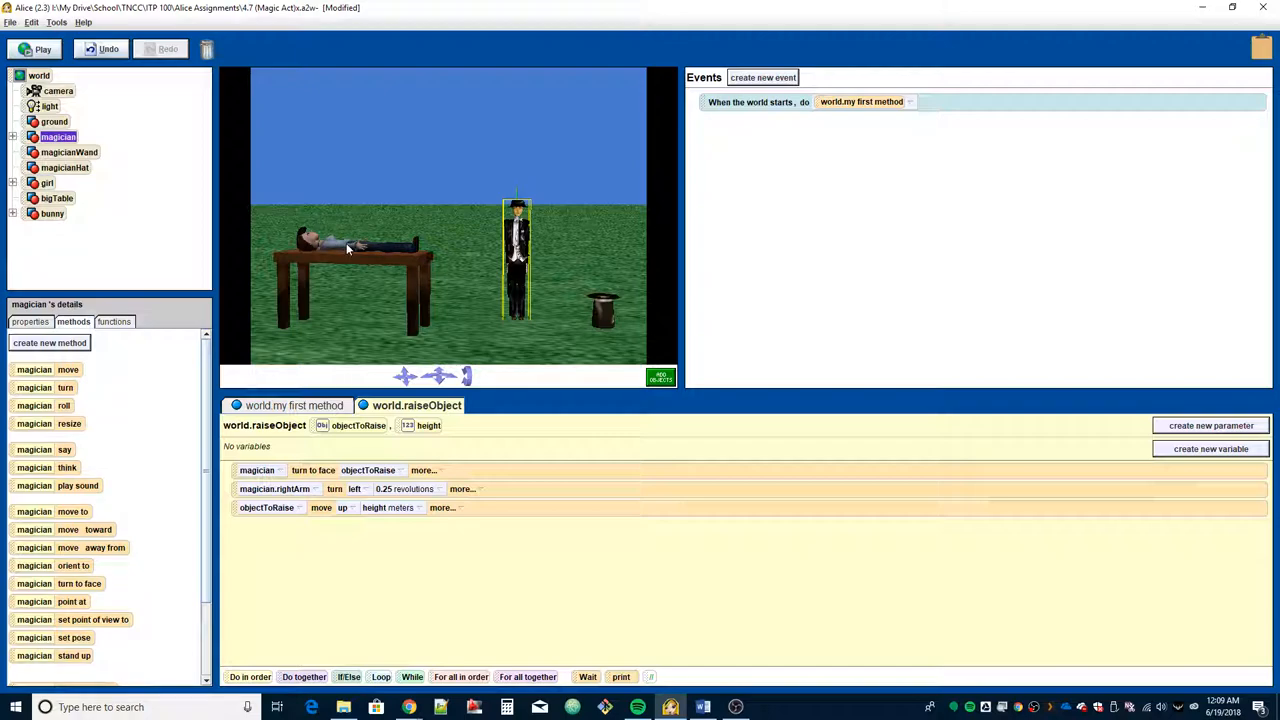
mouse_move(284, 240)
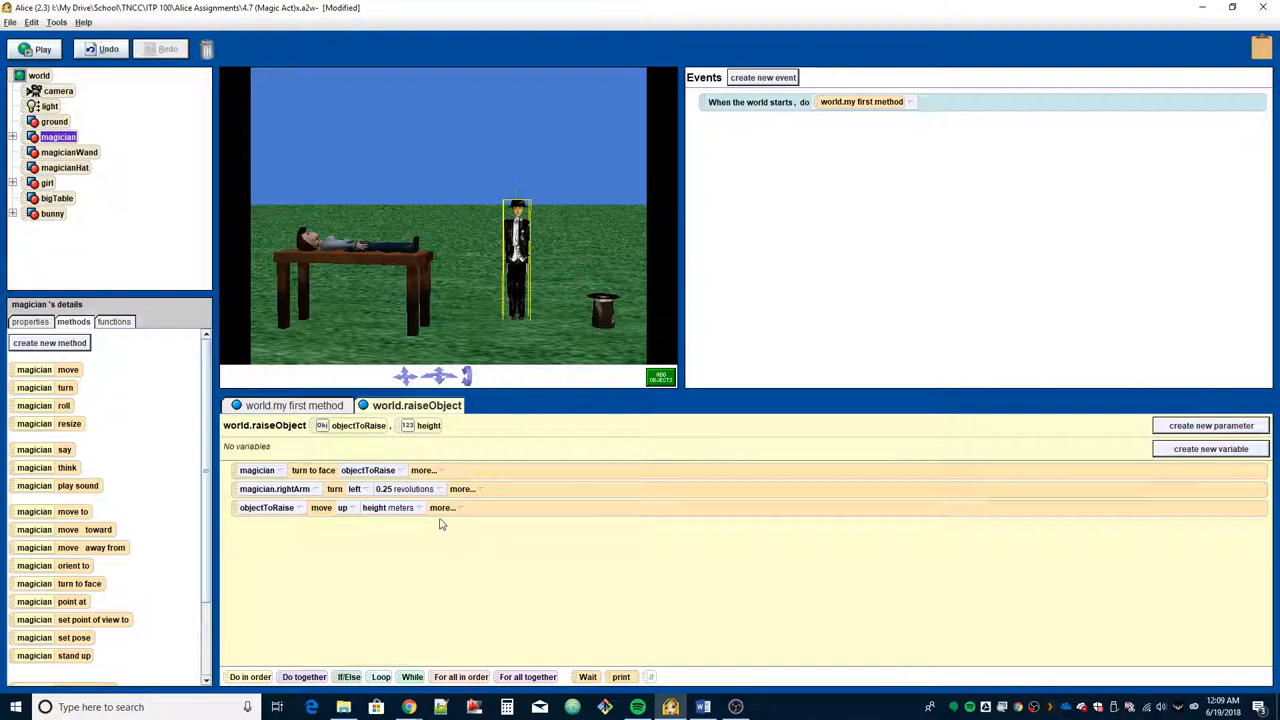
Step: Set asSeenBy to ground on the objectToRaise move up instruction
left_click(442, 507)
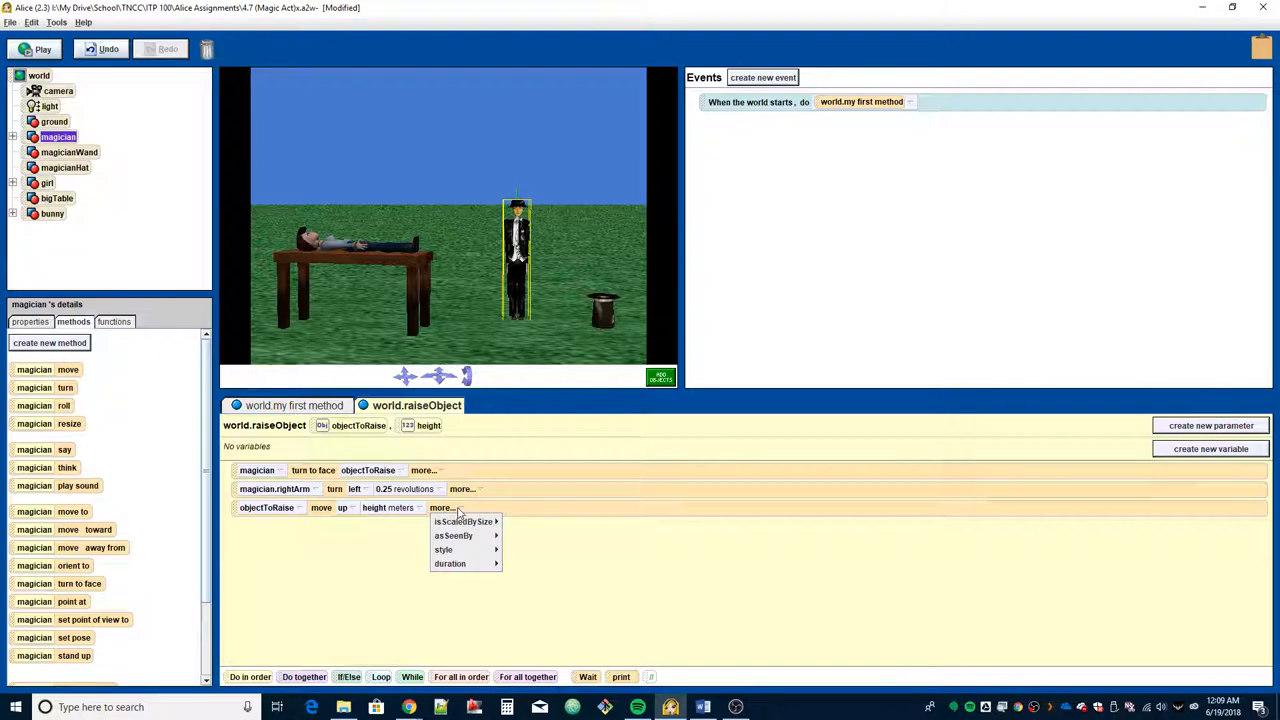
left_click(454, 535)
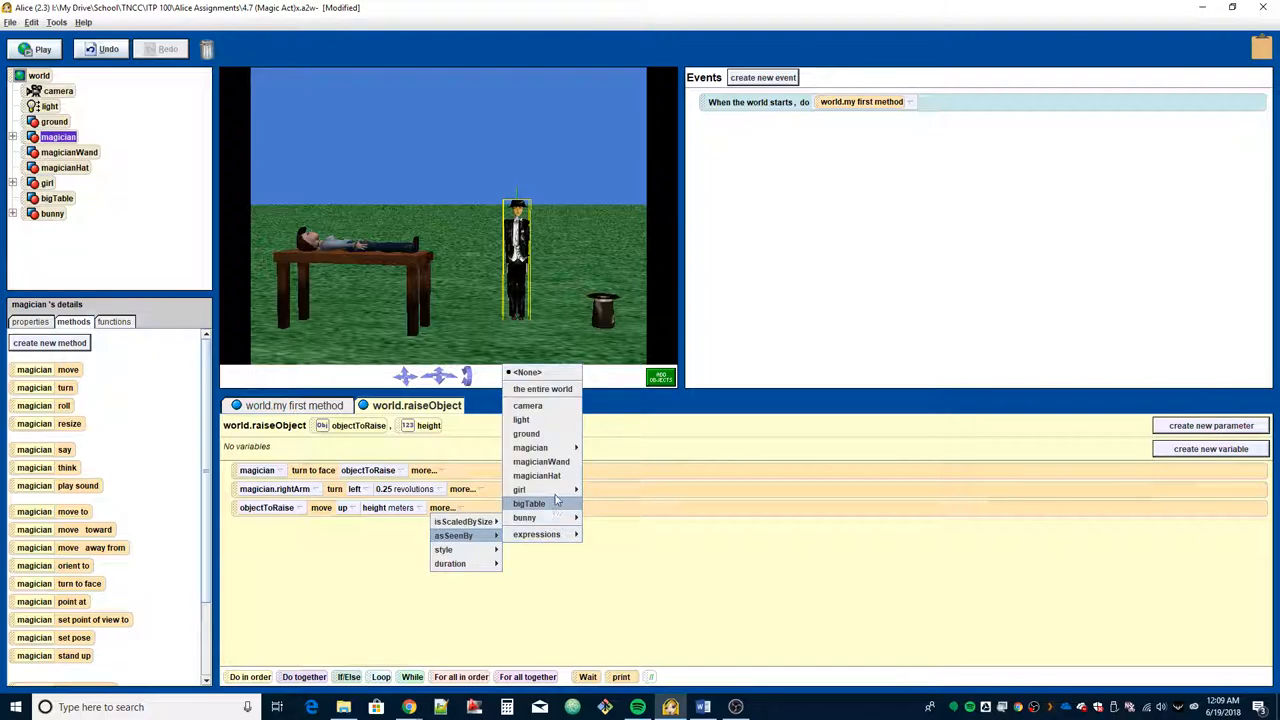
left_click(526, 433)
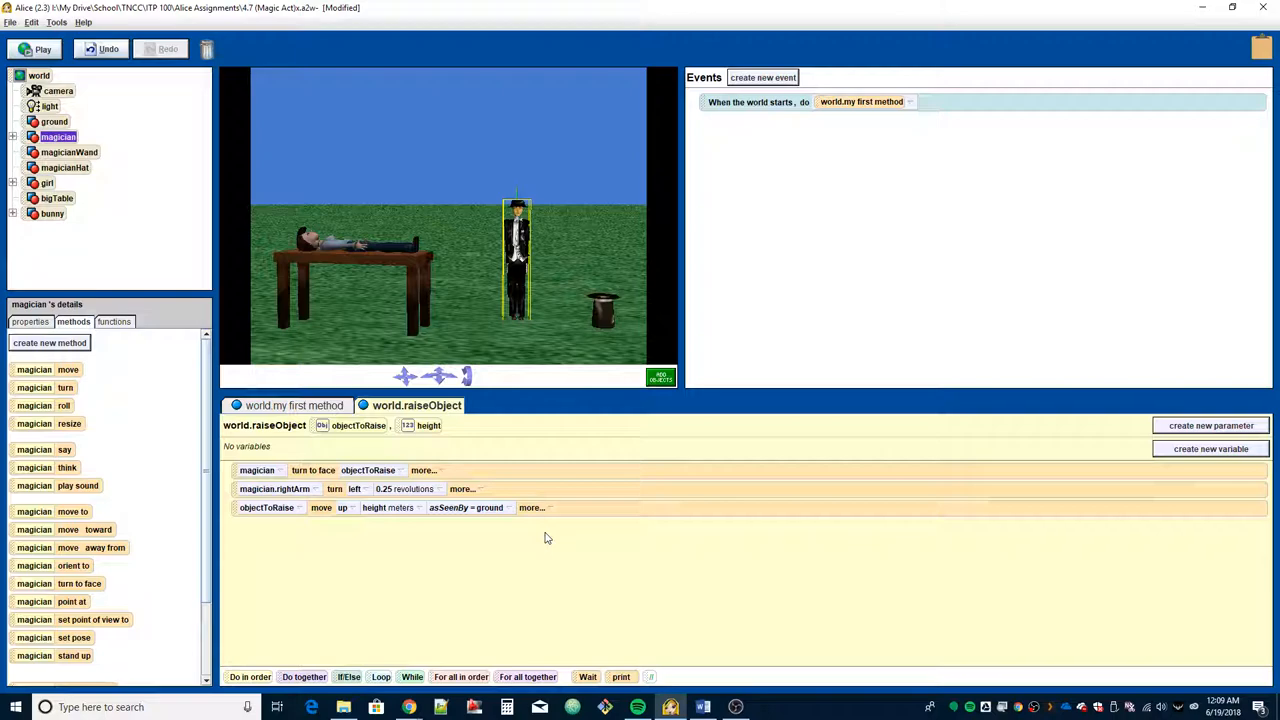
mouse_move(333, 513)
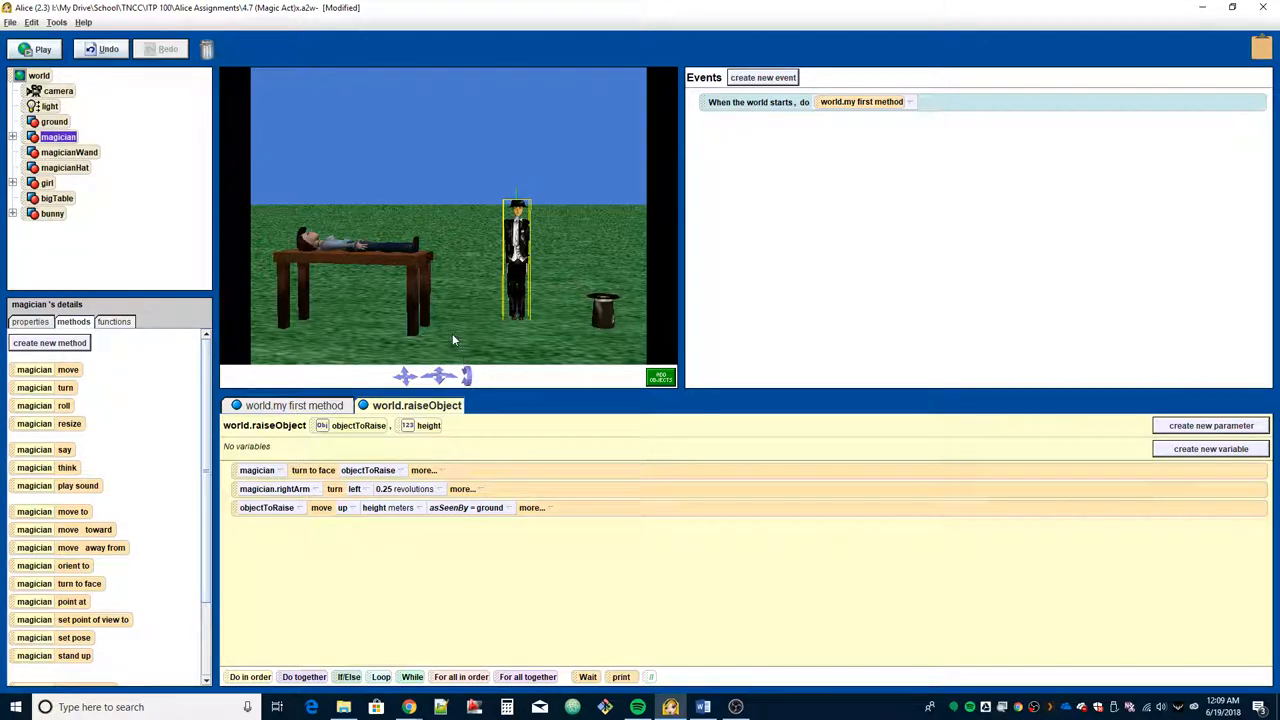
mouse_move(392, 6)
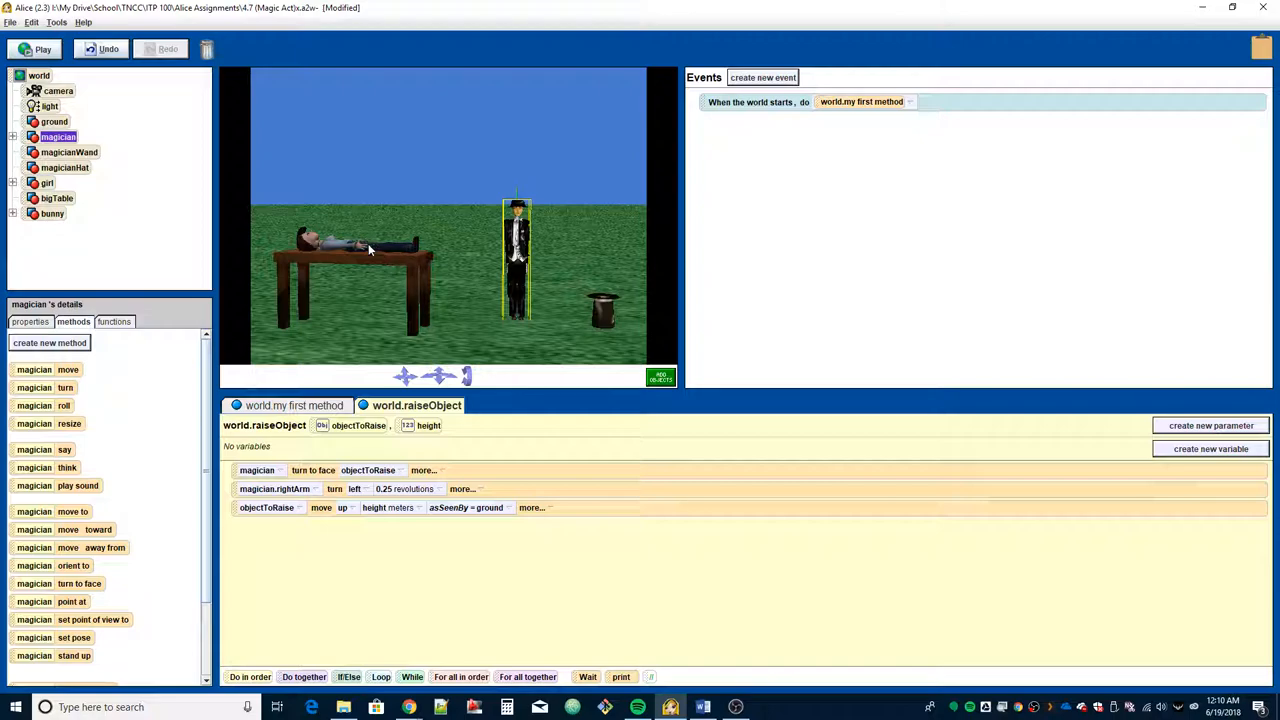
mouse_move(447, 272)
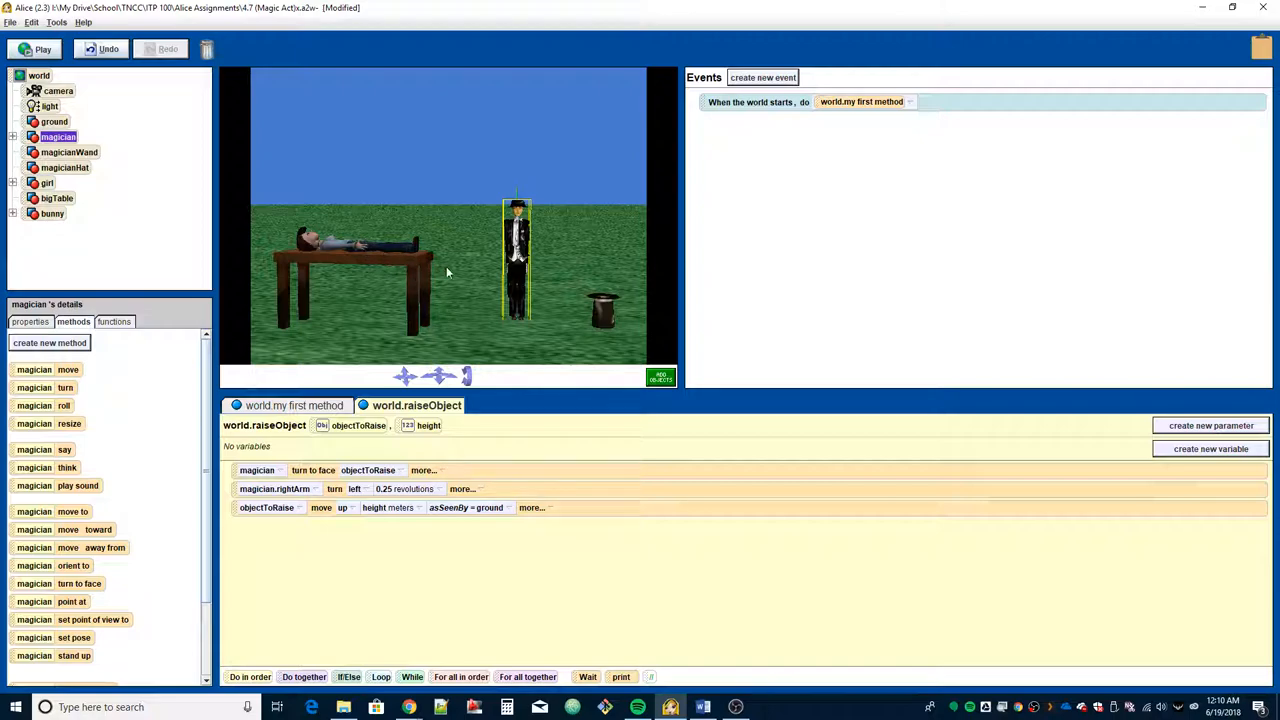
mouse_move(449, 277)
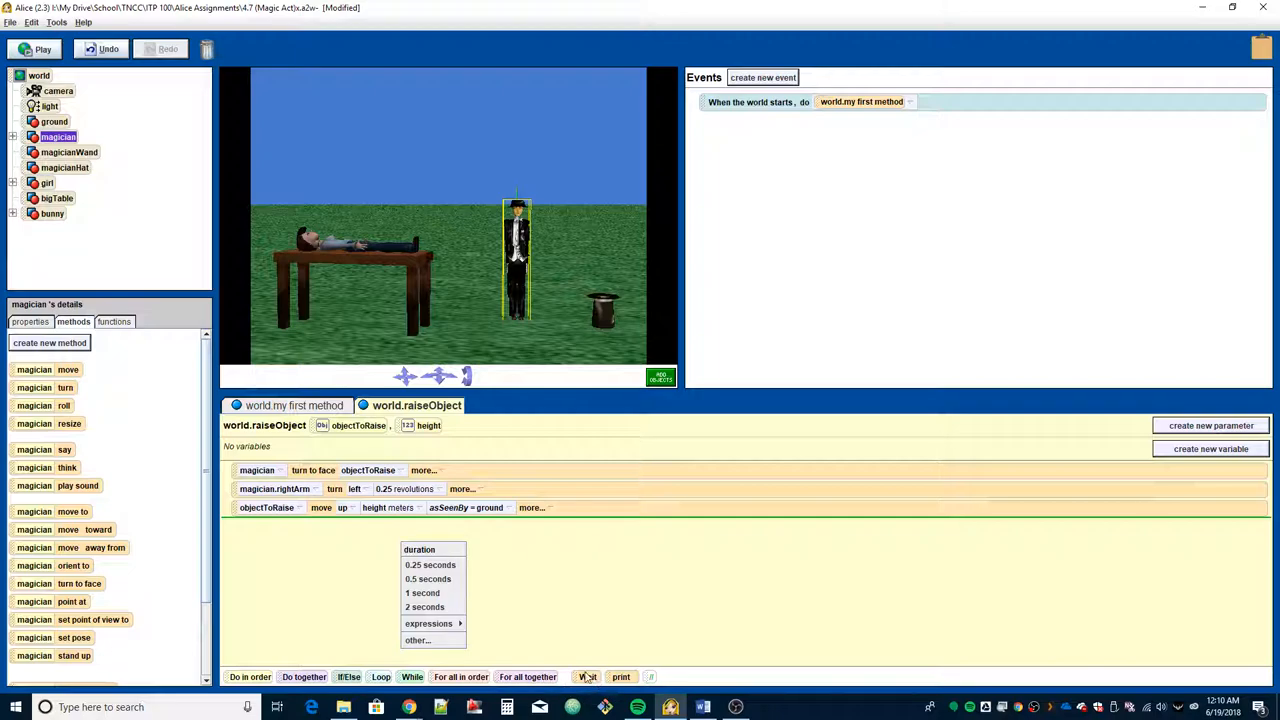
Step: Insert a Wait of 2 seconds after the move-up instruction
left_click(424, 607)
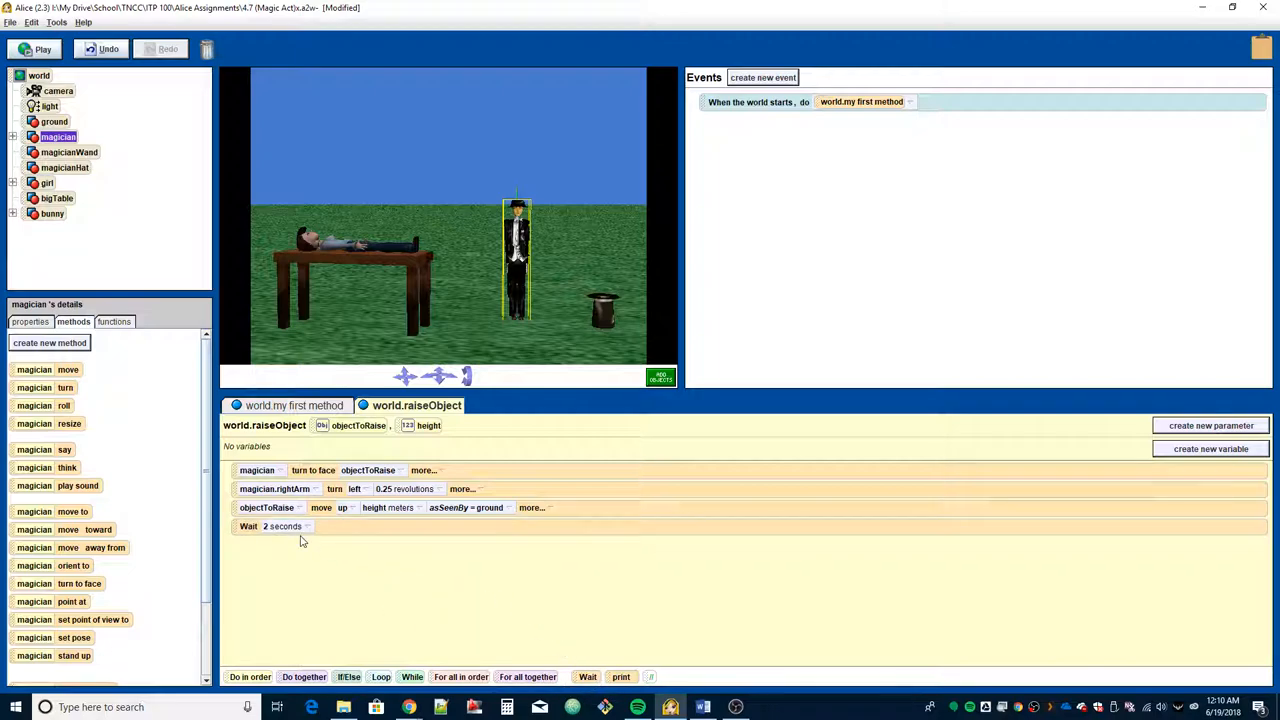
mouse_move(273, 537)
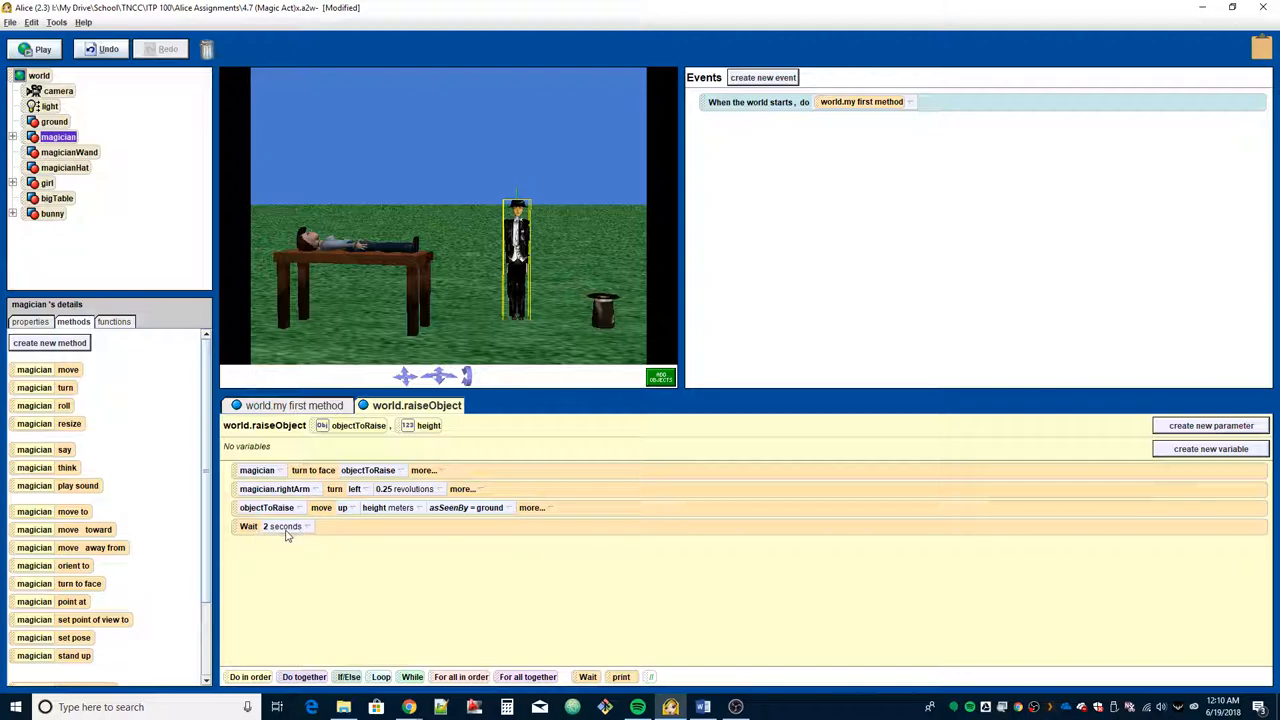
mouse_move(298, 536)
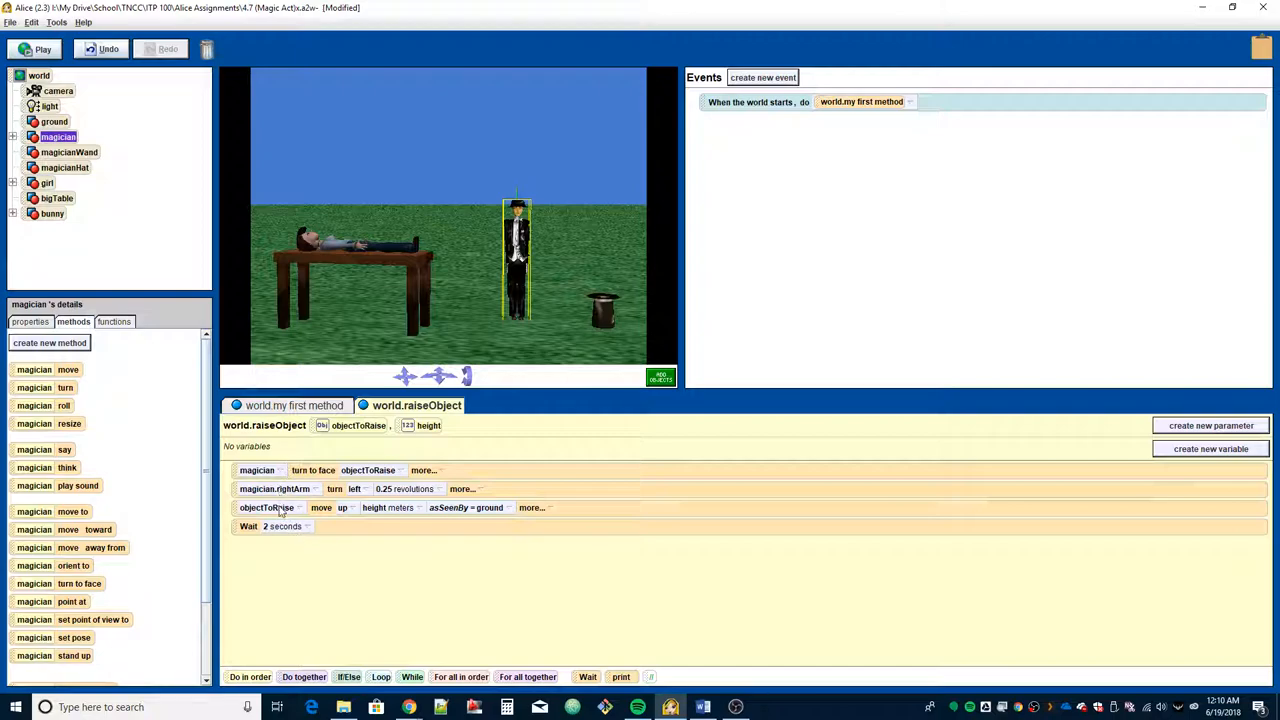
mouse_move(280, 489)
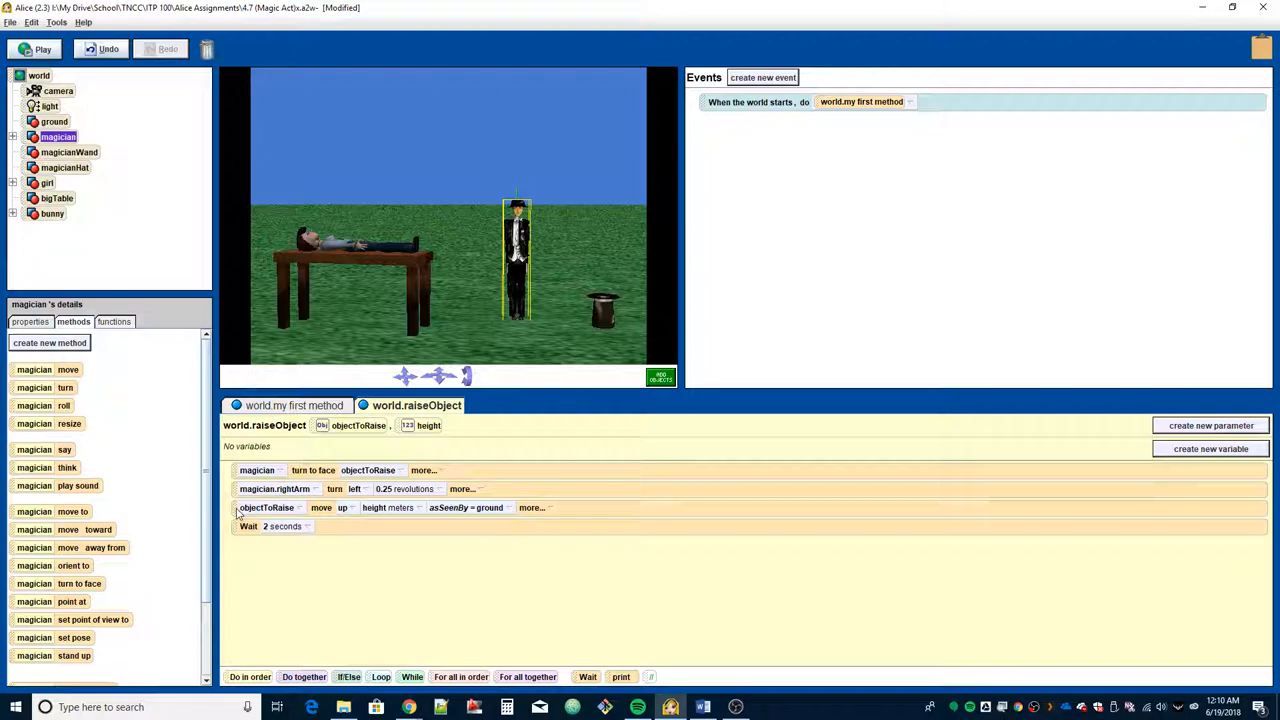
Step: Duplicate the move-up instruction below Wait and change its direction to down
right_click(266, 507)
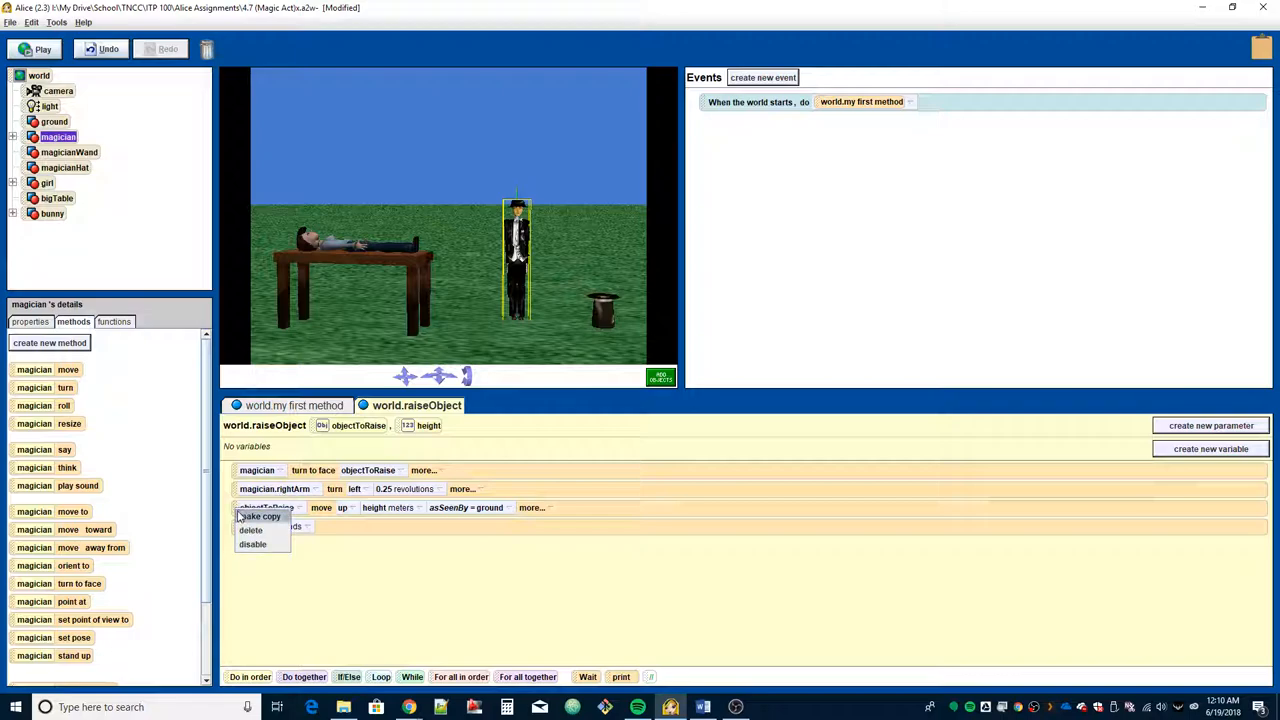
left_click(260, 516)
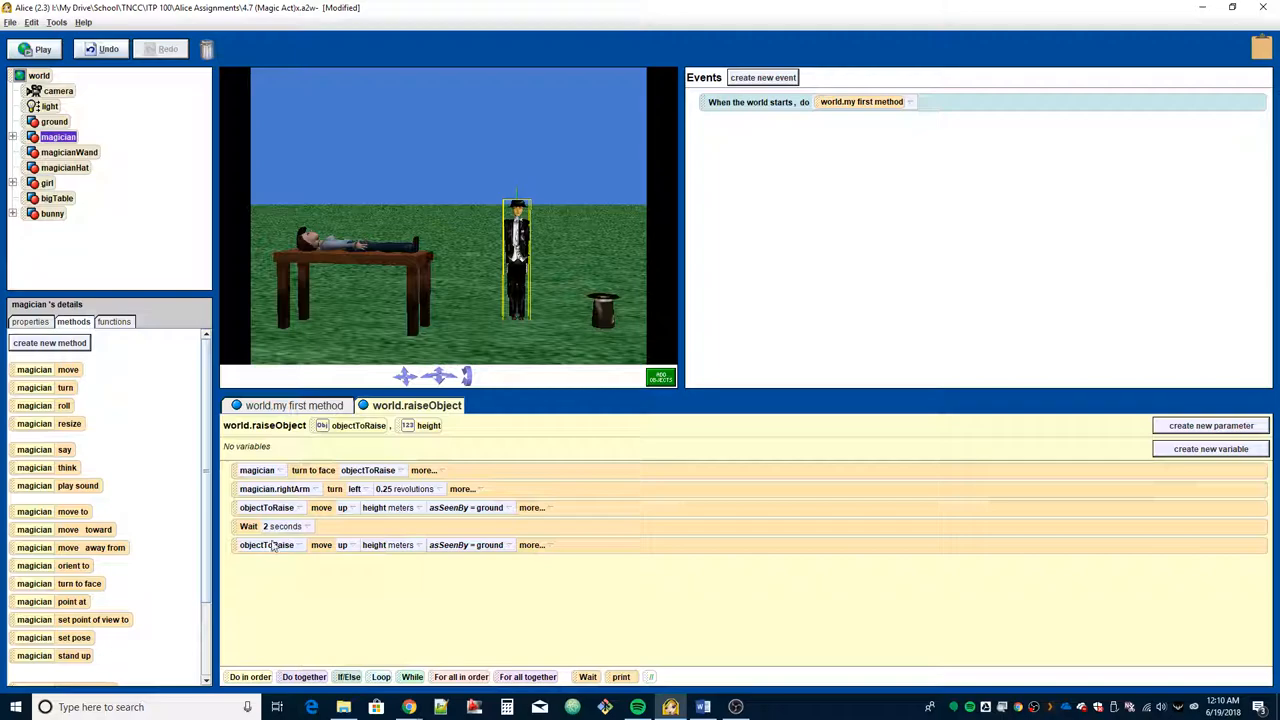
left_click(343, 545)
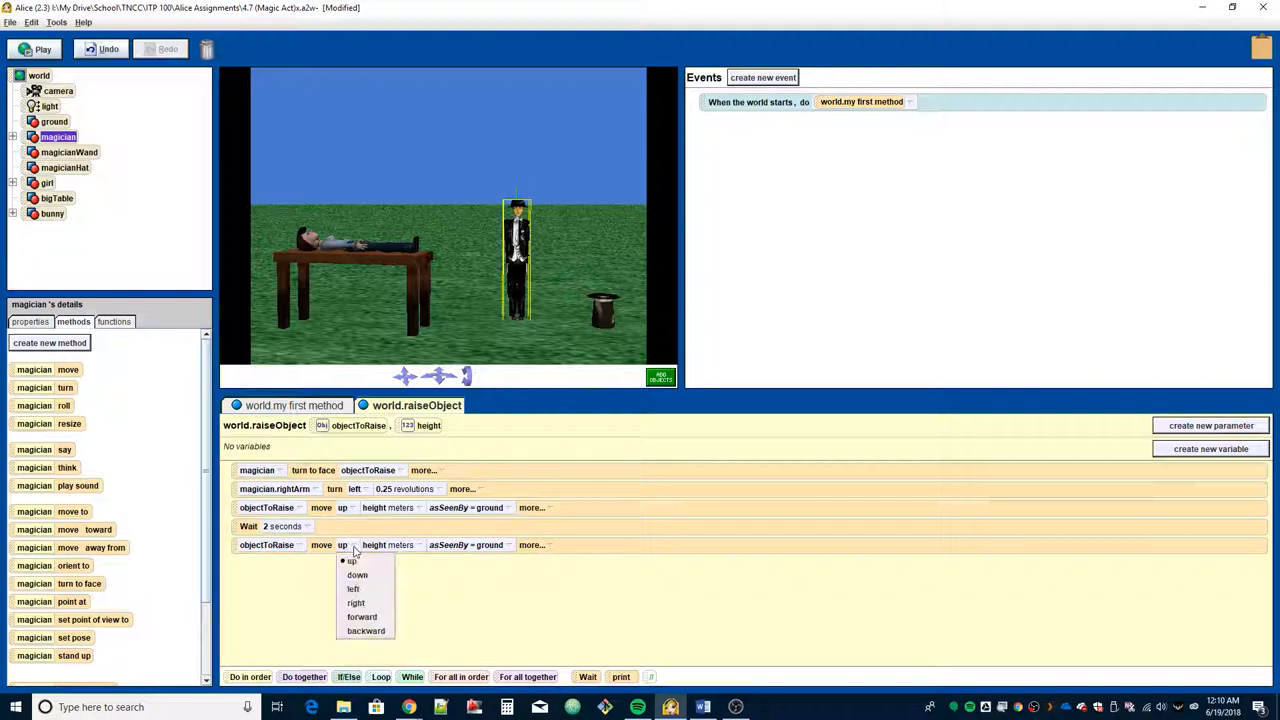
left_click(357, 575)
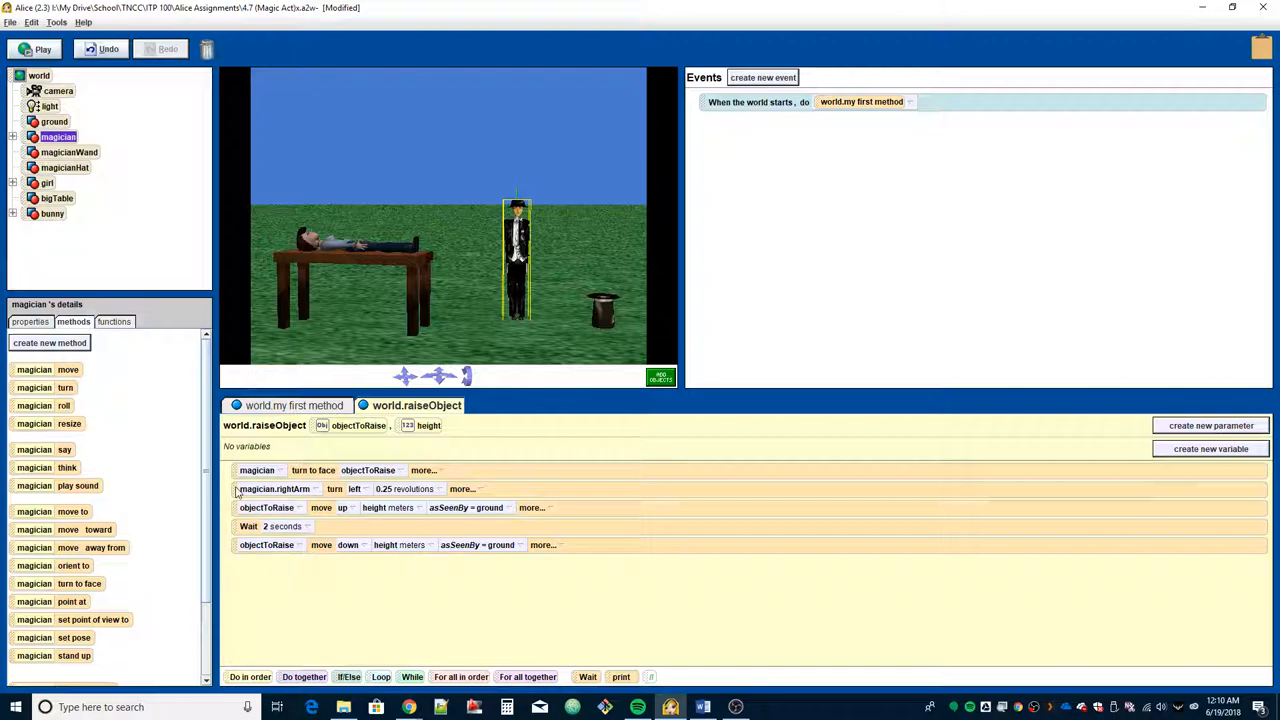
Step: Duplicate the rightArm turn at the end of raiseObject, changing left to right
right_click(274, 489)
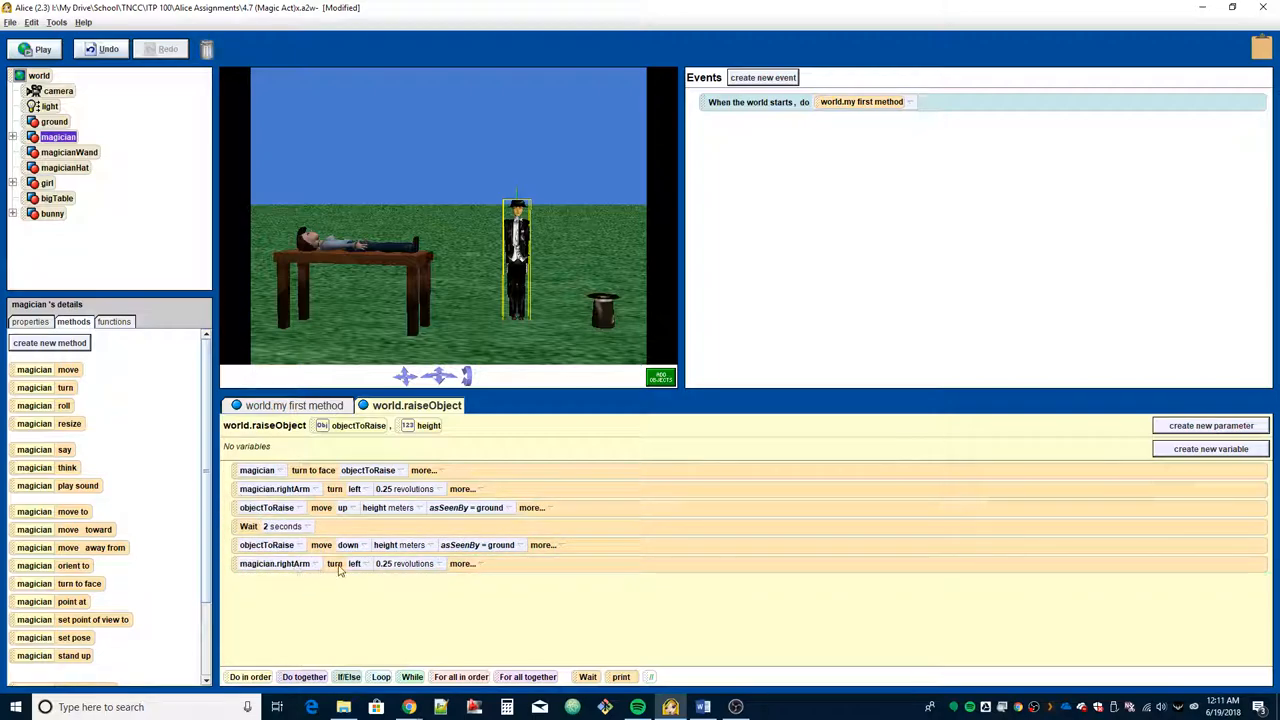
left_click(355, 563)
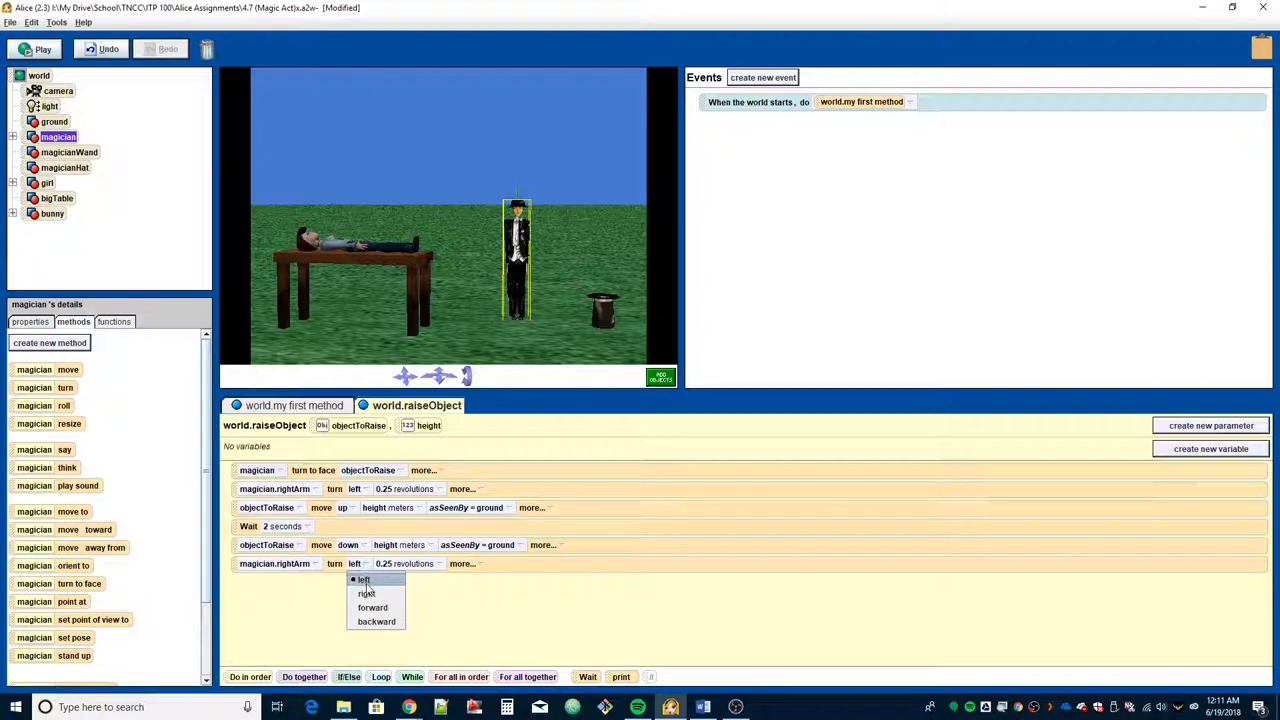
left_click(366, 593)
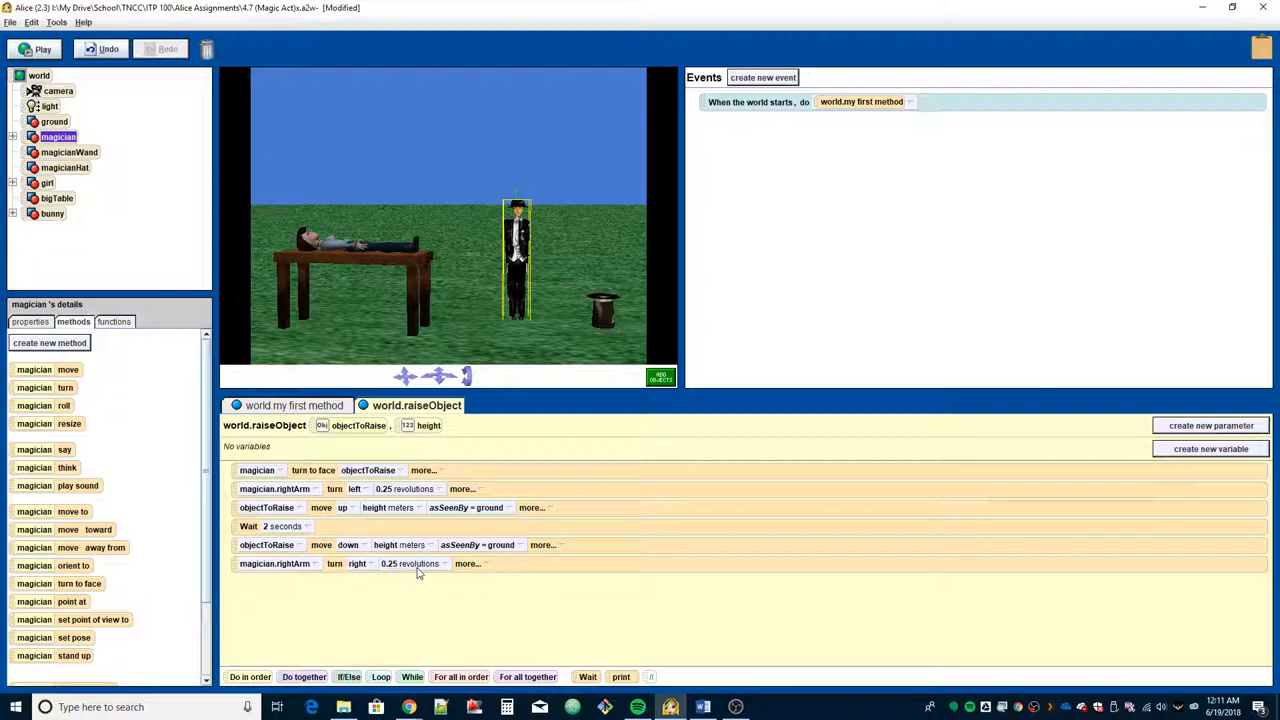
mouse_move(436, 632)
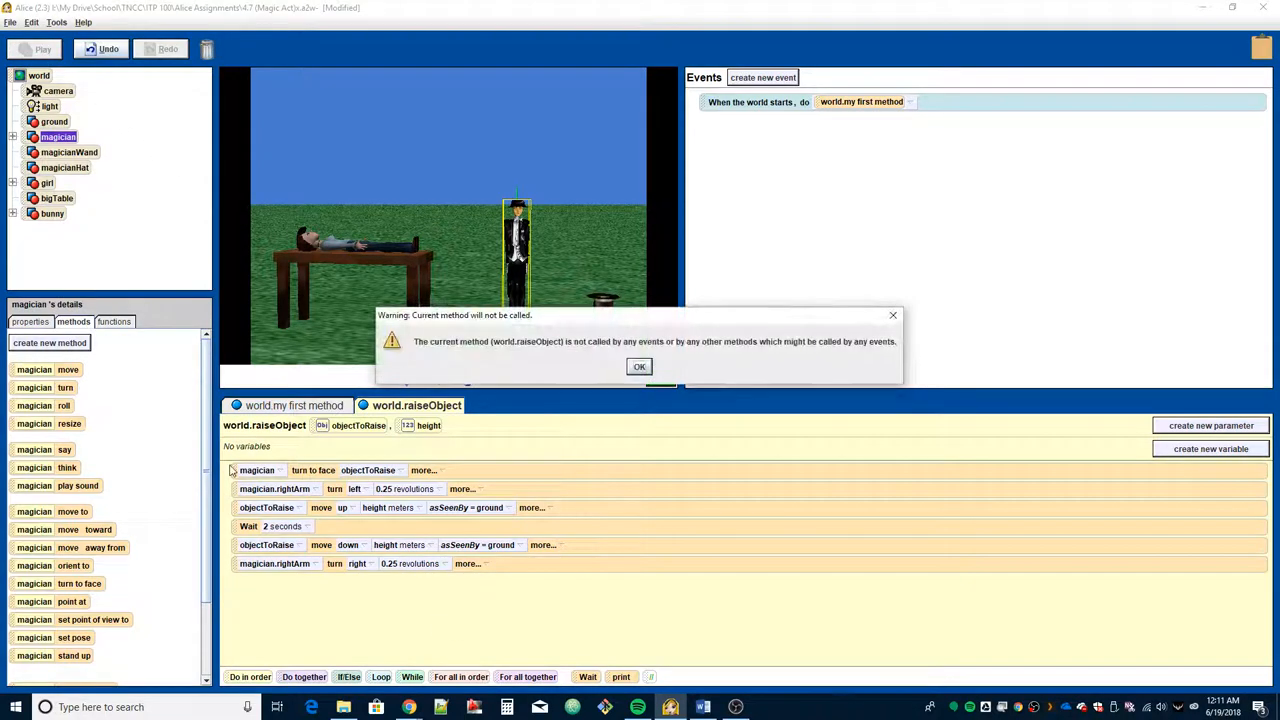
Step: Dismiss the raiseObject-never-called warning, open my first method, and list the world's methods
left_click(639, 366)
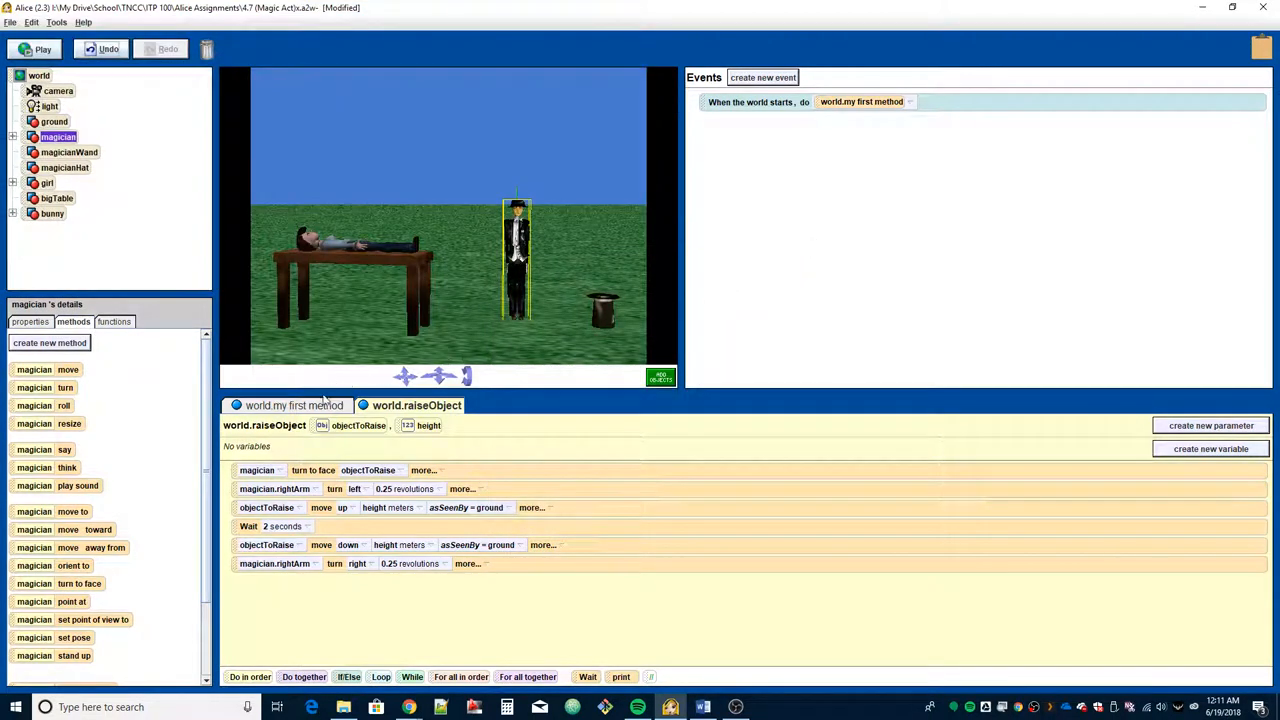
left_click(293, 405)
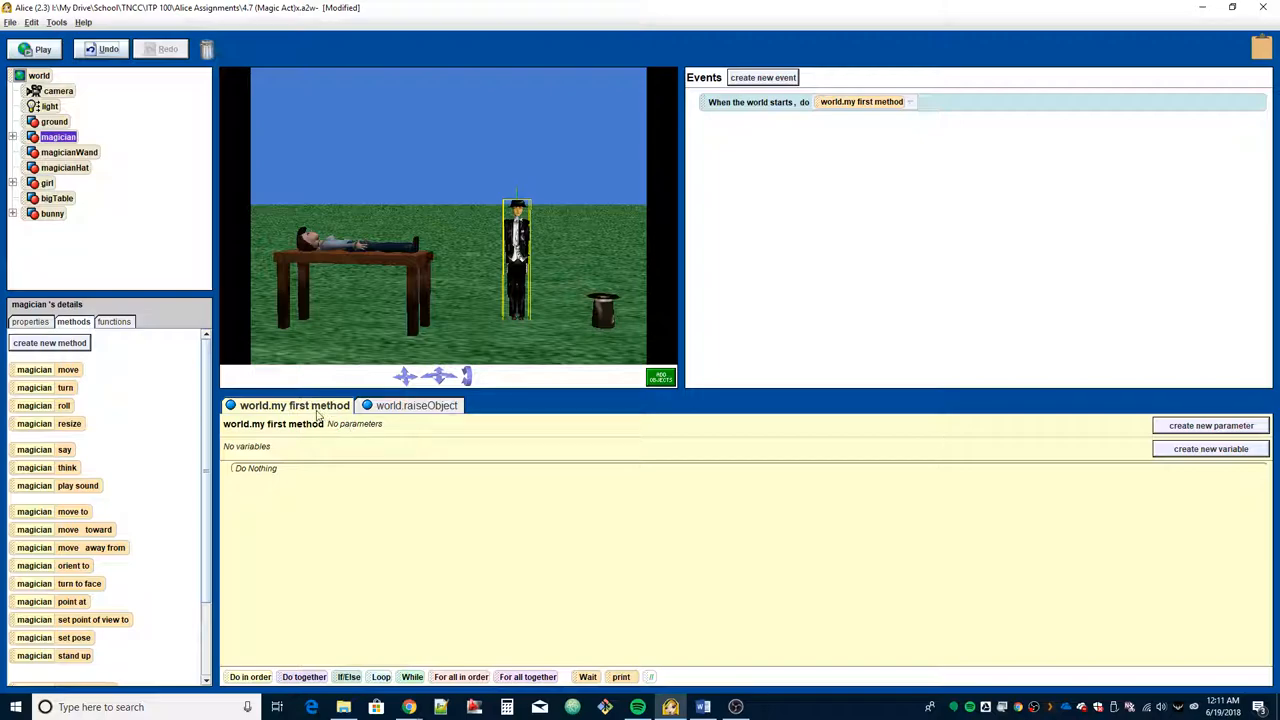
mouse_move(352, 496)
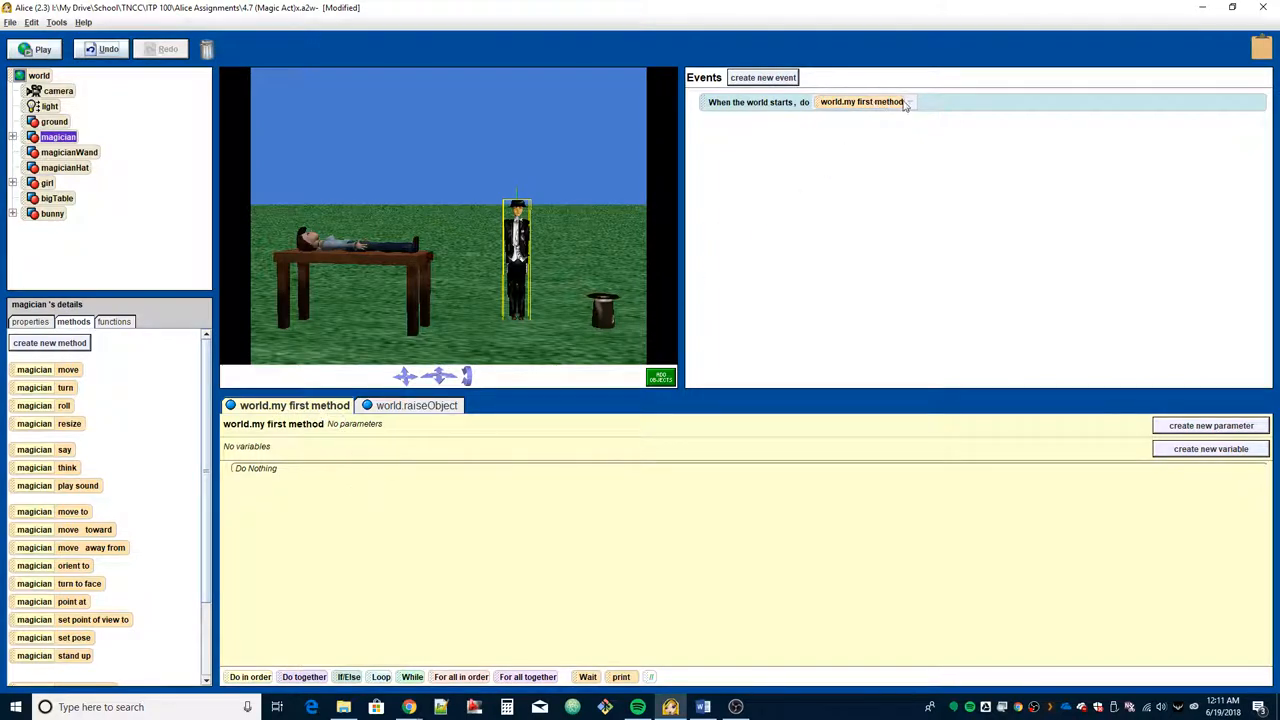
left_click(862, 101)
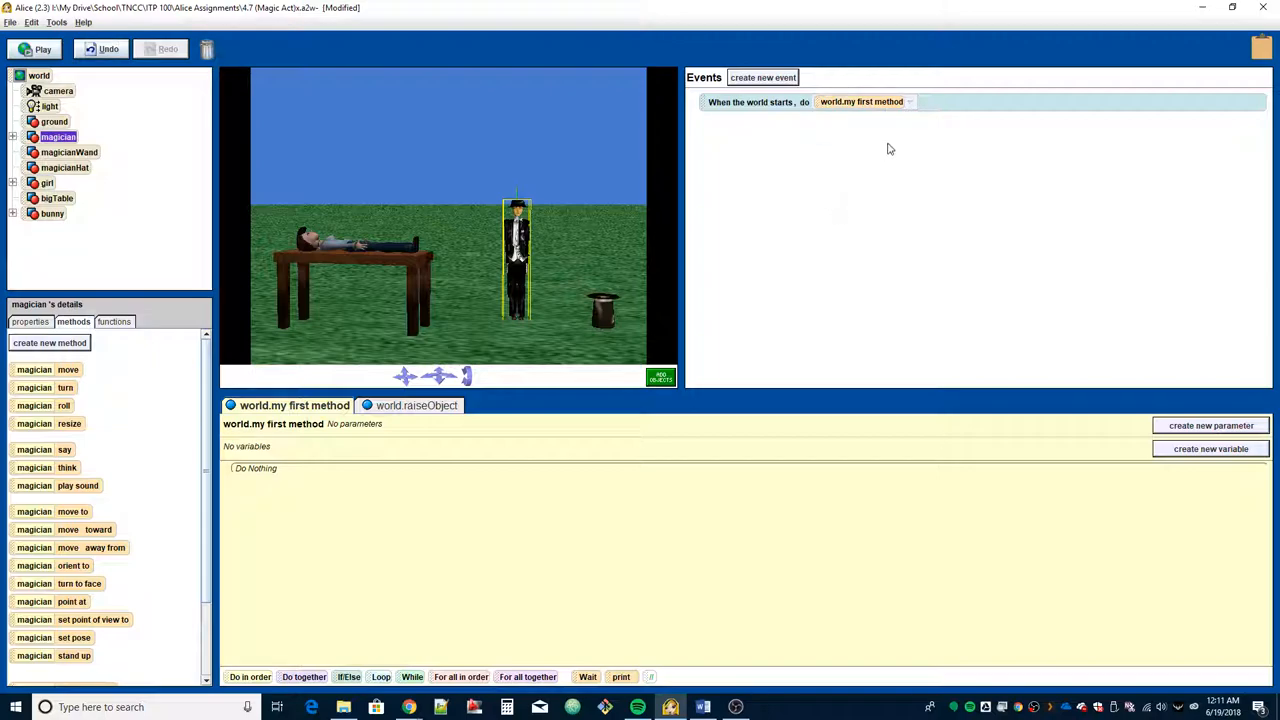
mouse_move(320, 484)
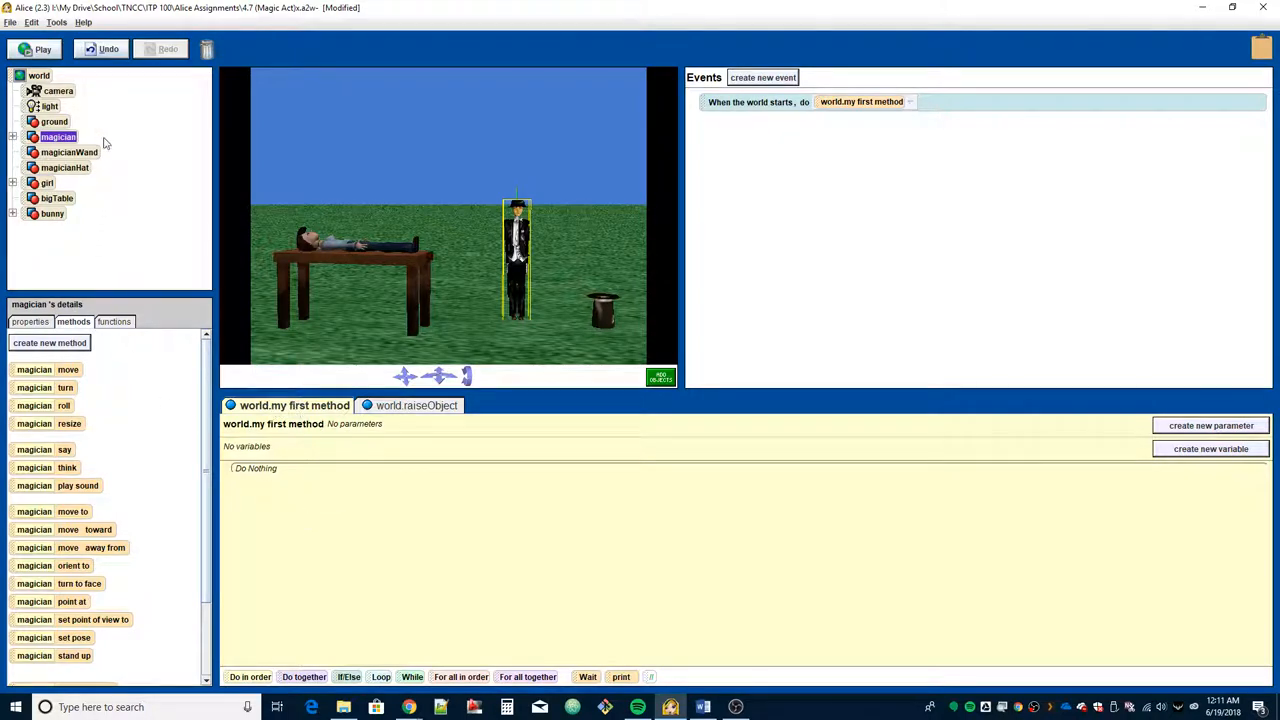
left_click(39, 75)
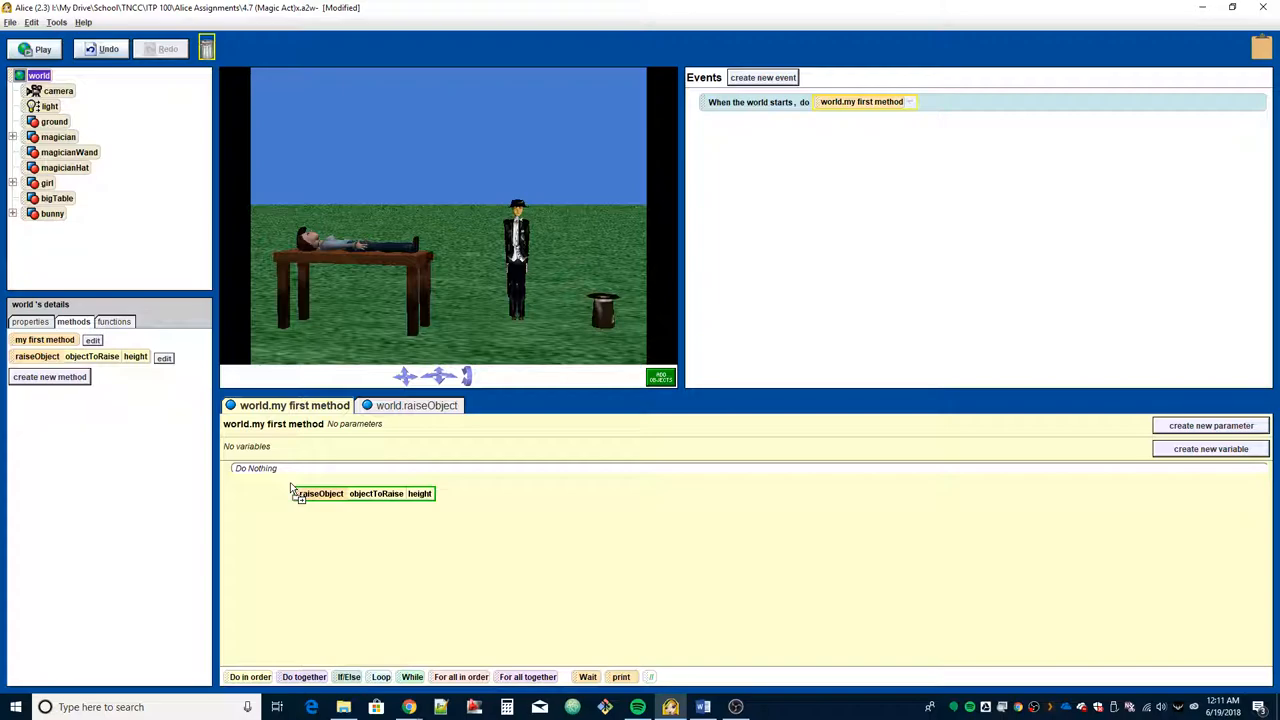
Step: Call raiseObject for the entire girl at height 1 and entire bunny at height 2, then play
left_click(320, 493)
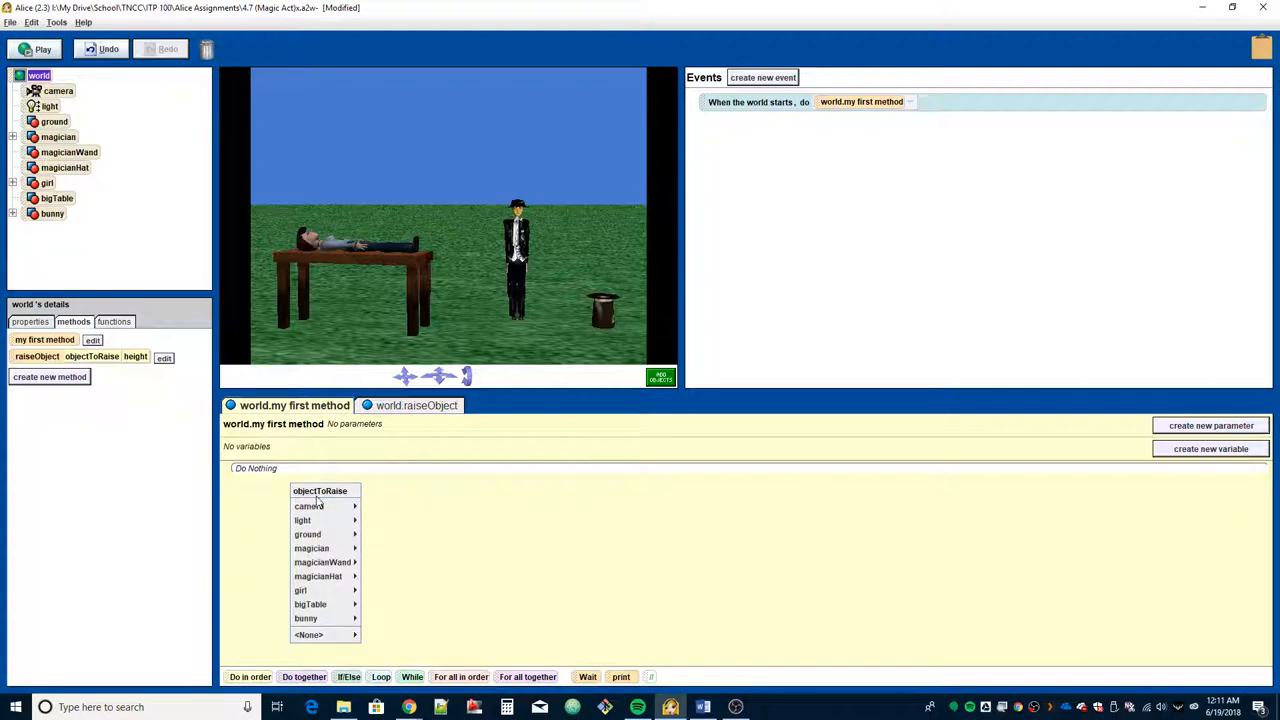
mouse_move(322, 561)
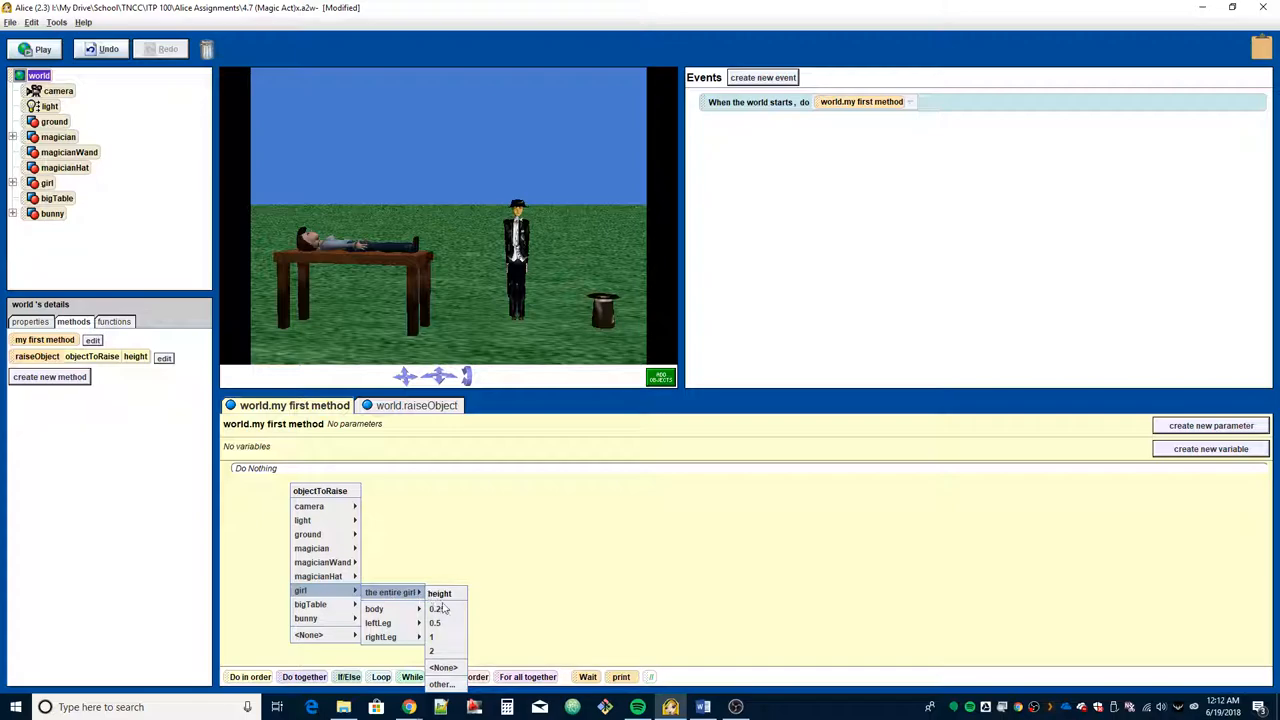
left_click(431, 637)
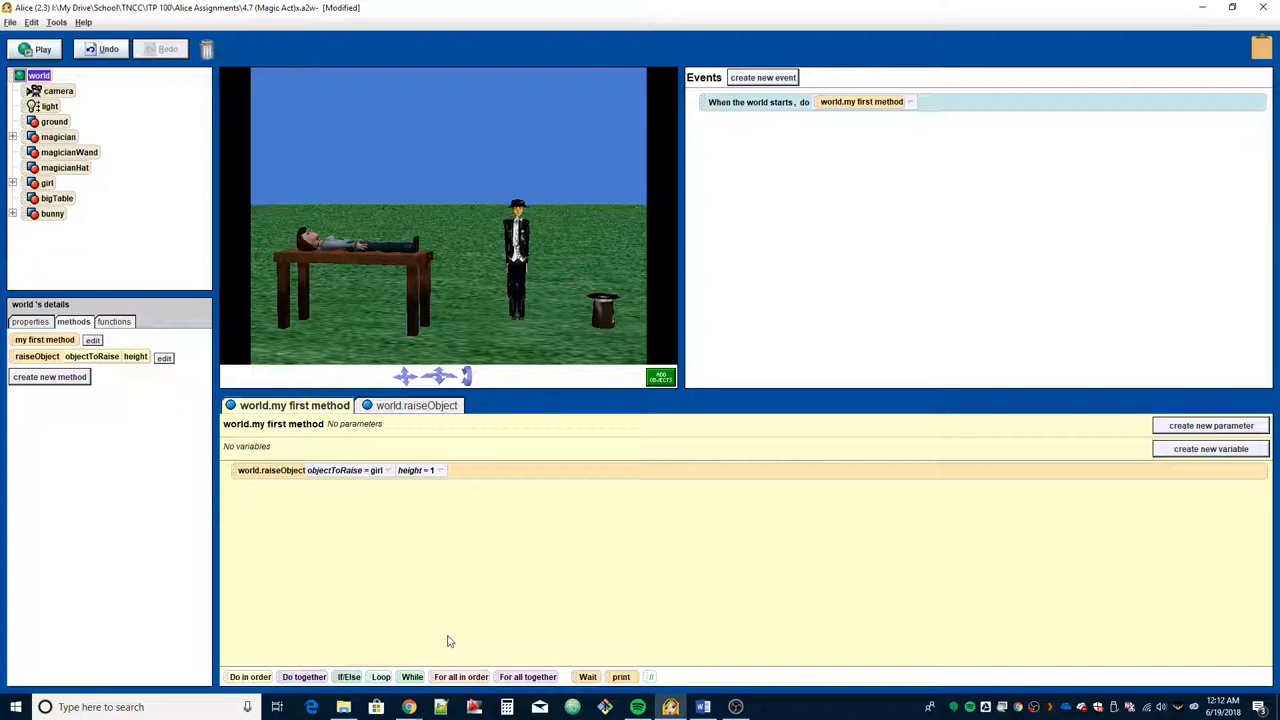
mouse_move(373, 364)
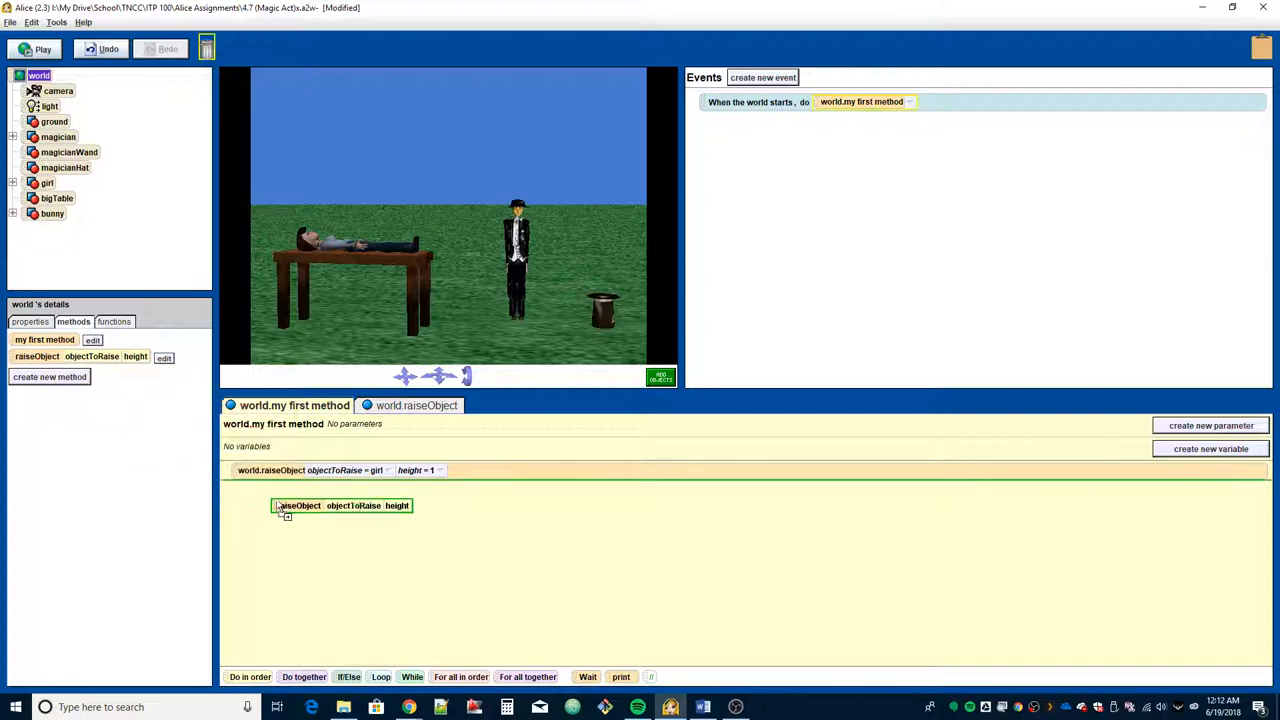
left_click(300, 505)
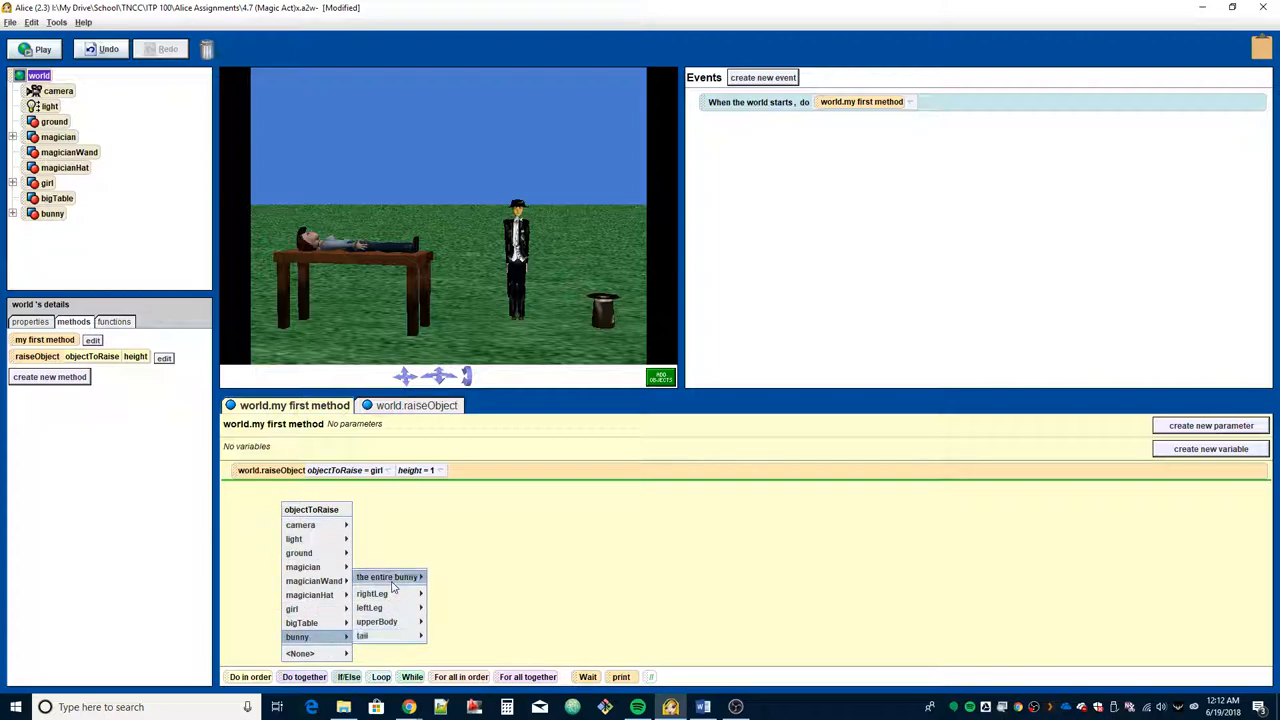
left_click(388, 577)
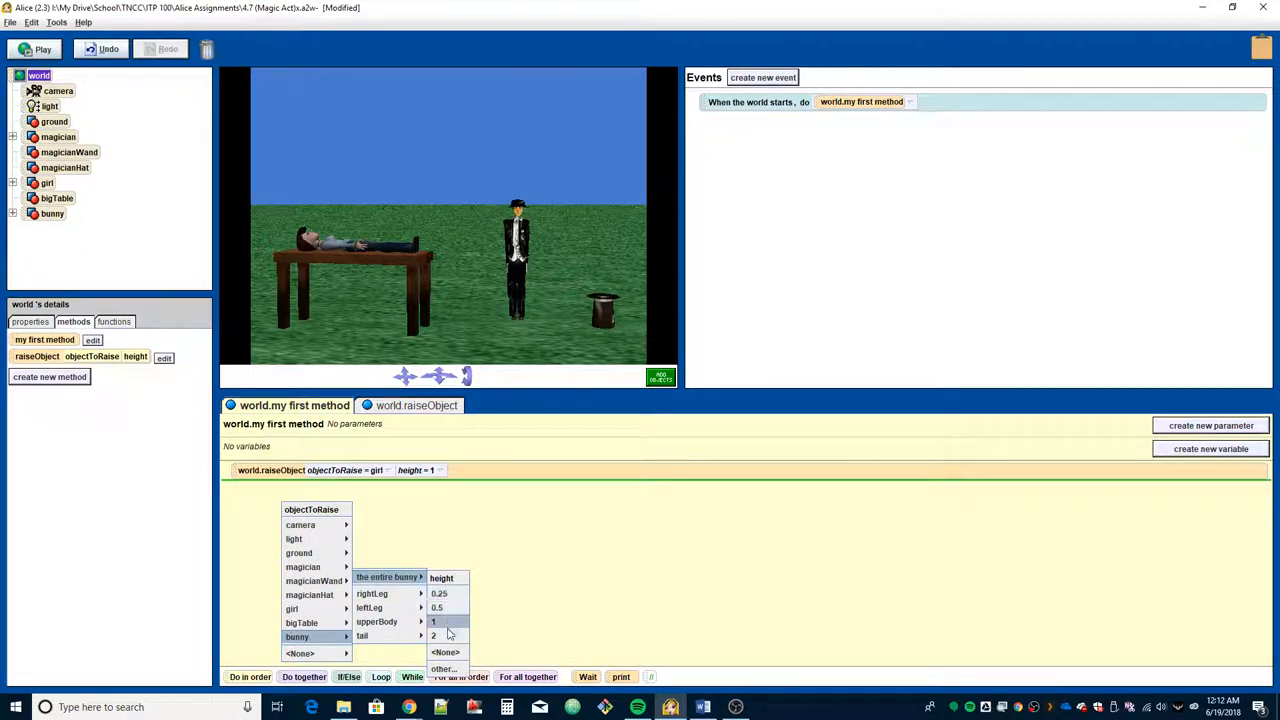
left_click(432, 635)
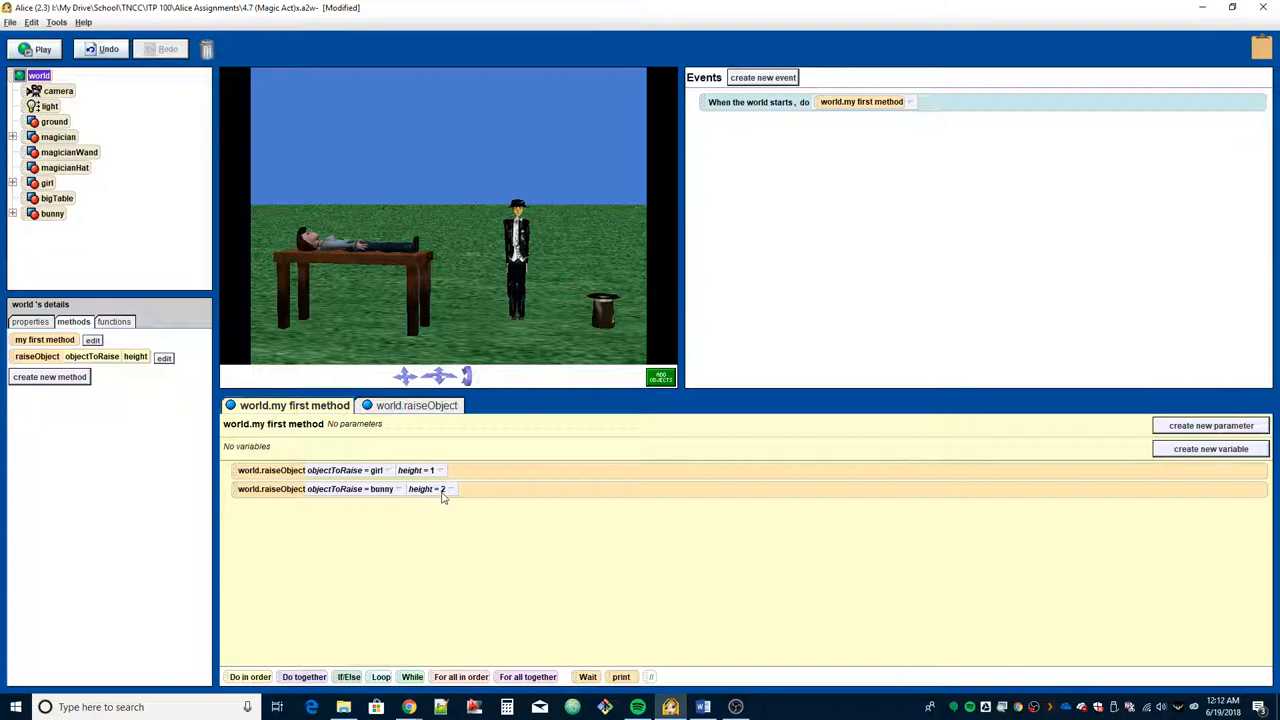
mouse_move(448, 498)
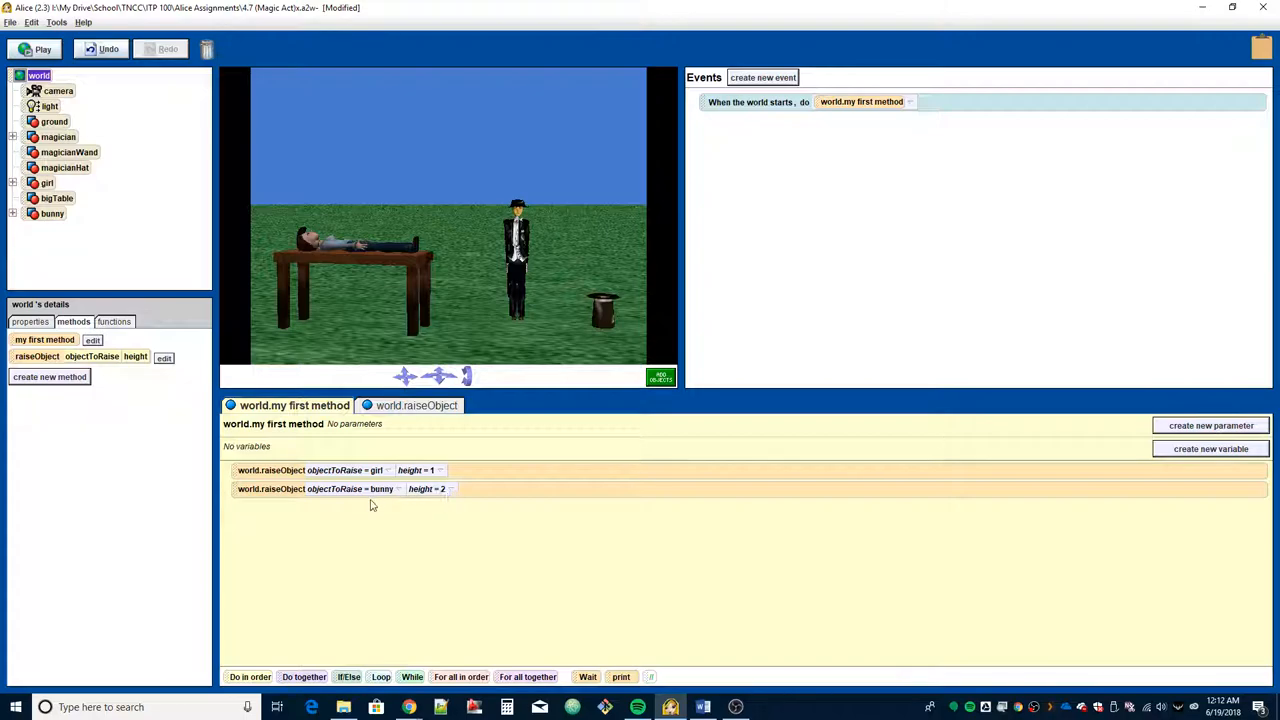
left_click(42, 49)
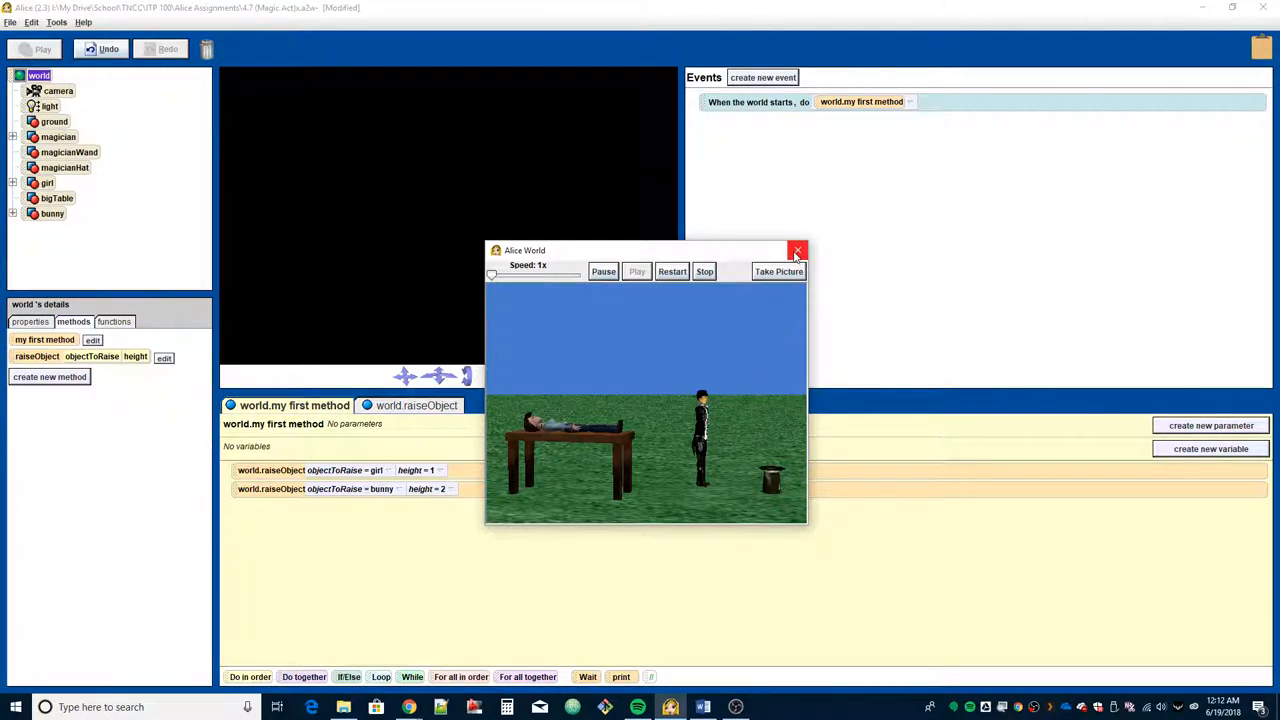
Step: Close the Alice World test-run window to return to editing
left_click(798, 250)
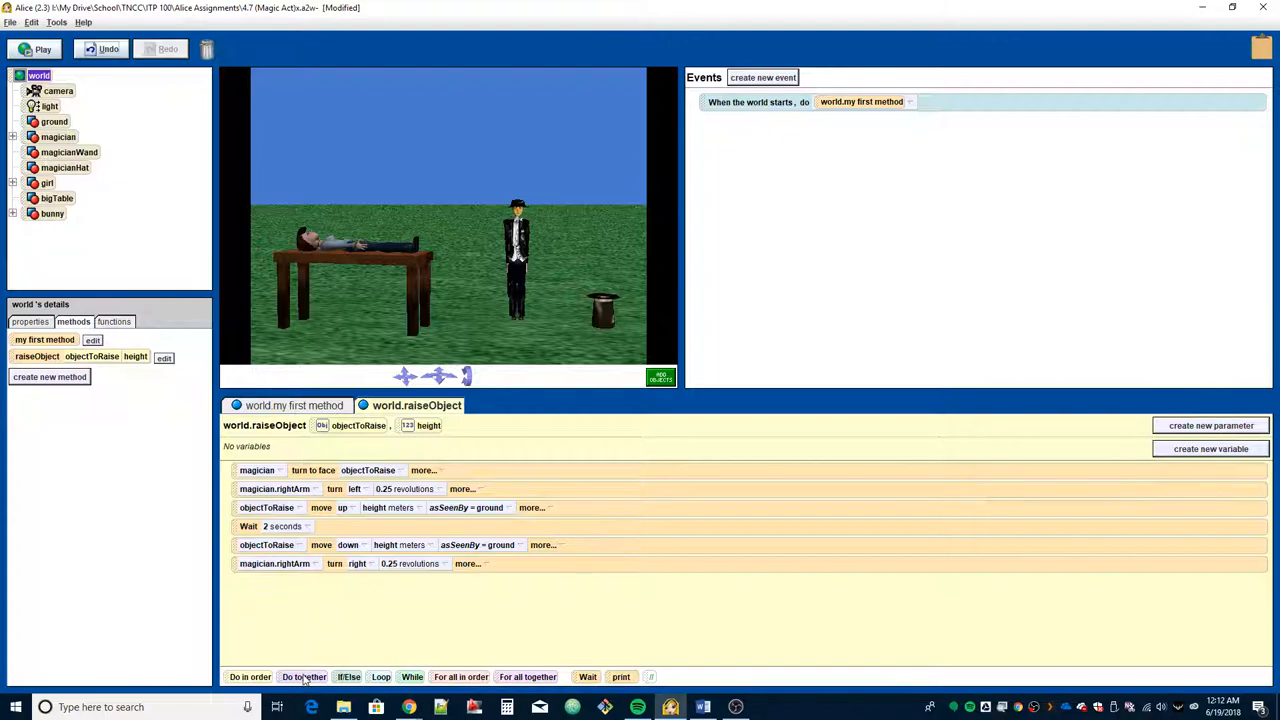
Step: Drag a Do together block into raiseObject to pair the arm turn with the object move
left_click_drag(304, 677, 332, 621)
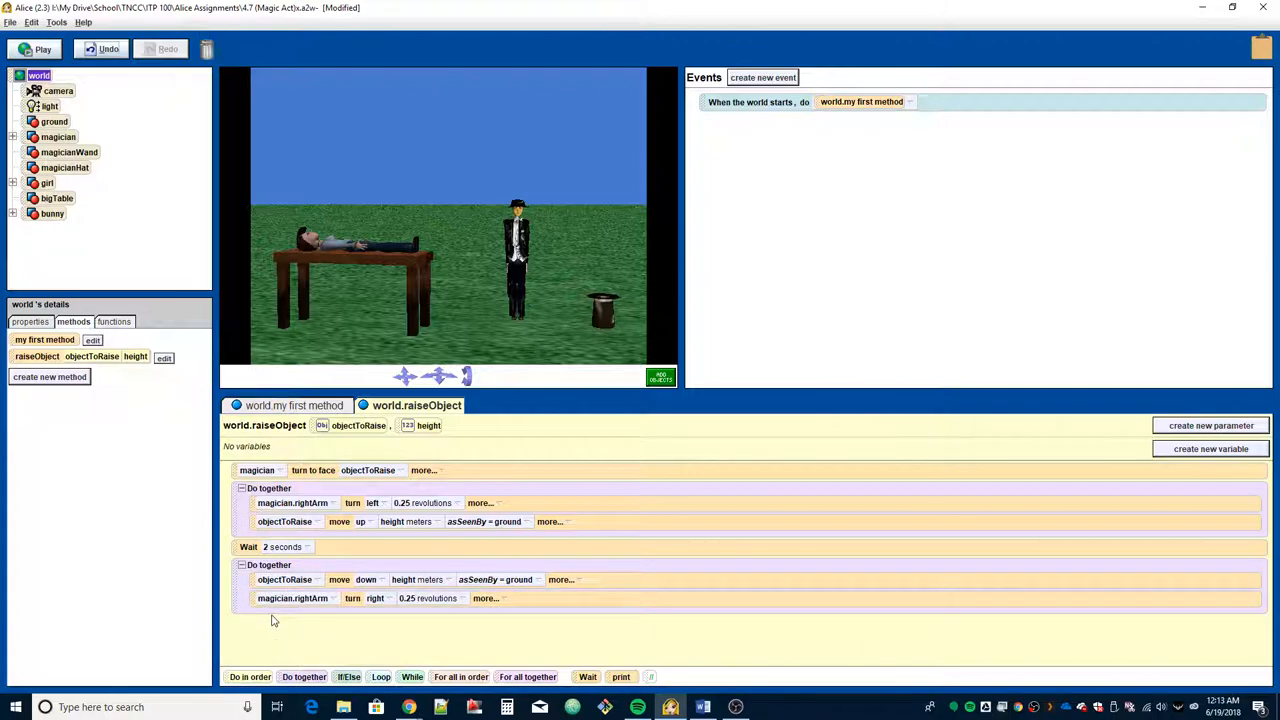
mouse_move(280, 634)
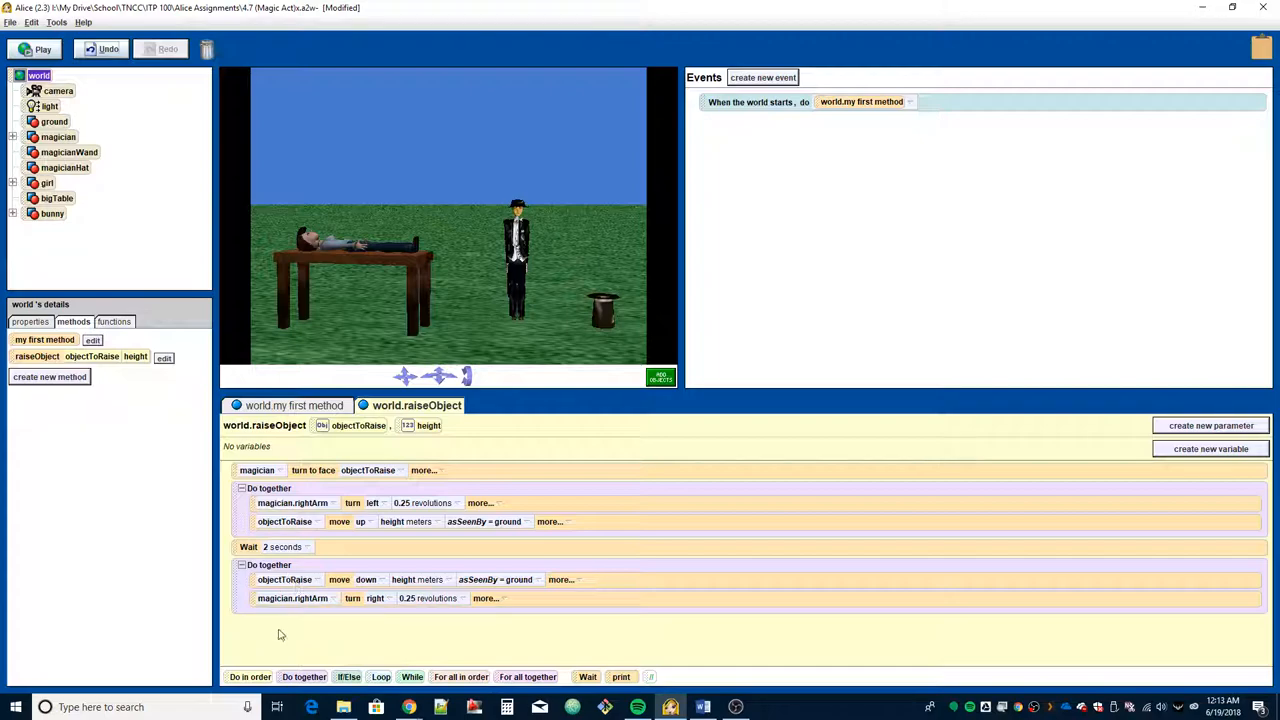
mouse_move(195, 317)
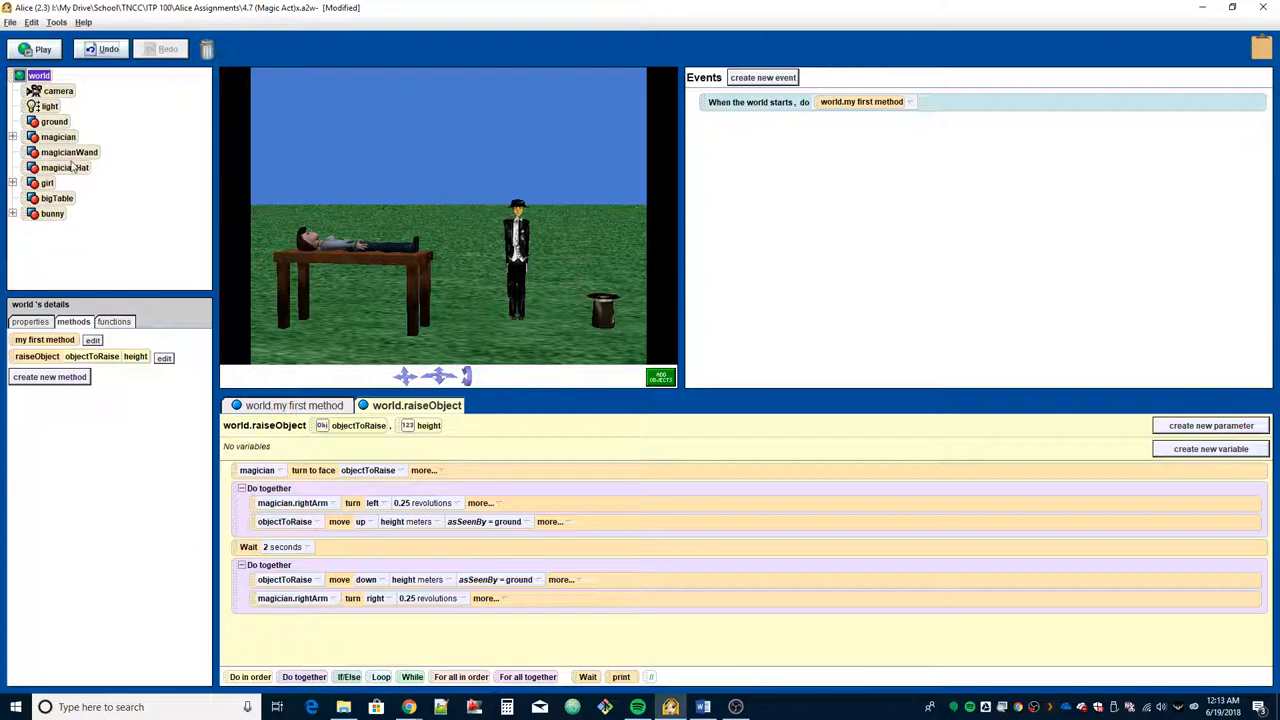
Step: Show the magician's methods, then play the world to check the face-camera ending
left_click(58, 137)
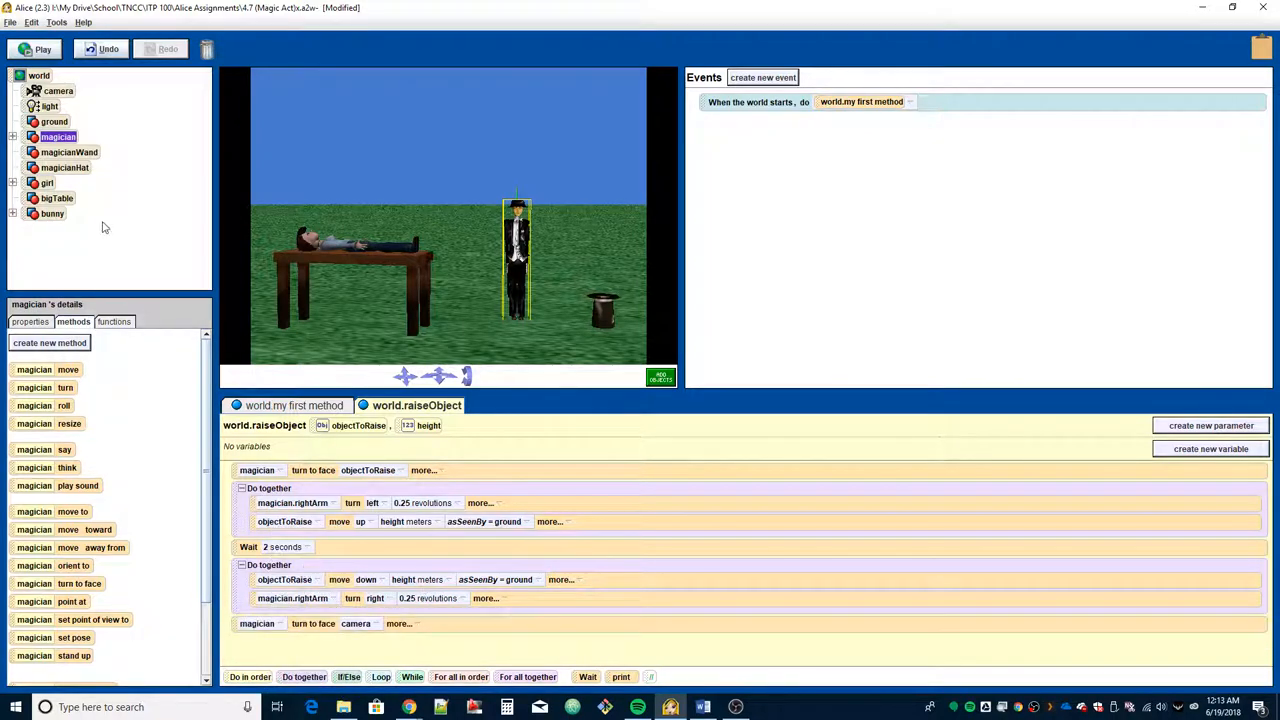
left_click(34, 48)
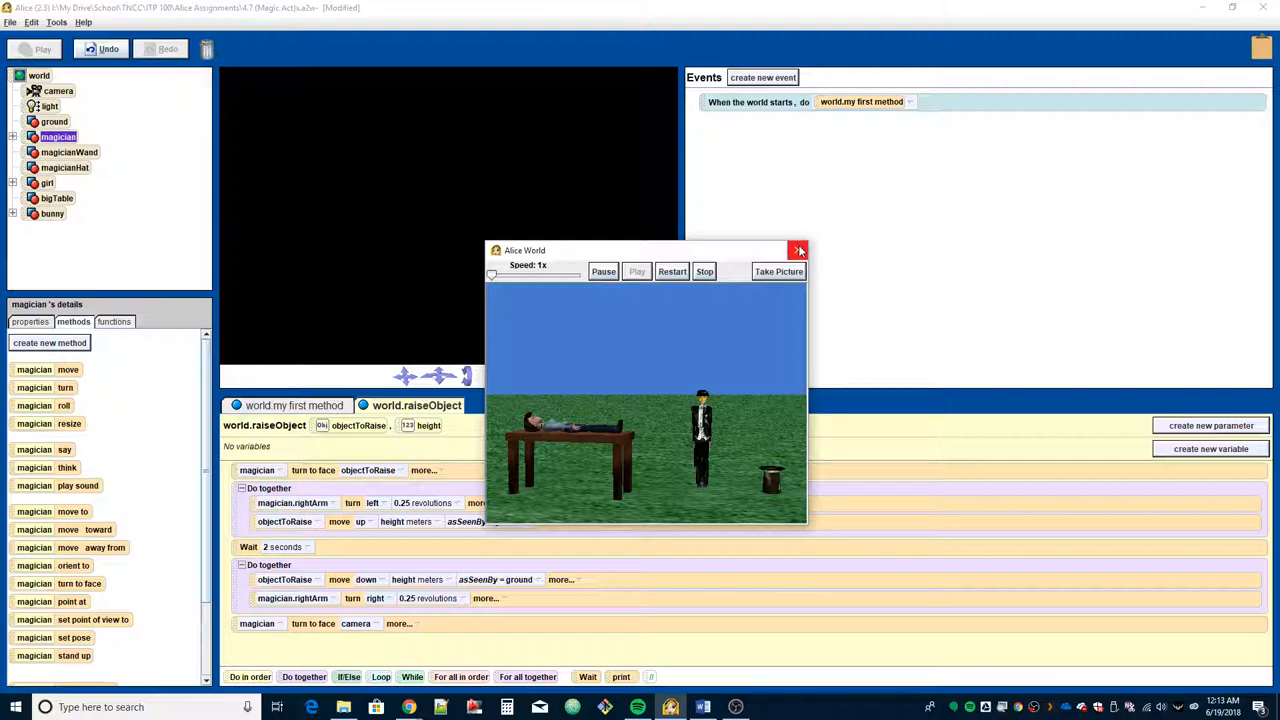
Step: Close the test-run window and reopen my first method's girl and bunny calls
left_click(799, 250)
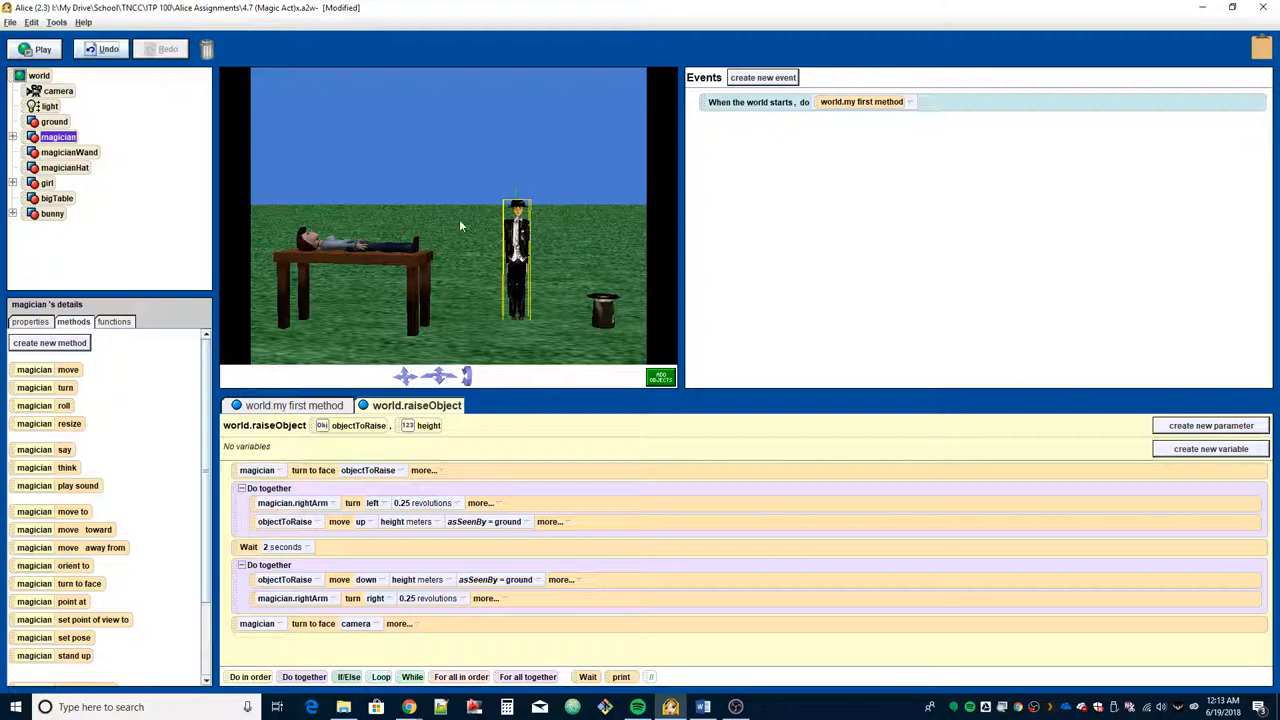
mouse_move(417, 245)
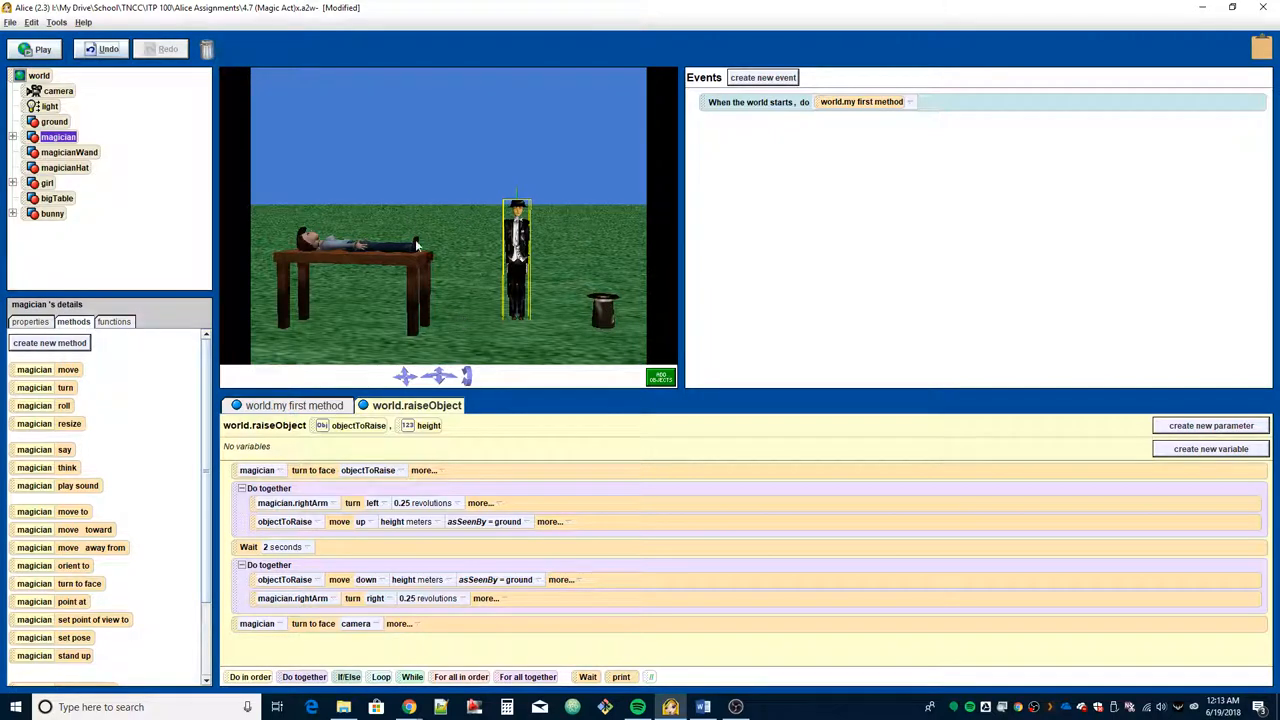
mouse_move(473, 170)
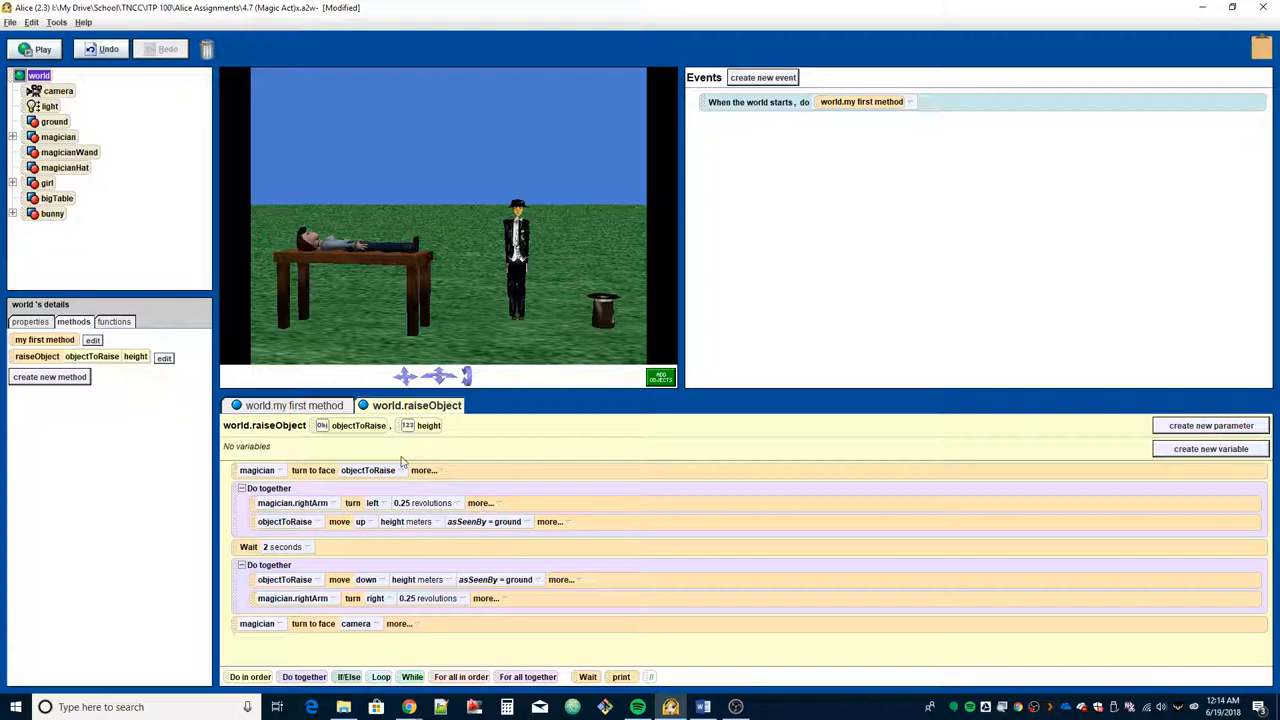
mouse_move(408, 426)
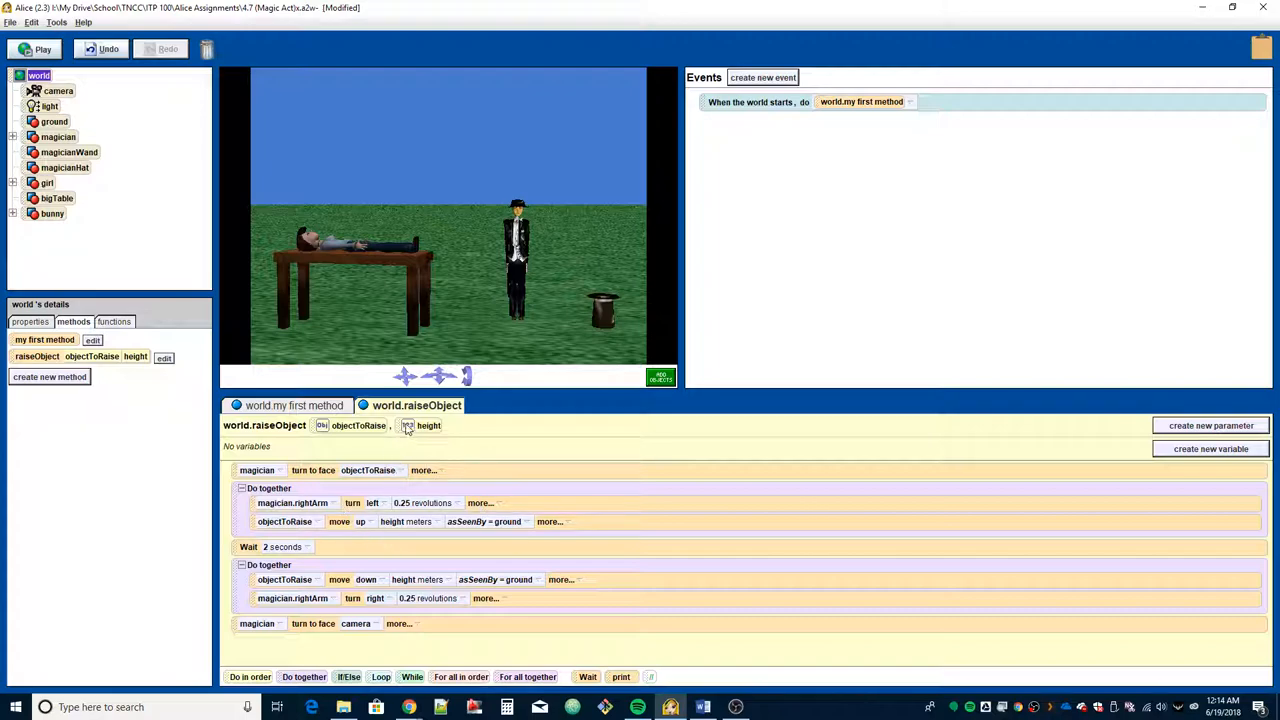
left_click(294, 405)
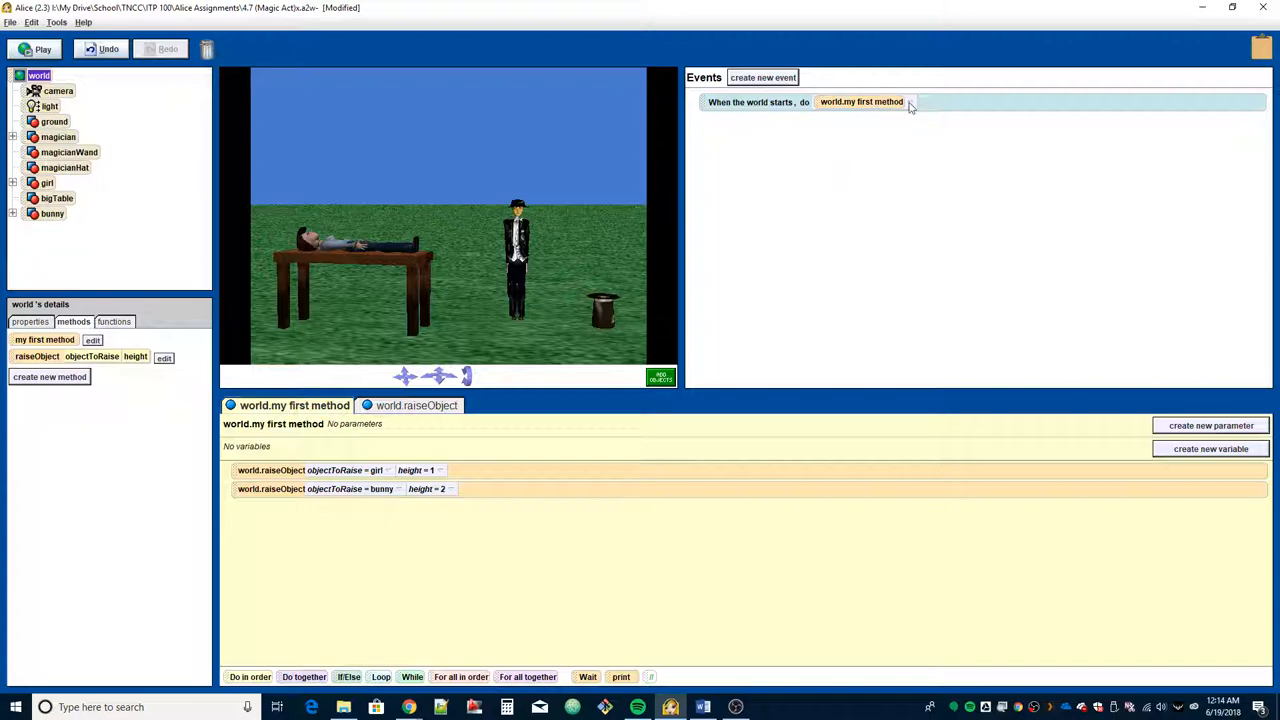
mouse_move(836, 107)
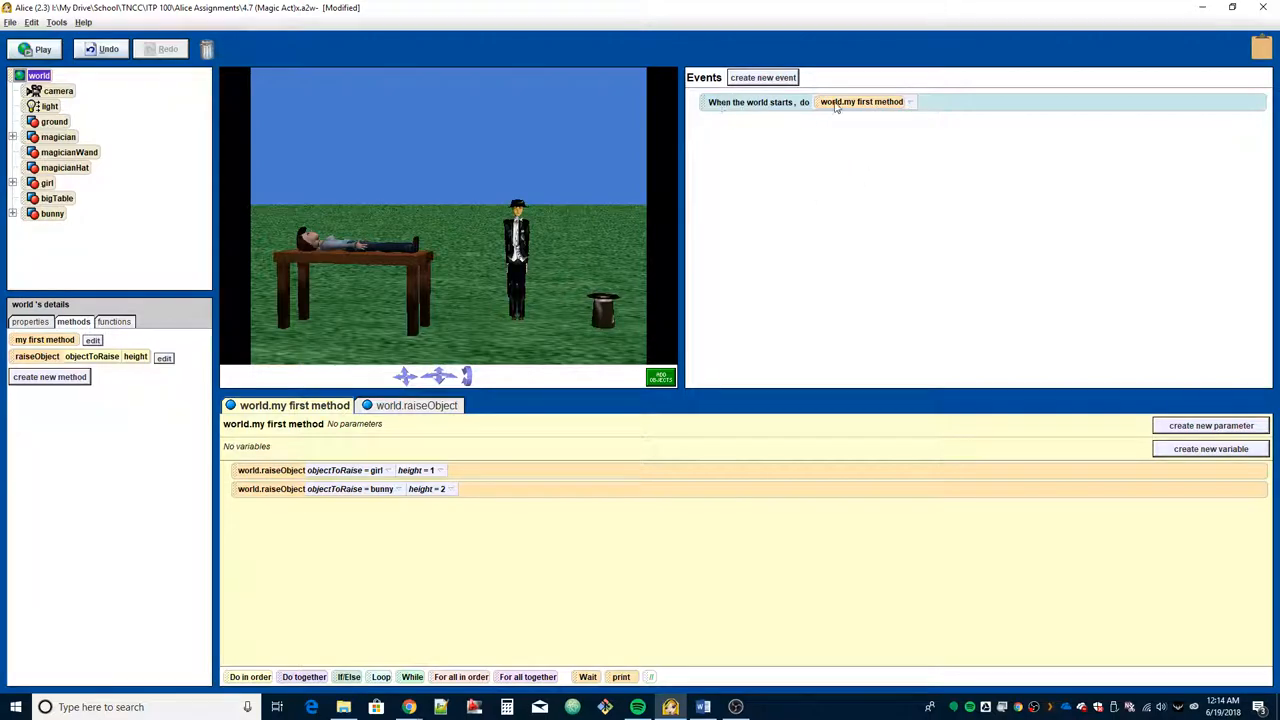
mouse_move(885, 174)
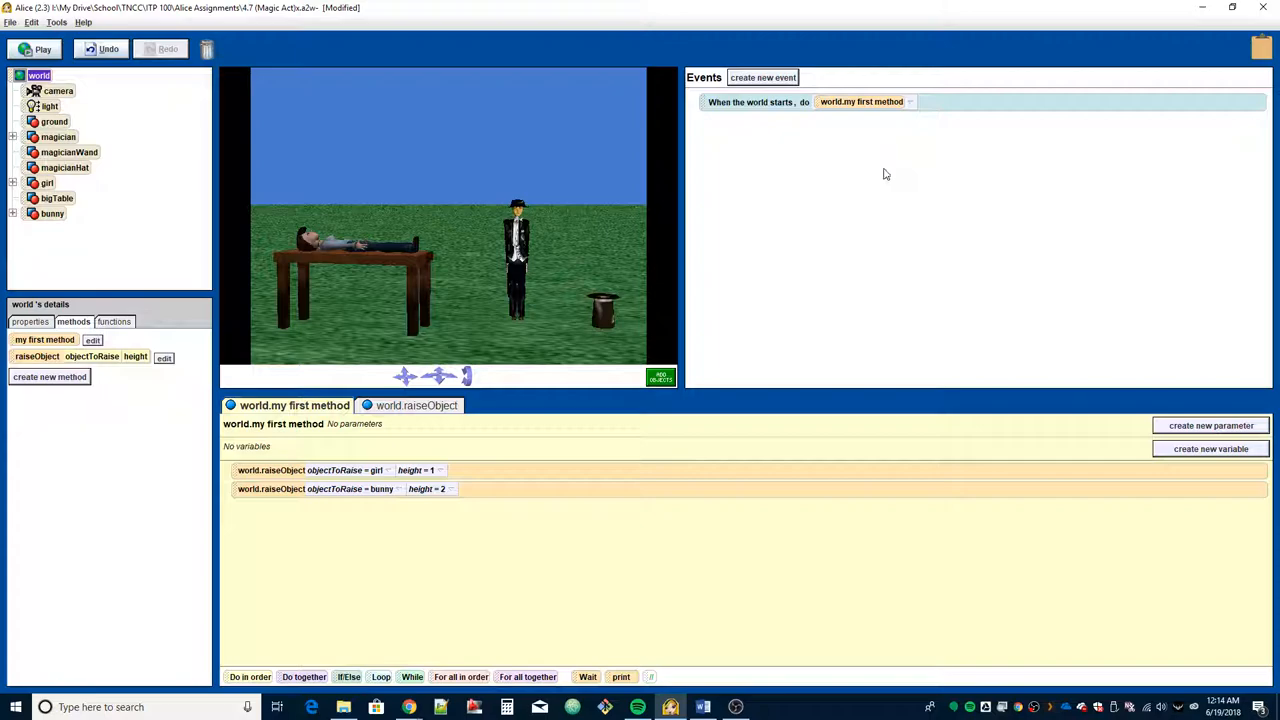
mouse_move(794, 297)
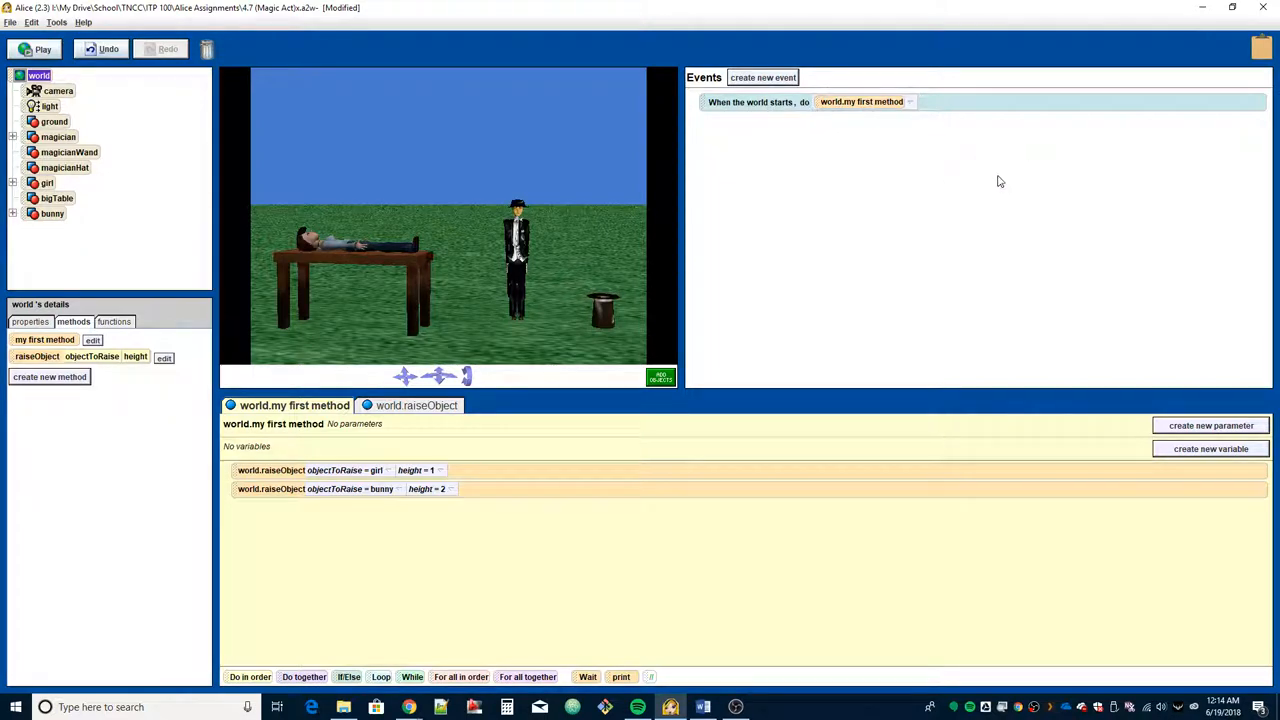
mouse_move(680, 576)
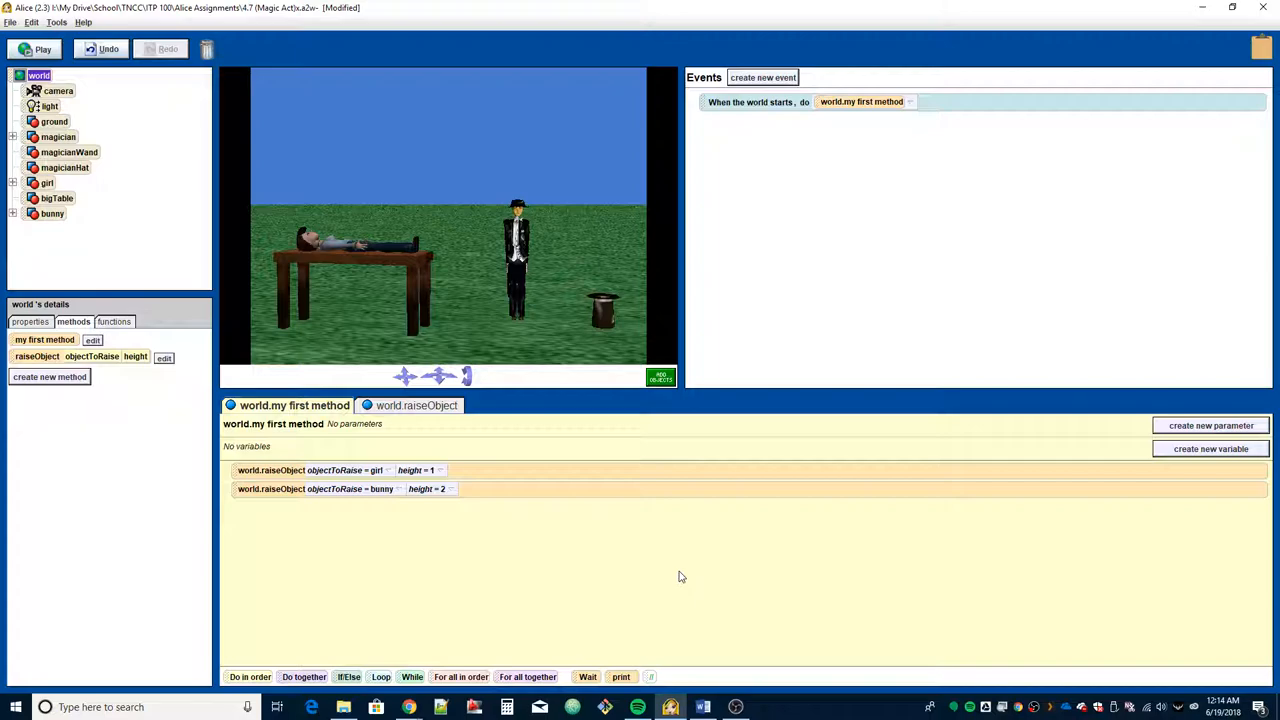
mouse_move(672, 536)
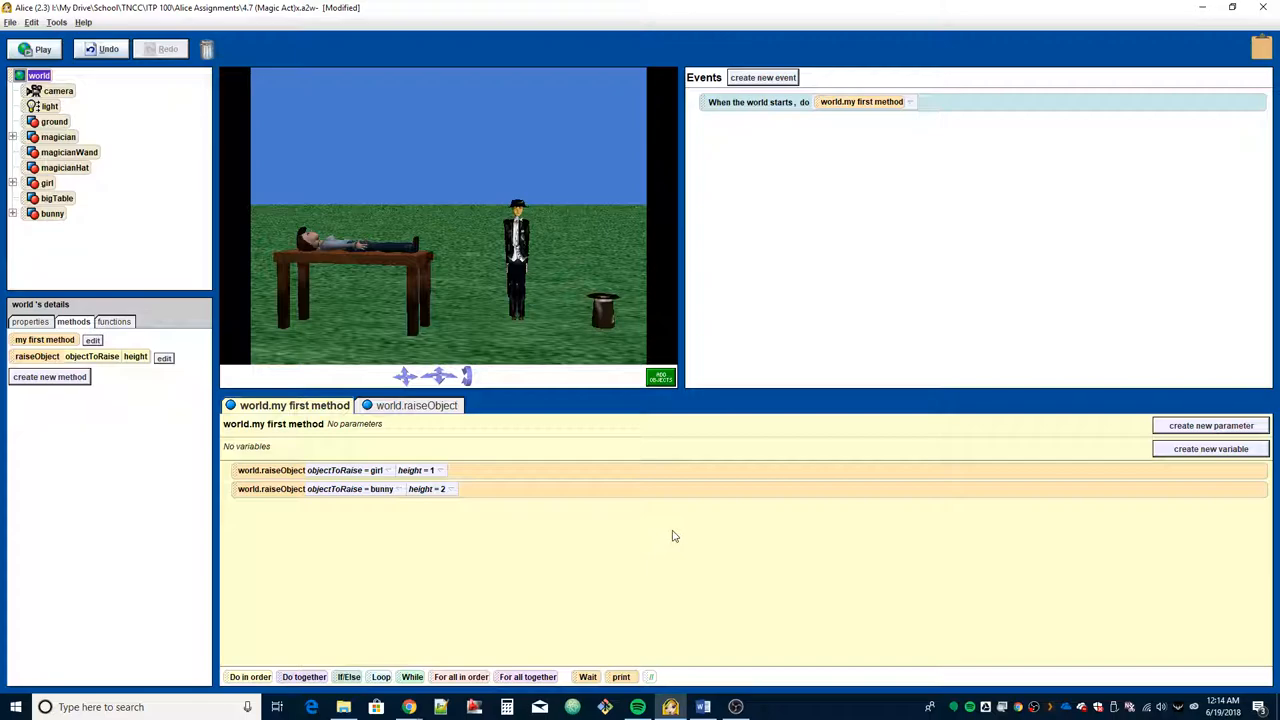